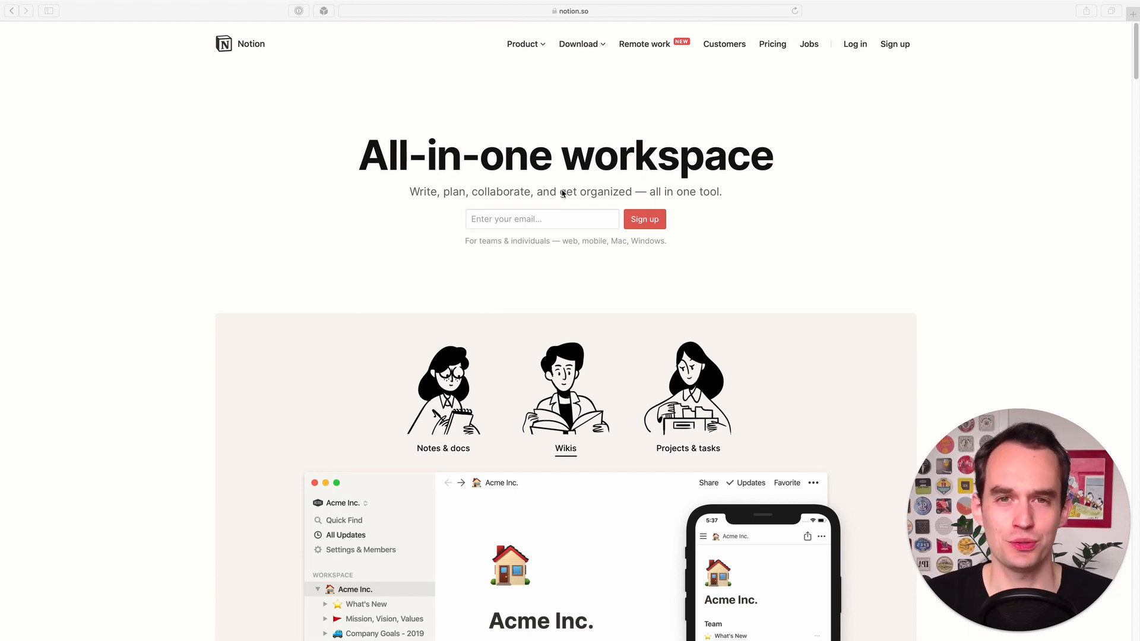
Switch from Safari to the Notion demo workspace with its Getting Started page open
{"action": "left_click", "coordinate": [687, 448]}
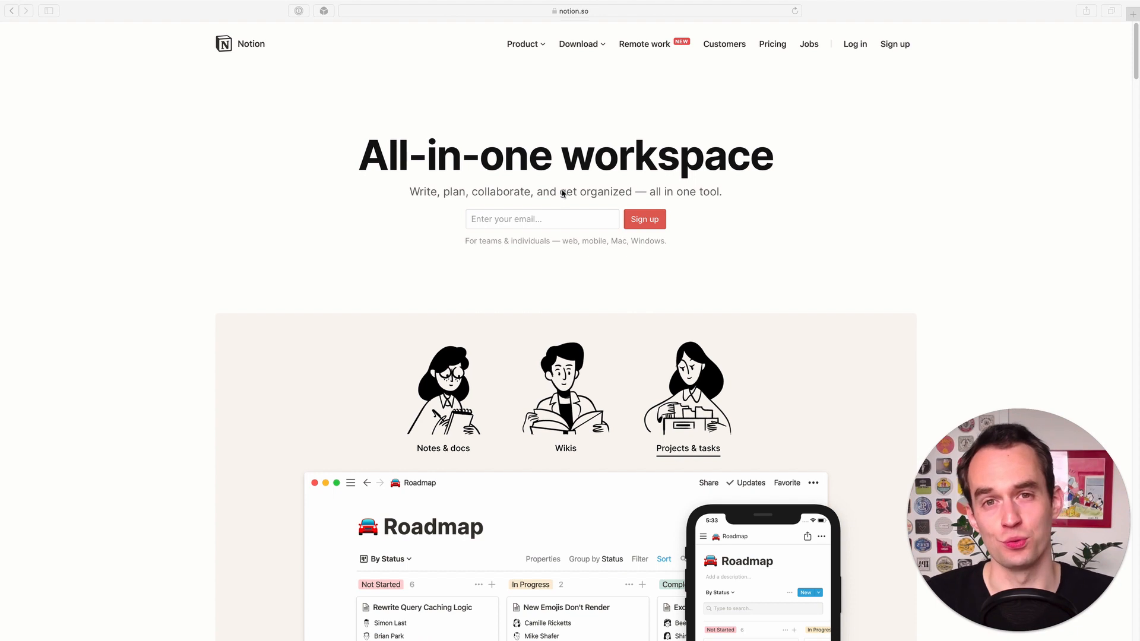
{"action": "left_click", "coordinate": [442, 448]}
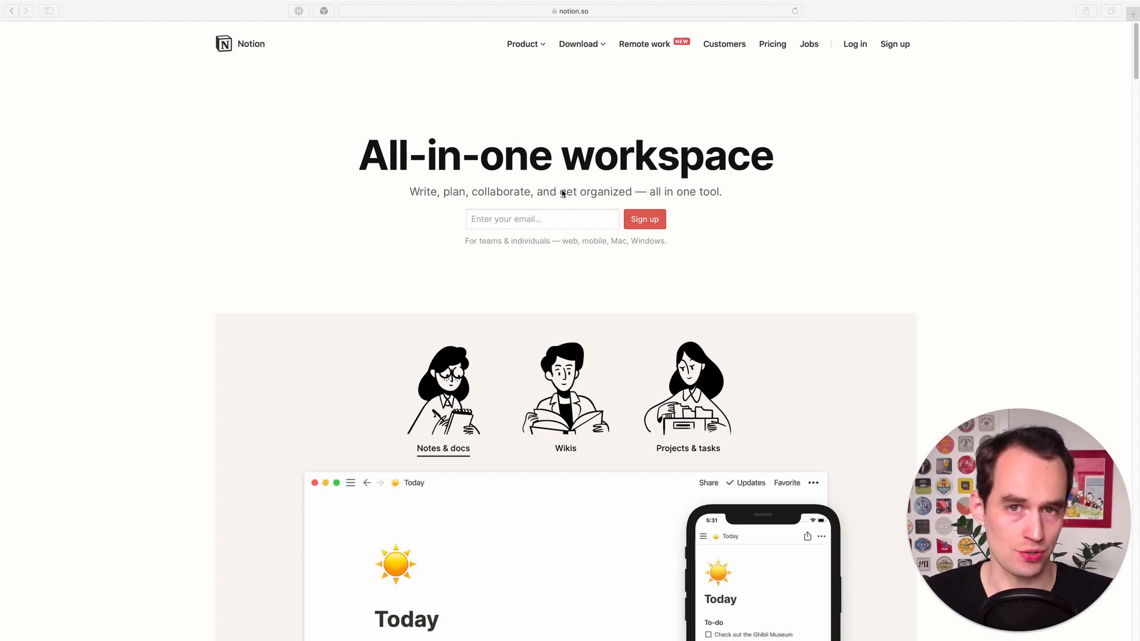
{"action": "left_click", "coordinate": [565, 448]}
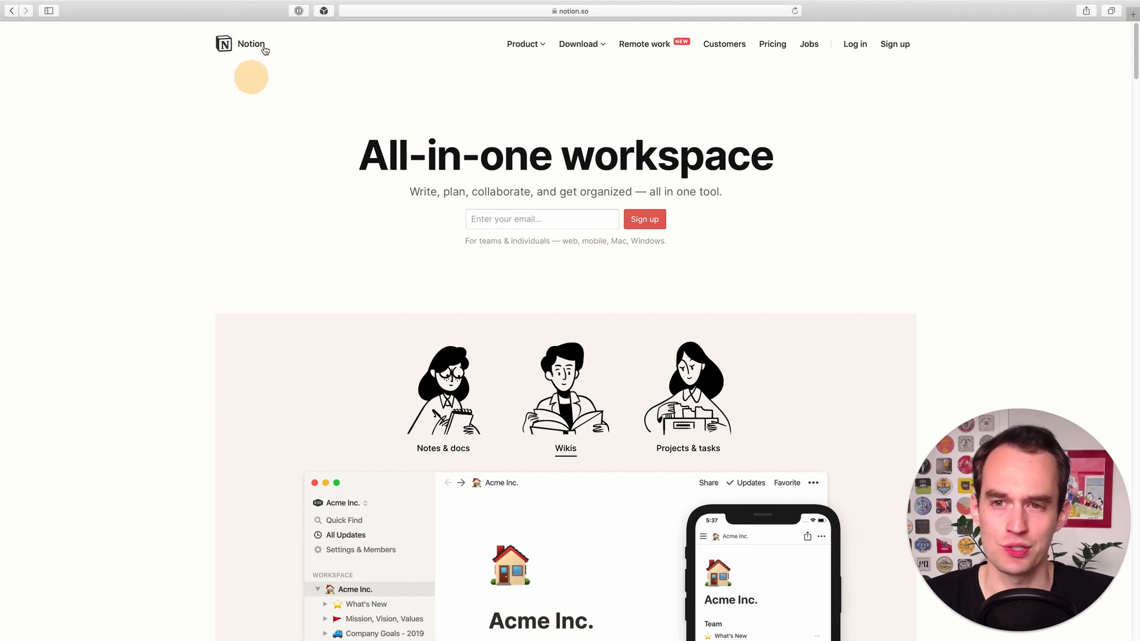
{"action": "left_click", "coordinate": [687, 448]}
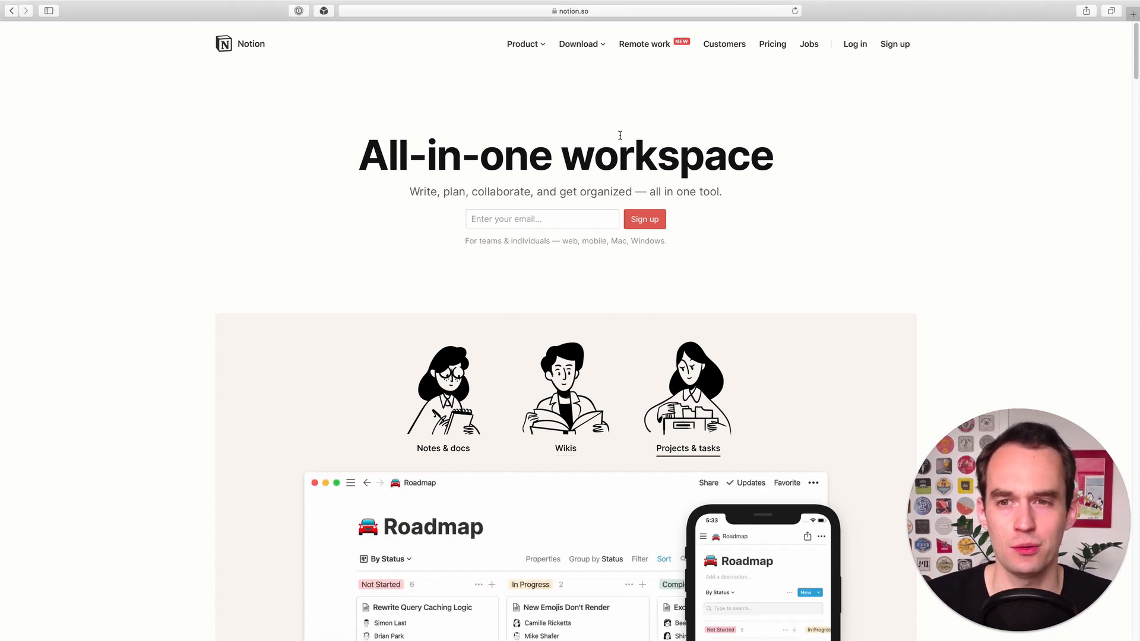
{"action": "left_click", "coordinate": [442, 448]}
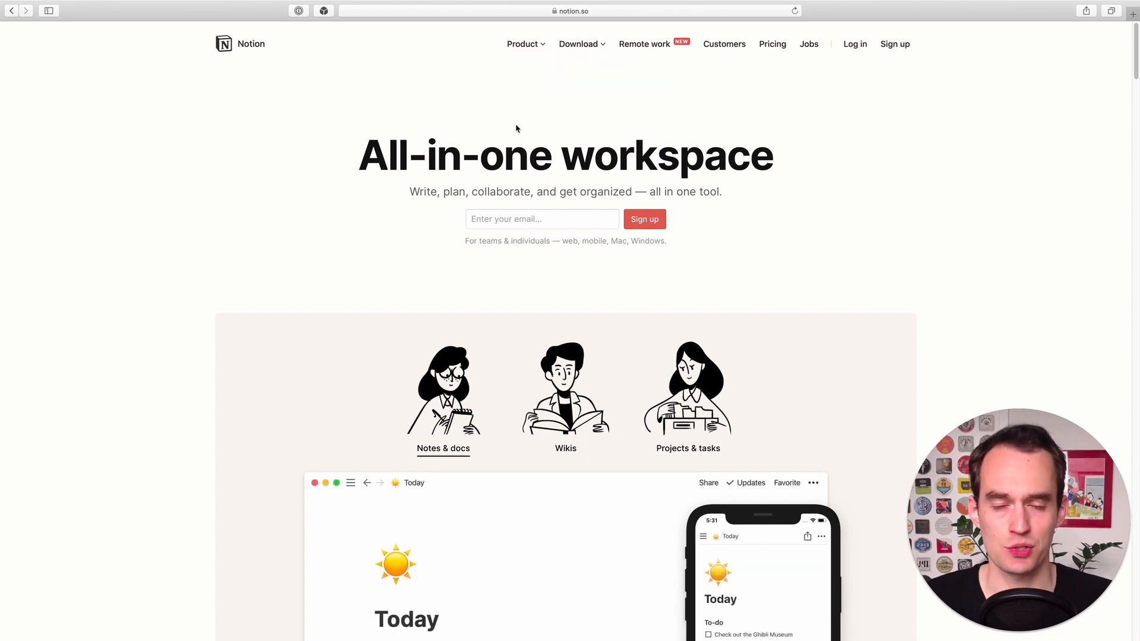
{"action": "left_click", "coordinate": [565, 449]}
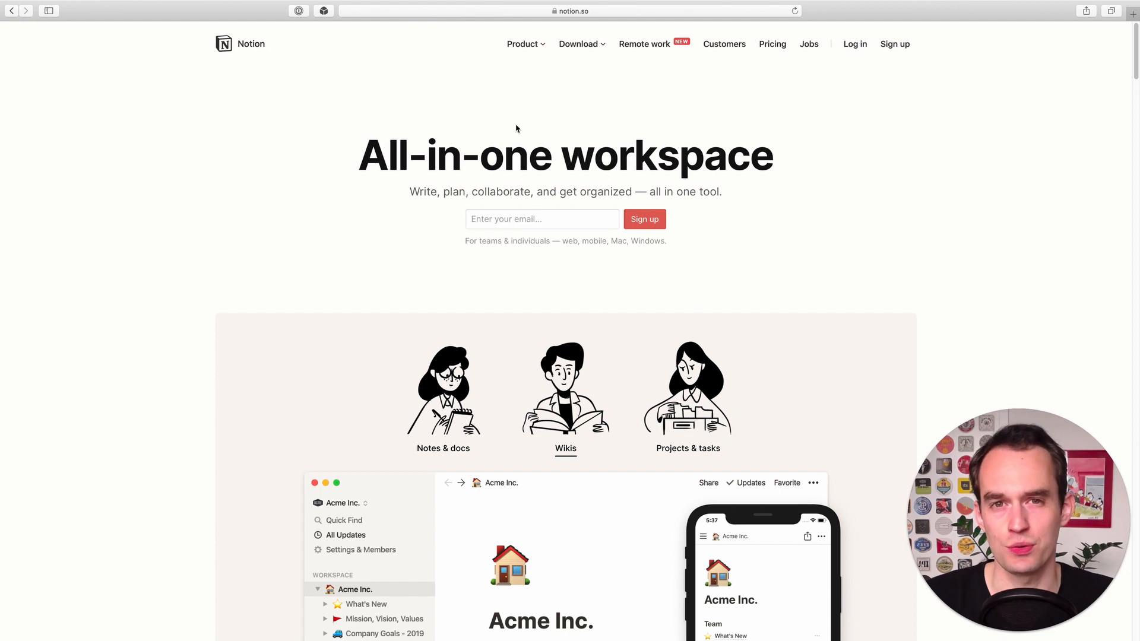
{"action": "left_click", "coordinate": [687, 449]}
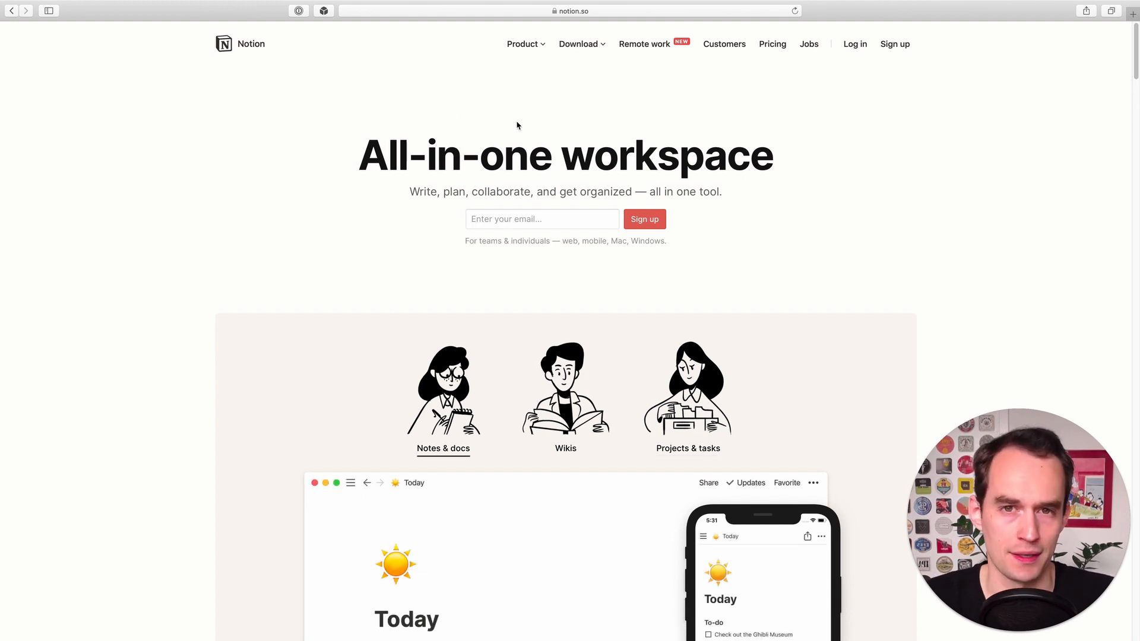
{"action": "left_click", "coordinate": [565, 448]}
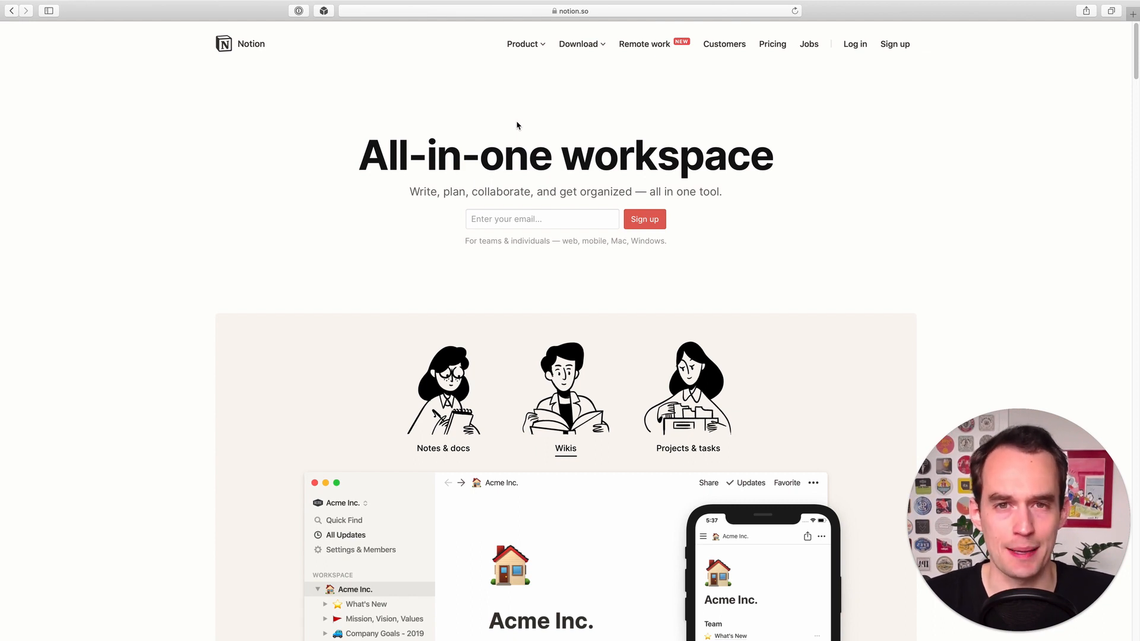
{"action": "left_click", "coordinate": [687, 448]}
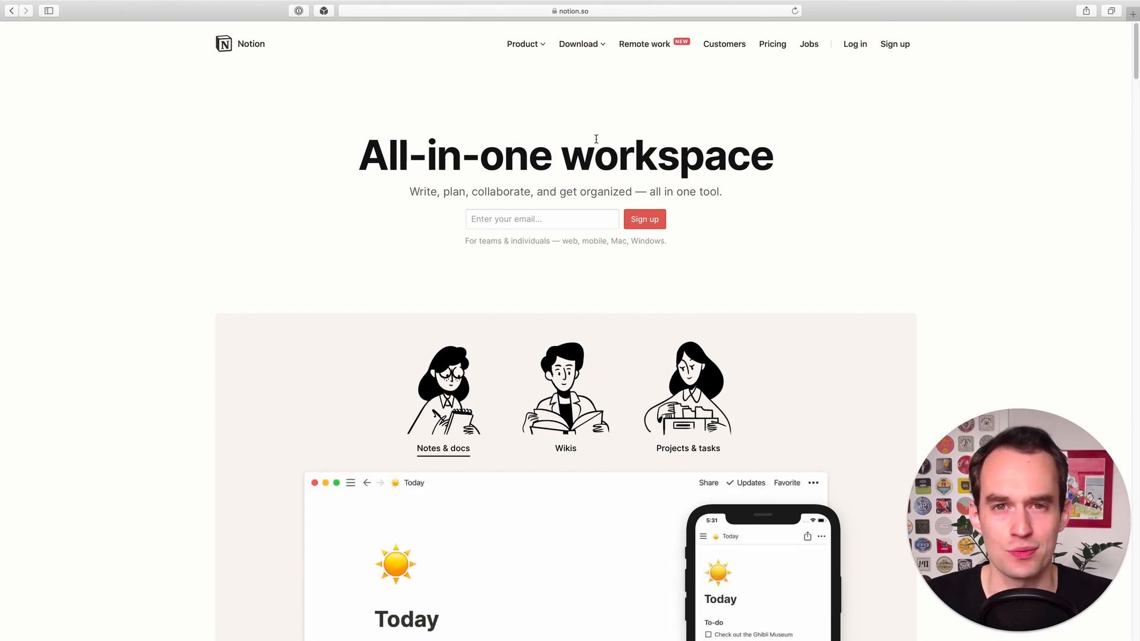
{"action": "left_click", "coordinate": [565, 449]}
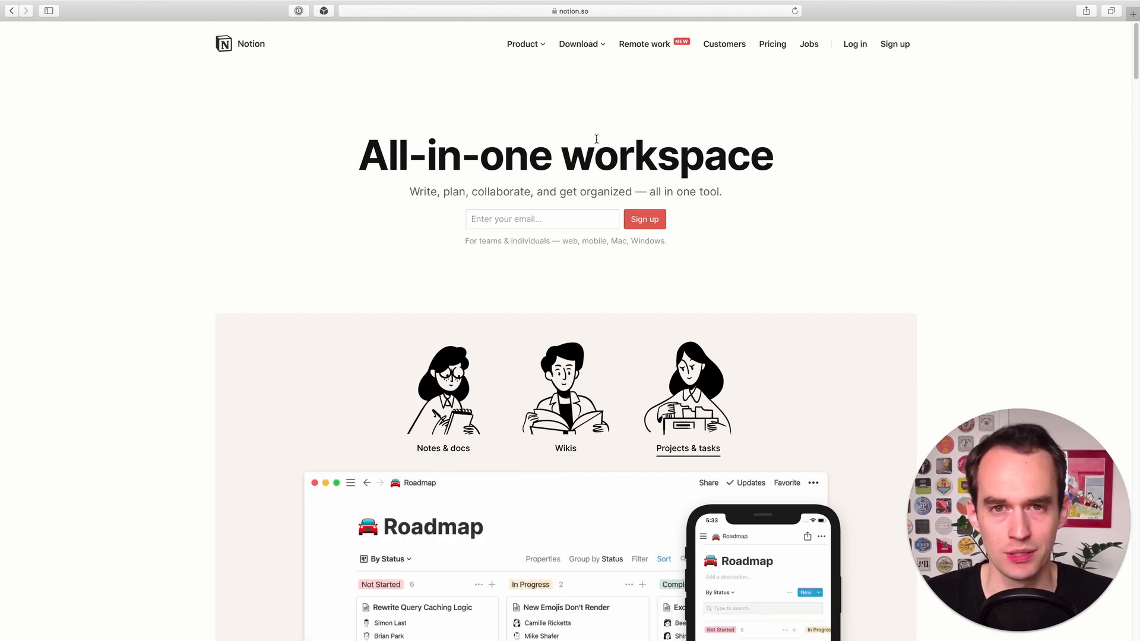
{"action": "left_click", "coordinate": [443, 448]}
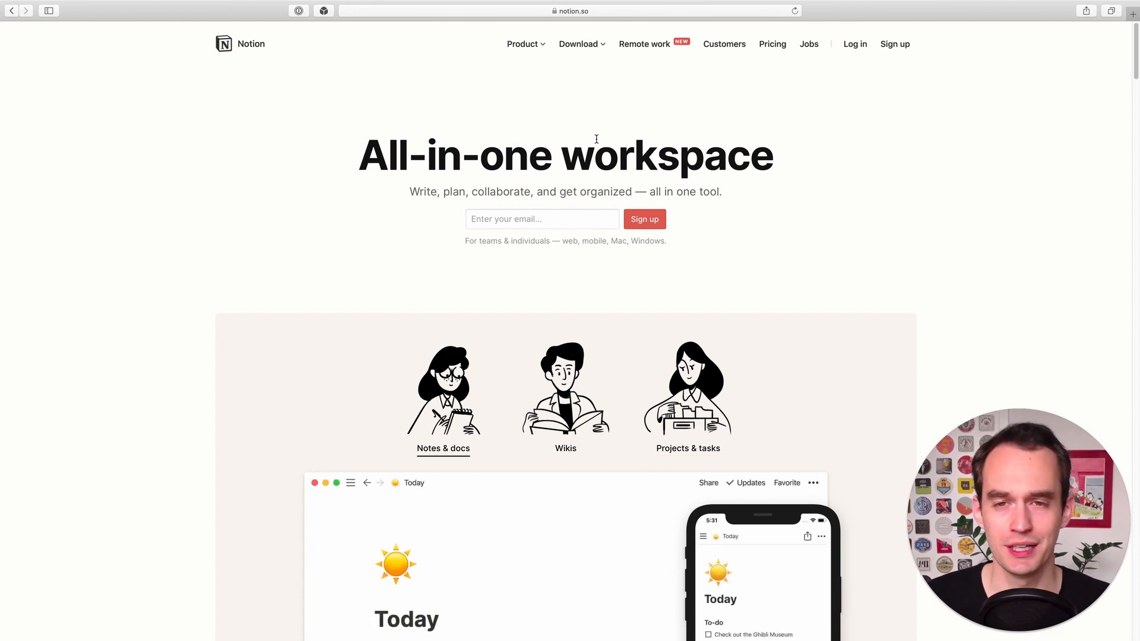
{"action": "left_click", "coordinate": [565, 448]}
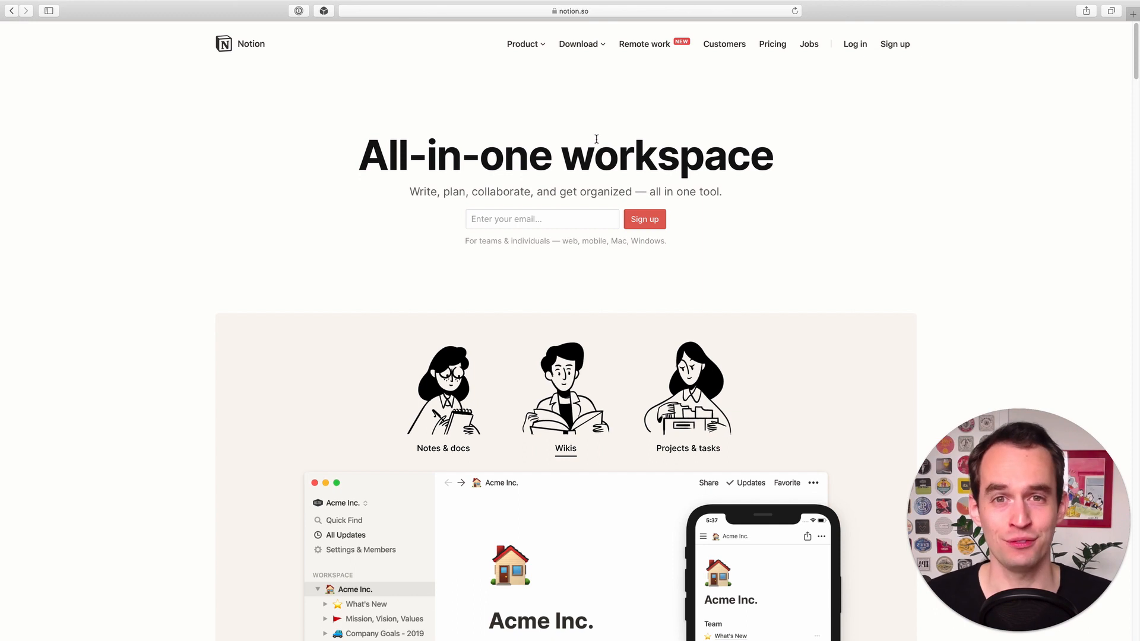
{"action": "left_click", "coordinate": [687, 448]}
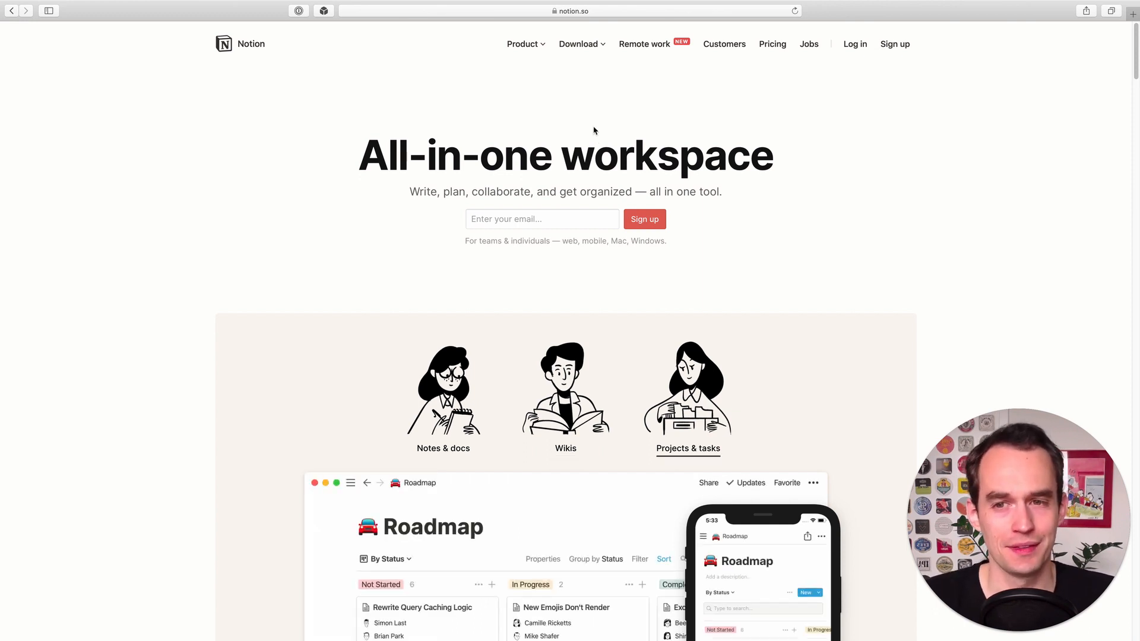
{"action": "left_click", "coordinate": [443, 449]}
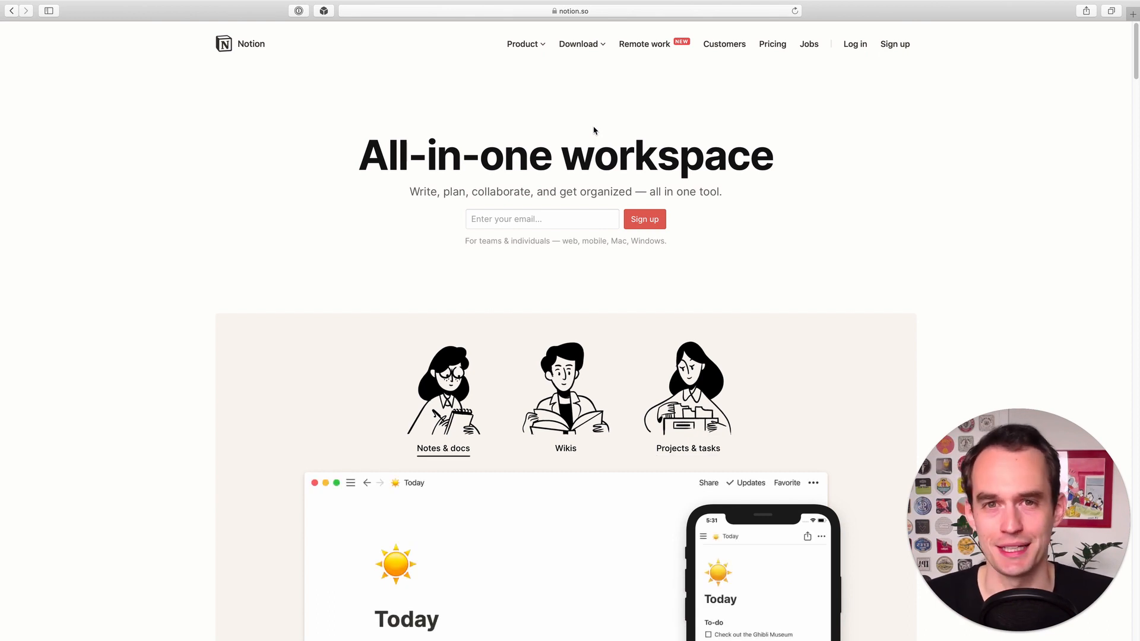
{"action": "left_click", "coordinate": [566, 449]}
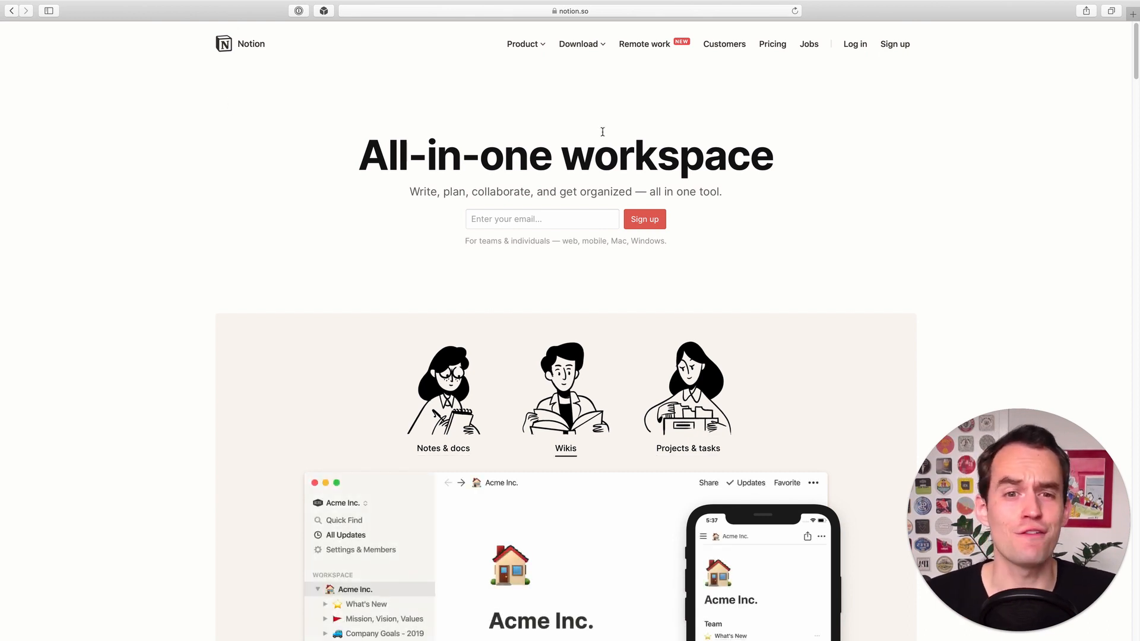
{"action": "left_click", "coordinate": [688, 448]}
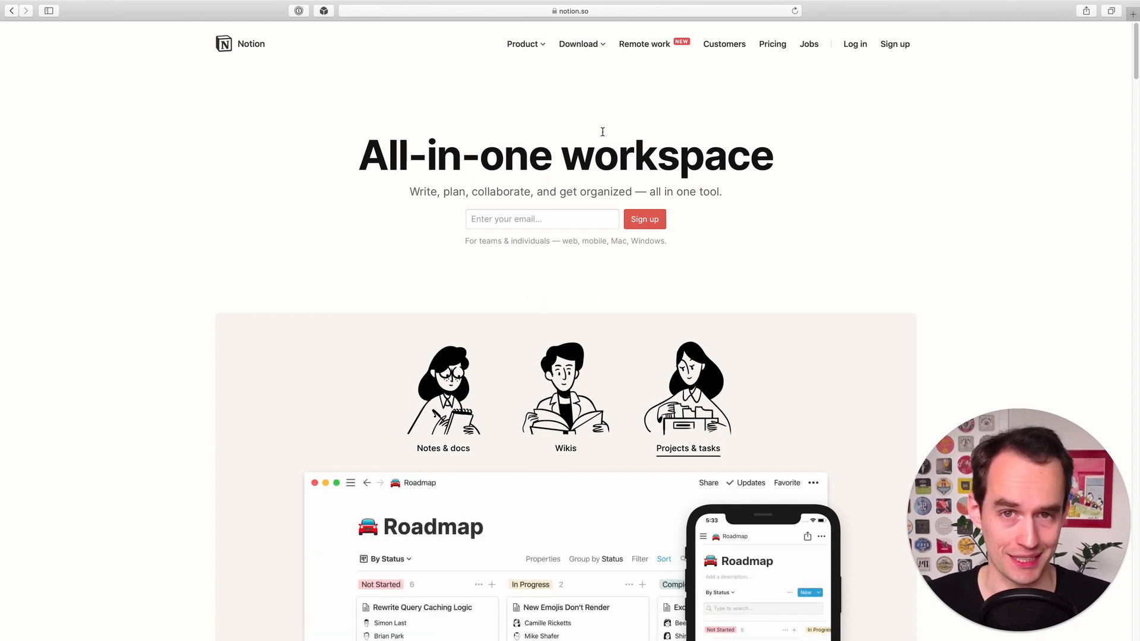
{"action": "left_click", "coordinate": [443, 449]}
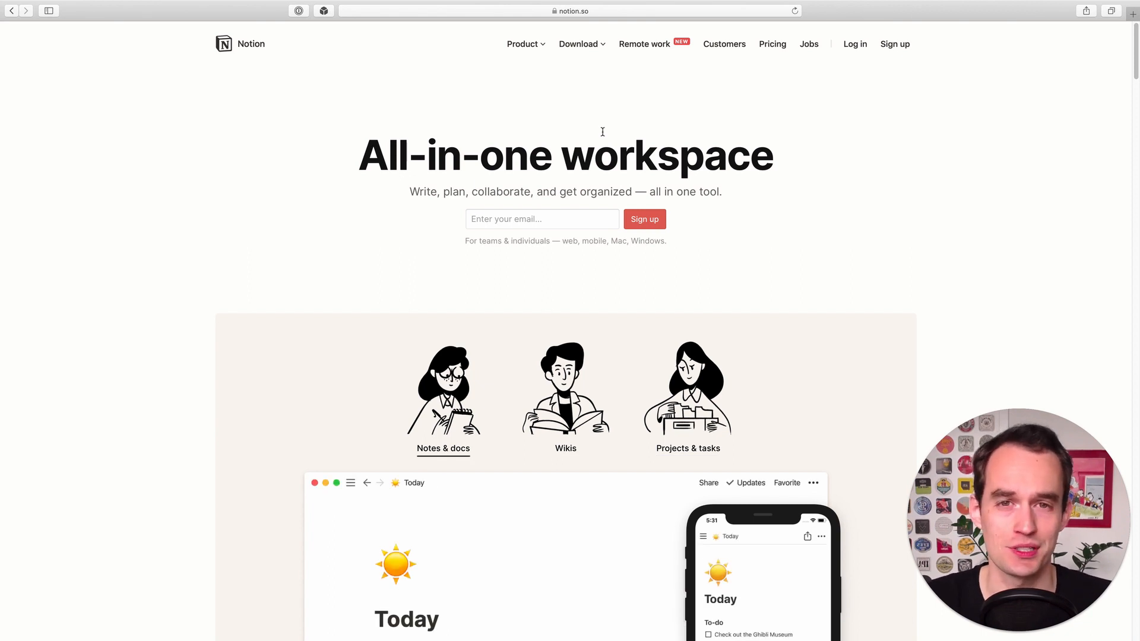
{"action": "left_click", "coordinate": [565, 449]}
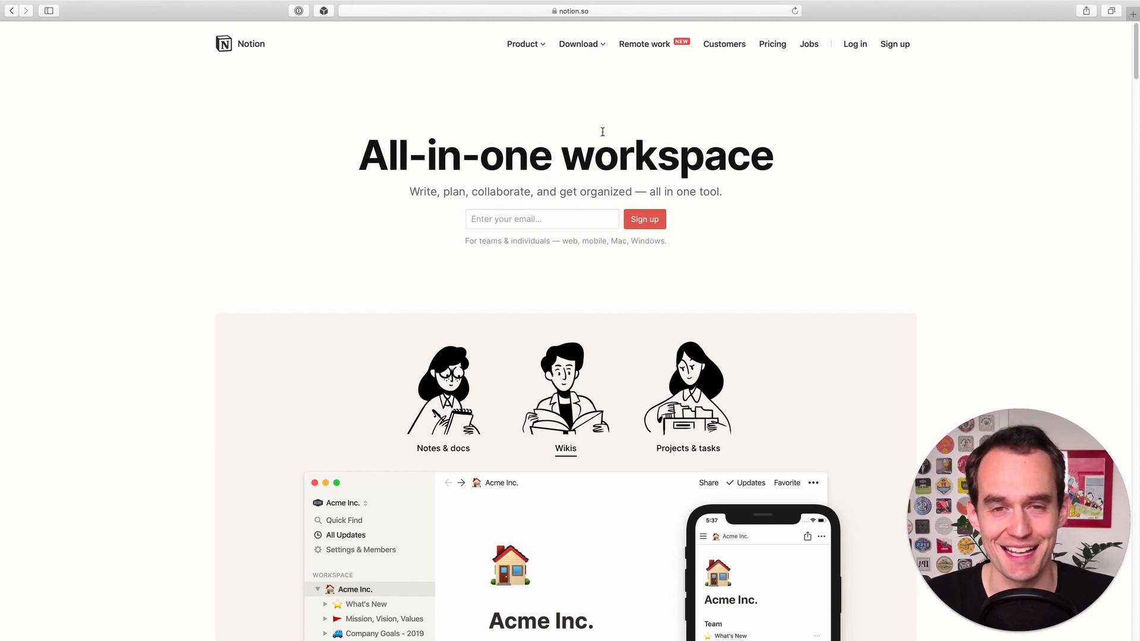
{"action": "left_click", "coordinate": [687, 449]}
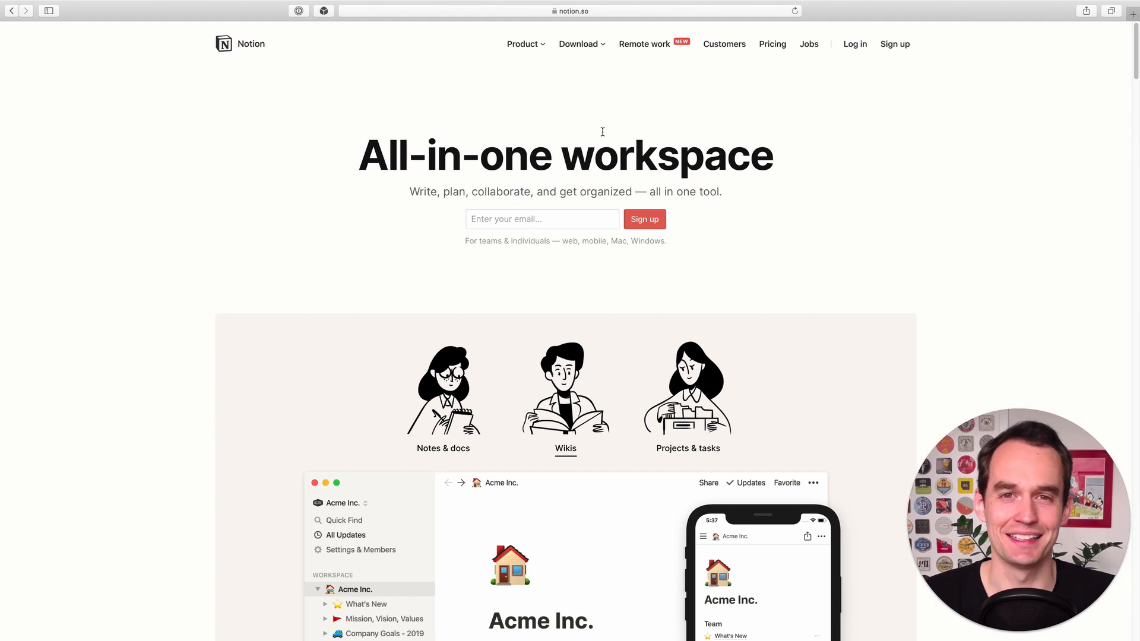
{"action": "left_click", "coordinate": [688, 449]}
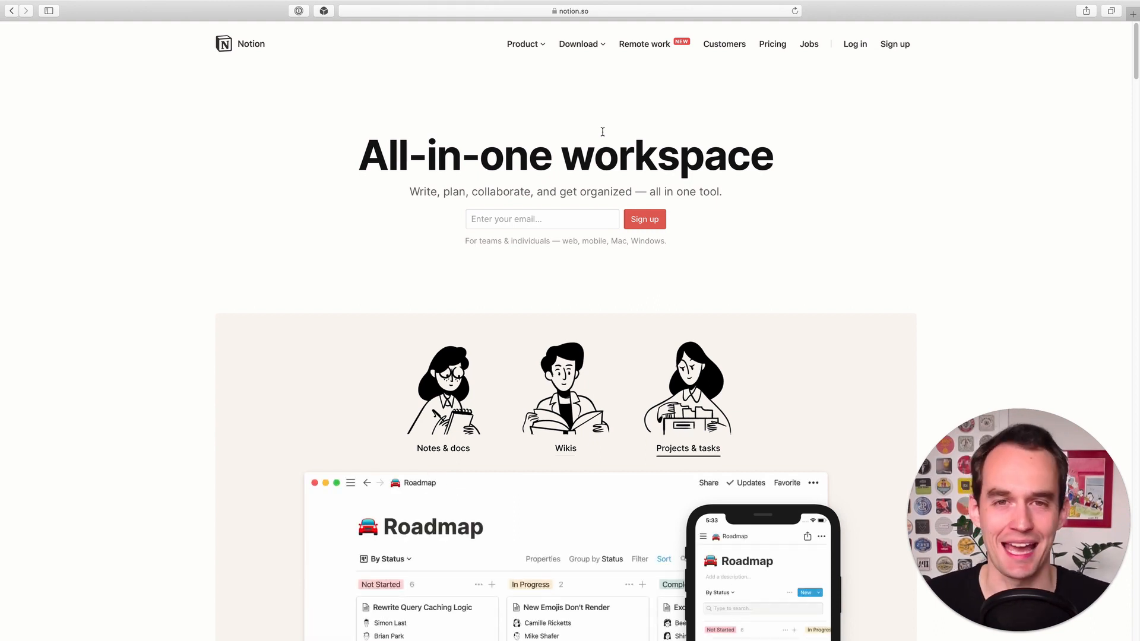
{"action": "left_click", "coordinate": [442, 448]}
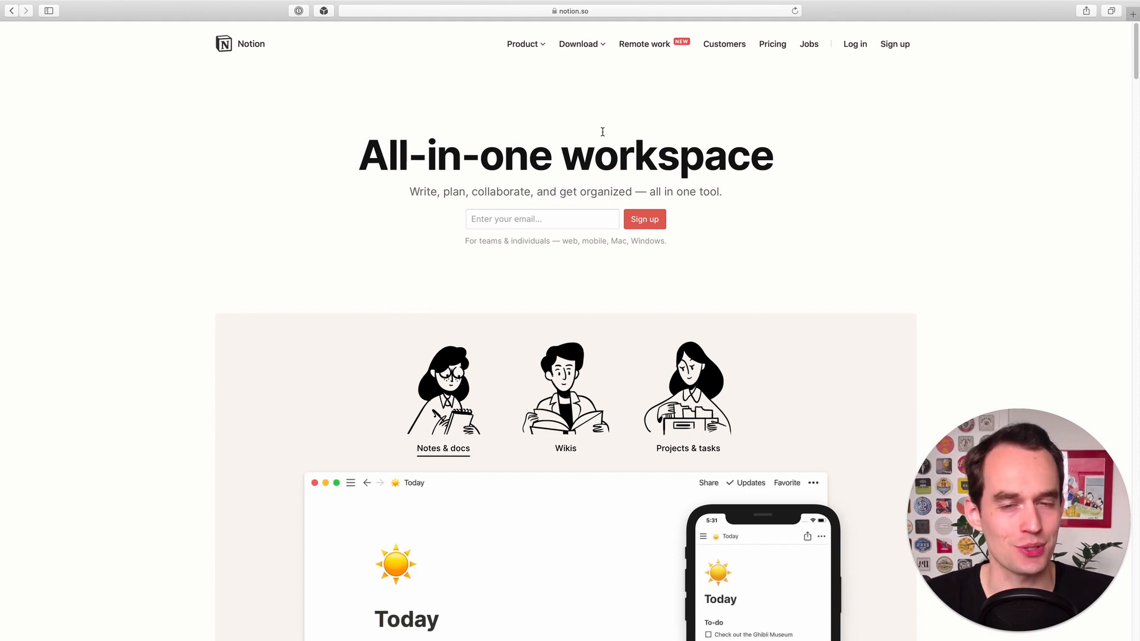
{"action": "left_click", "coordinate": [565, 449]}
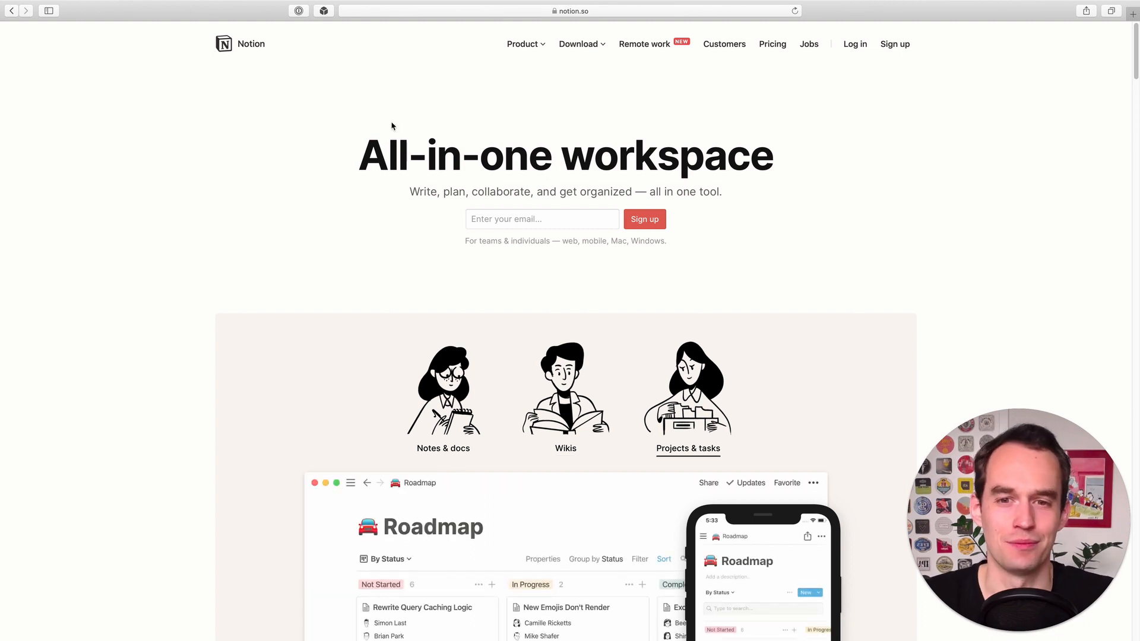
{"action": "mouse_move", "coordinate": [546, 112]}
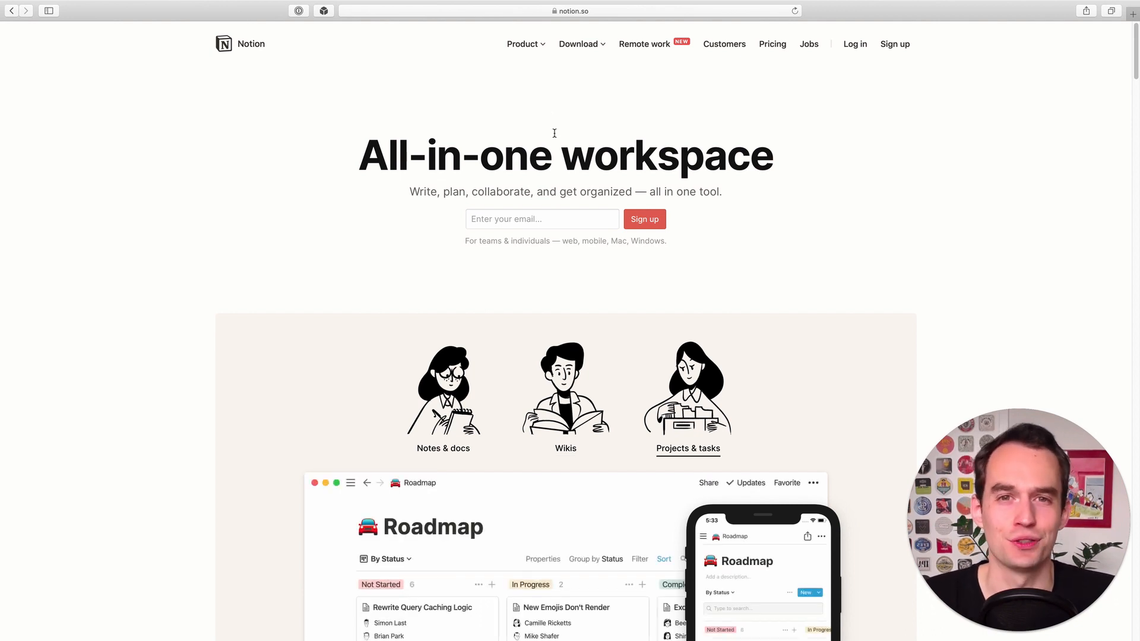
{"action": "left_click", "coordinate": [443, 448]}
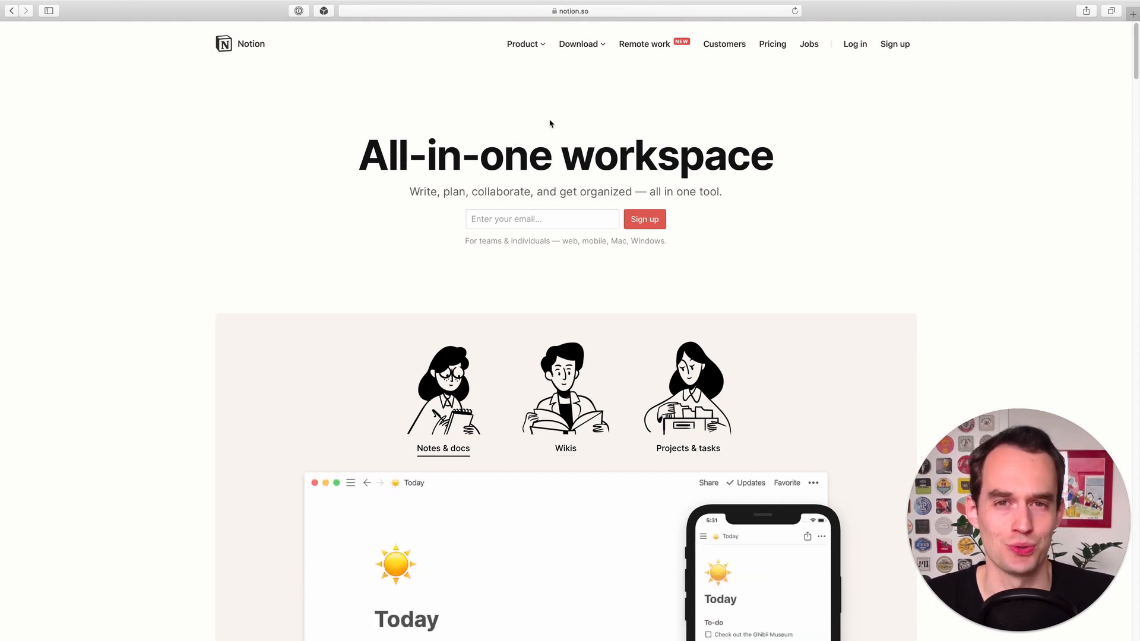
{"action": "mouse_move", "coordinate": [527, 121]}
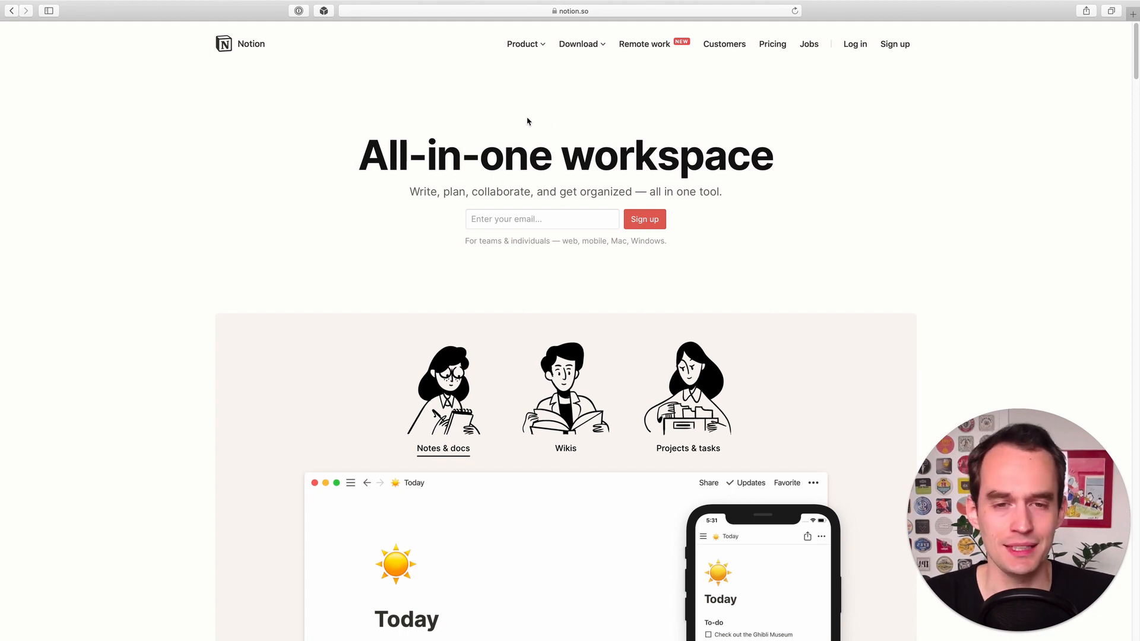
{"action": "left_click", "coordinate": [565, 449]}
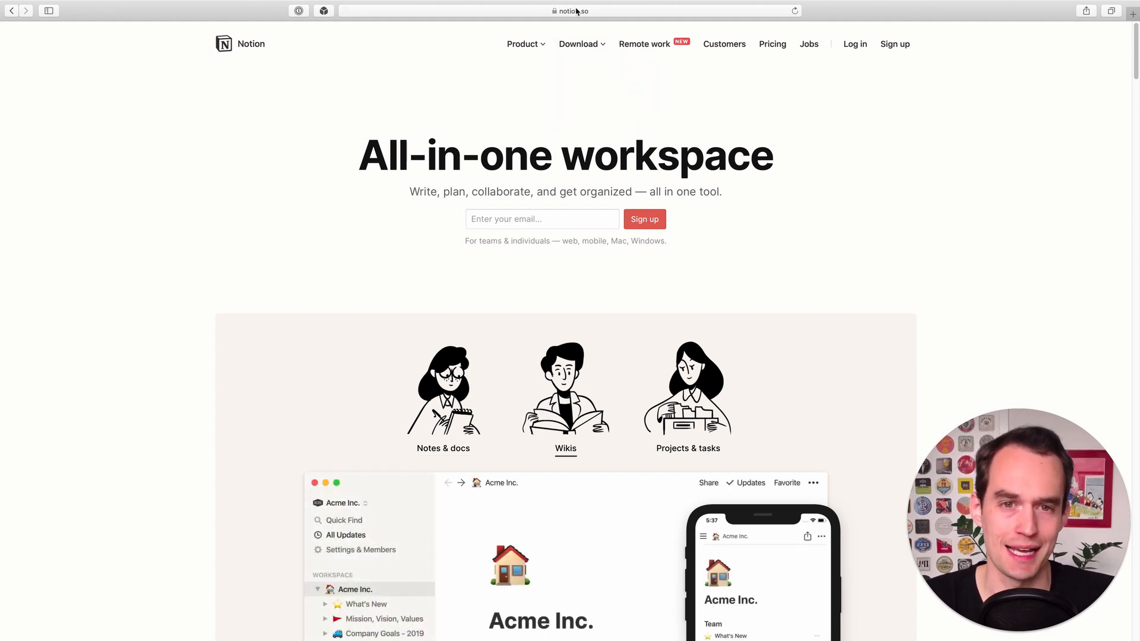
{"action": "mouse_move", "coordinate": [646, 69]}
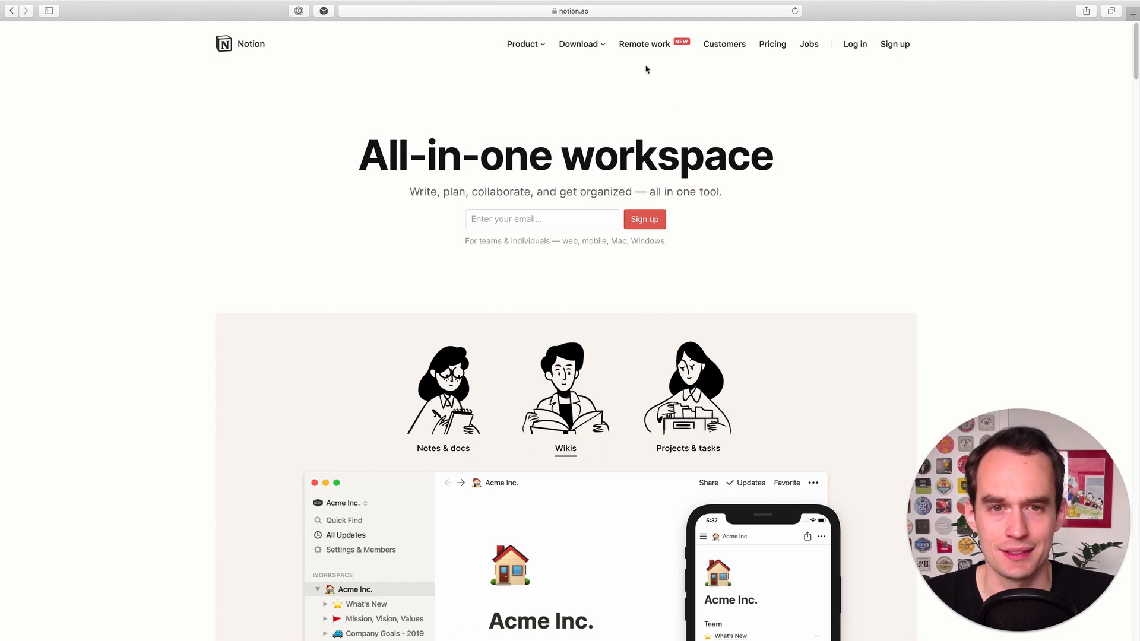
{"action": "left_click", "coordinate": [687, 449]}
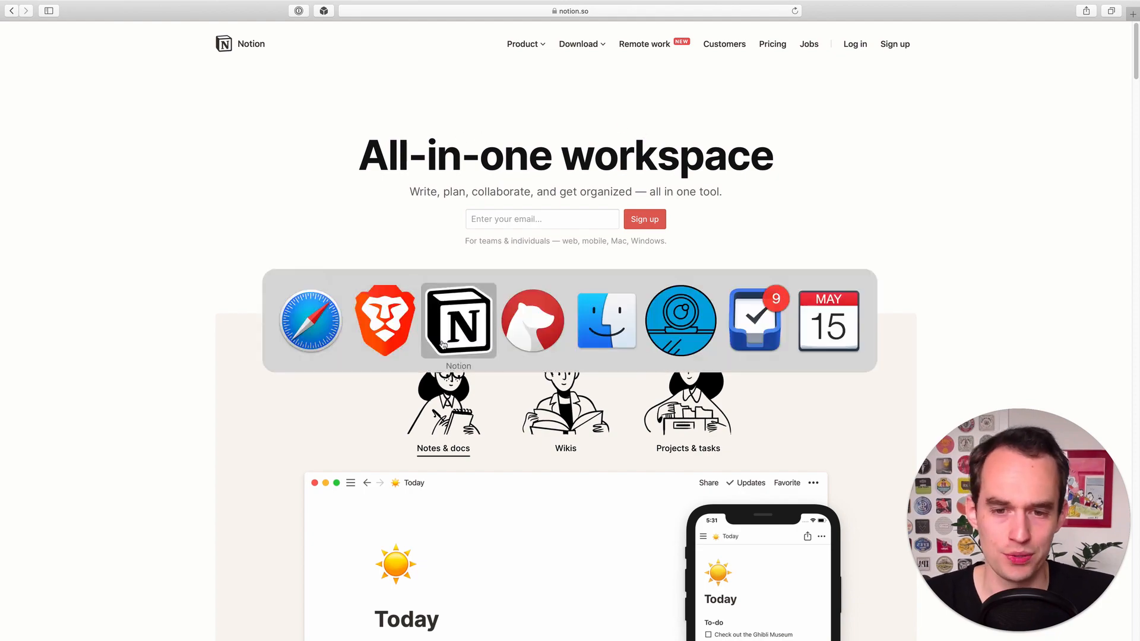
{"action": "left_click", "coordinate": [459, 321]}
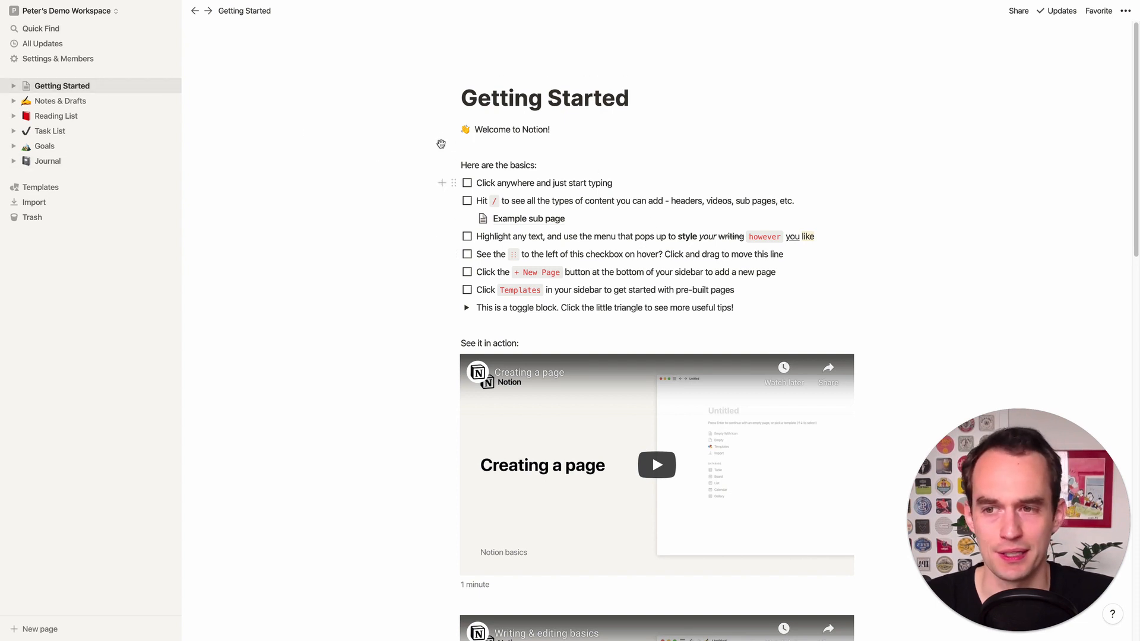
Create a new page titled Goals as a Table database, then delete the old Goals page from the sidebar
{"action": "left_click", "coordinate": [36, 629]}
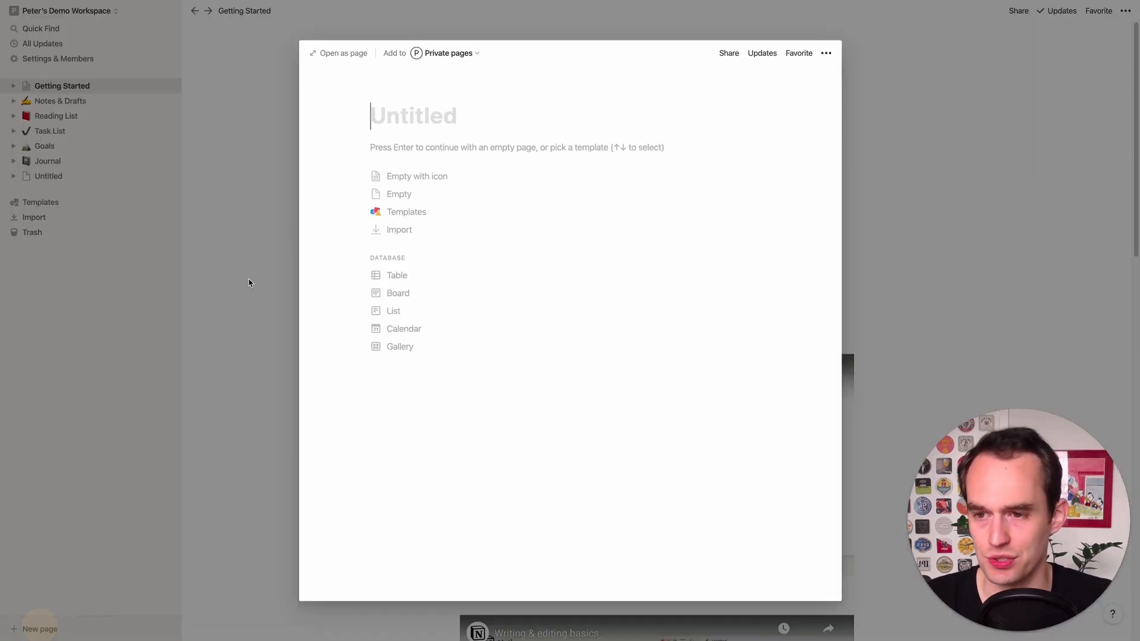
{"action": "type", "text": "Goal"}
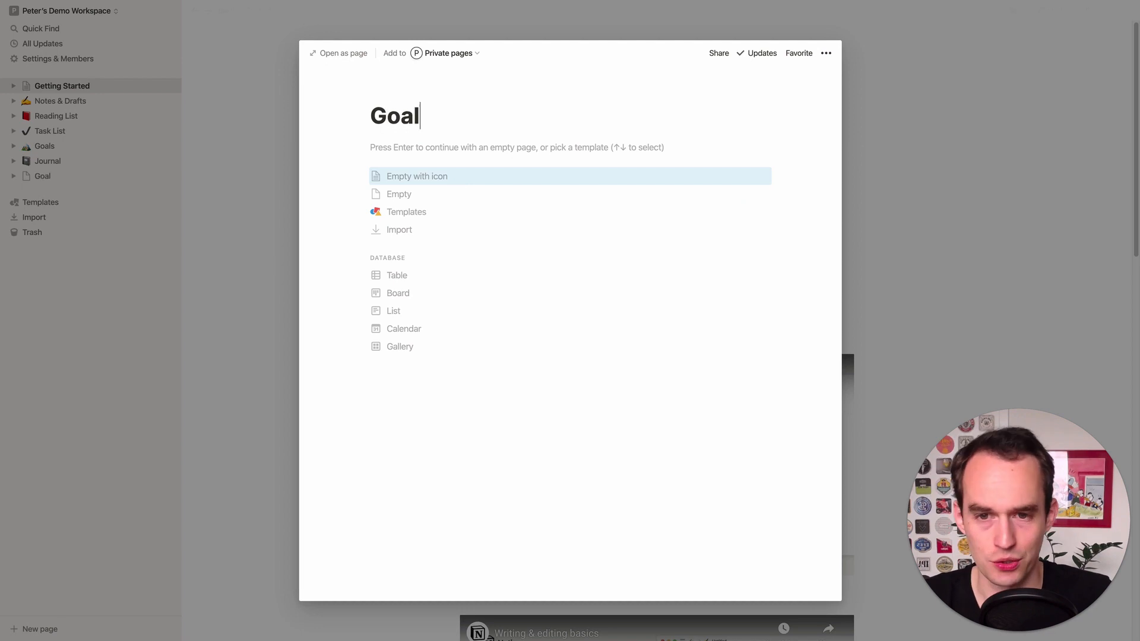
{"action": "type", "text": "s"}
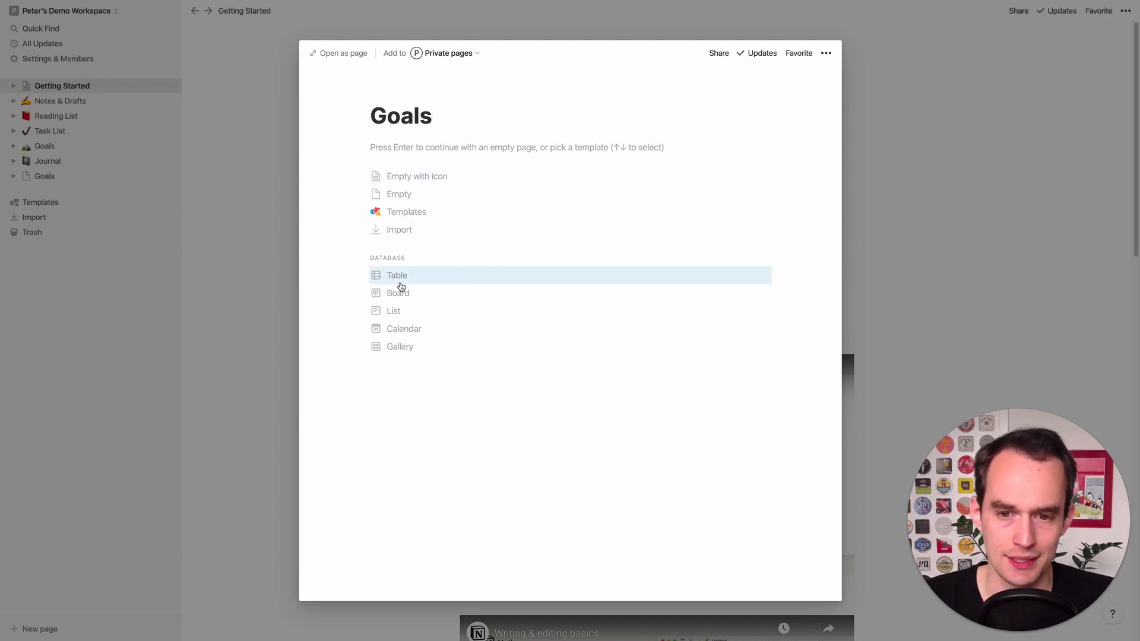
{"action": "left_click", "coordinate": [396, 275]}
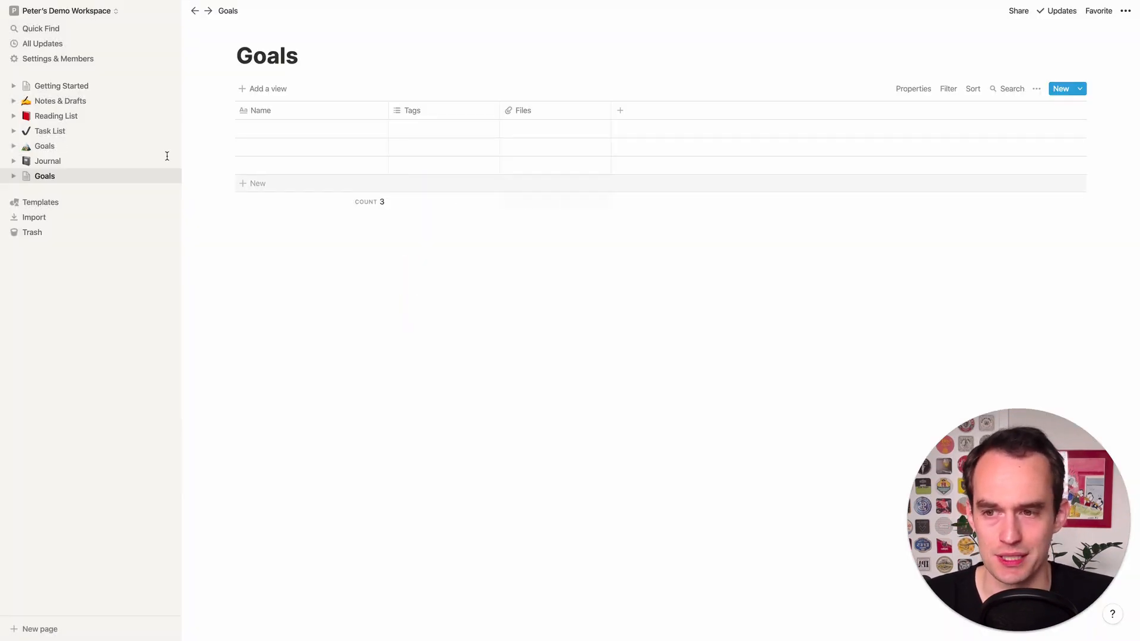
{"action": "right_click", "coordinate": [44, 176]}
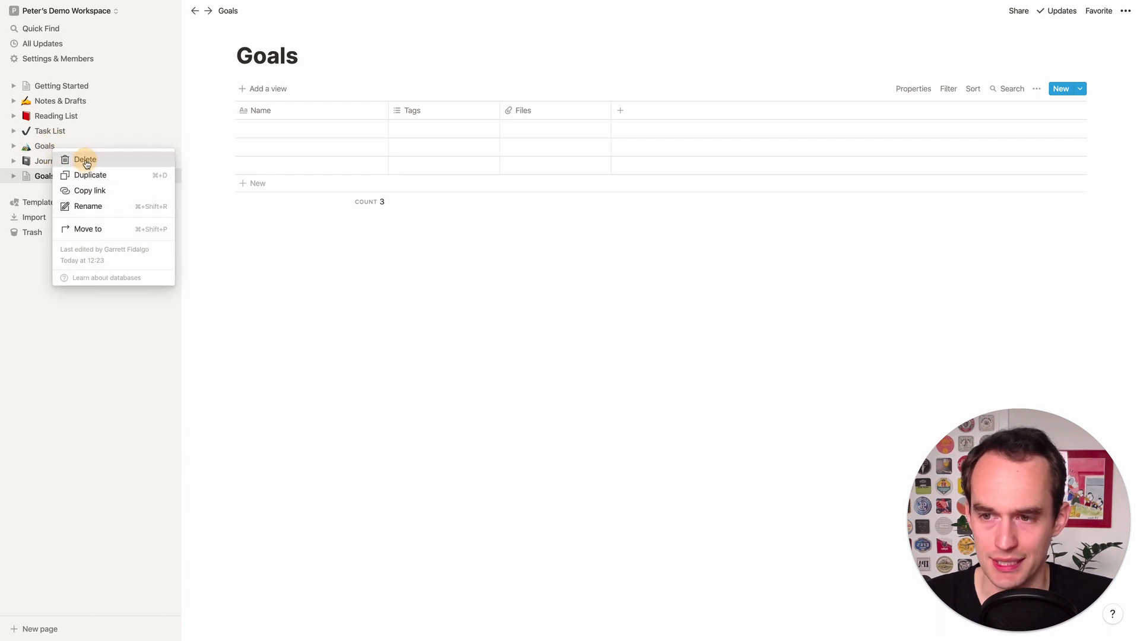
{"action": "left_click", "coordinate": [85, 160]}
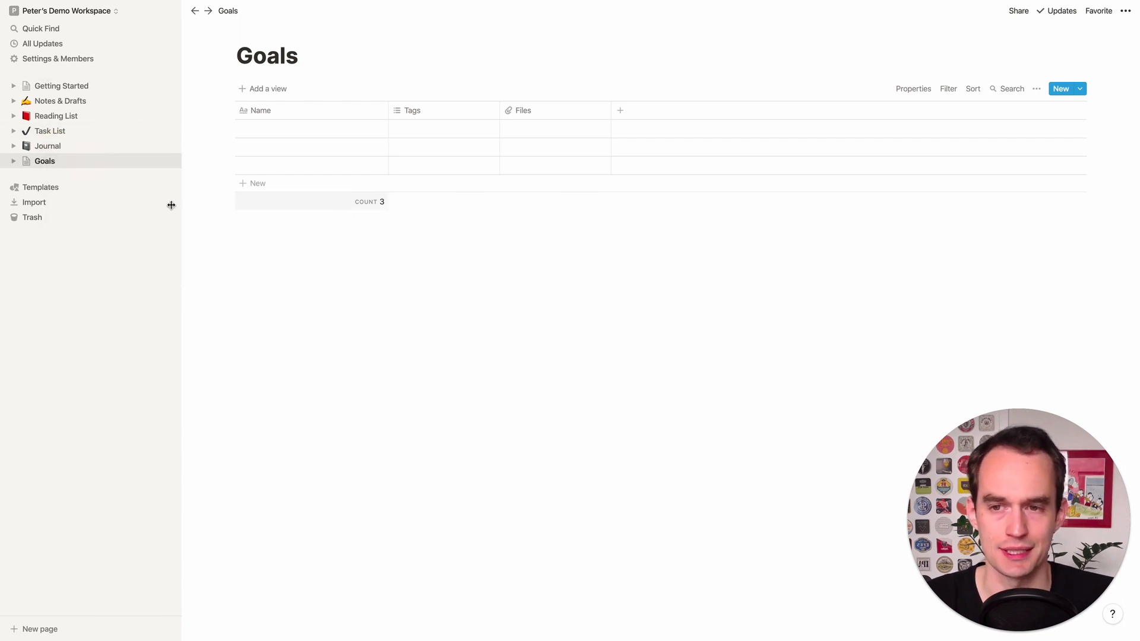
{"action": "mouse_move", "coordinate": [454, 186]}
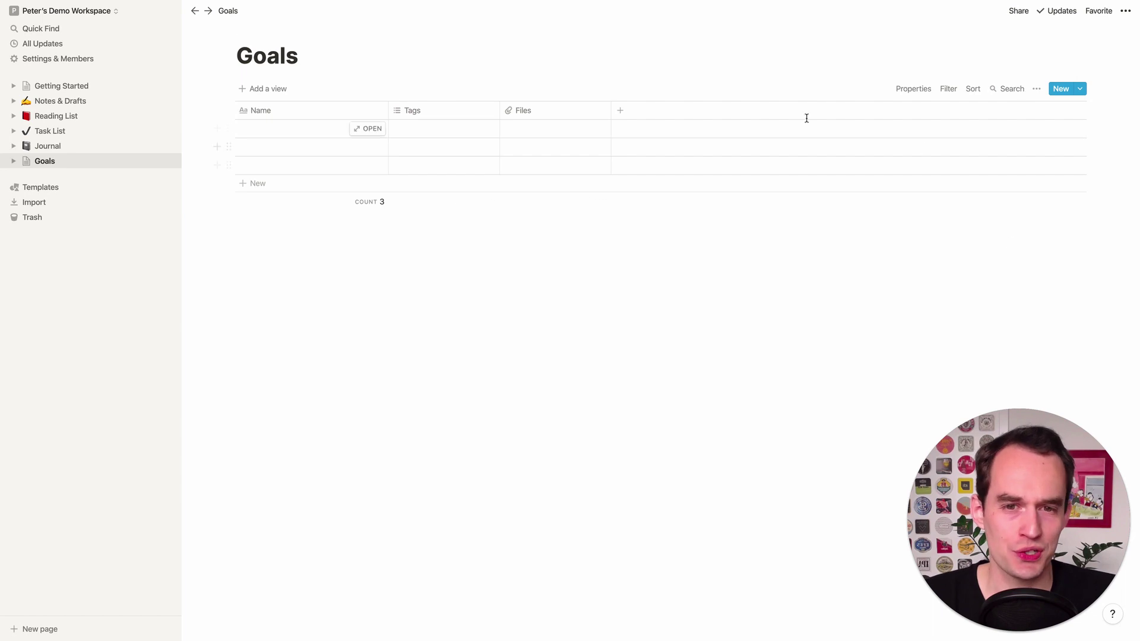
{"action": "mouse_move", "coordinate": [556, 265]}
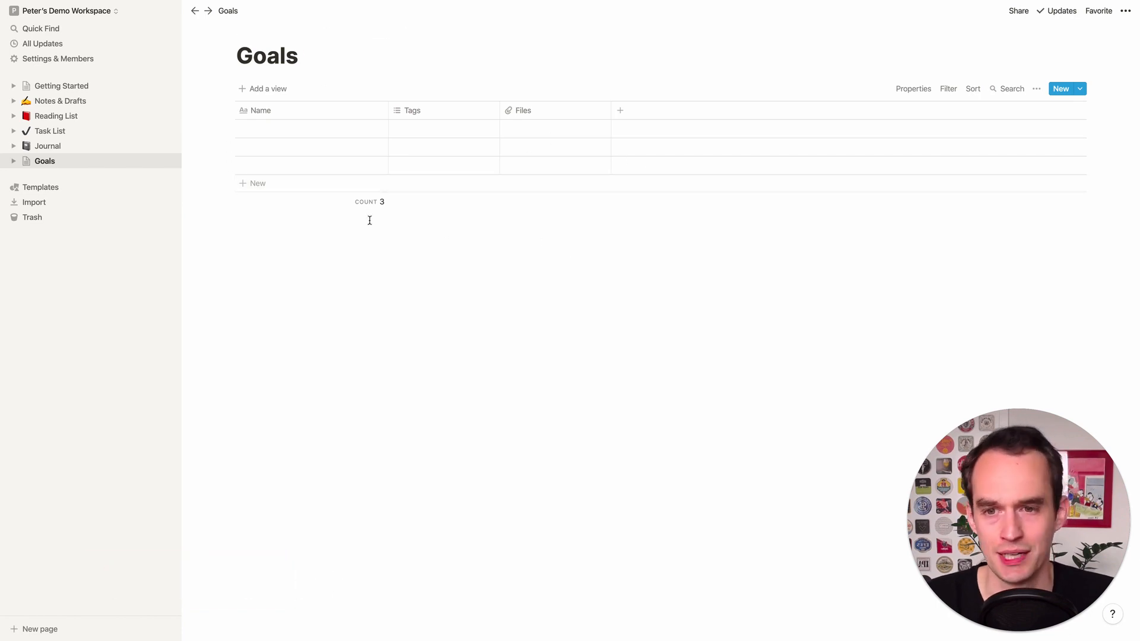
{"action": "mouse_move", "coordinate": [282, 111]}
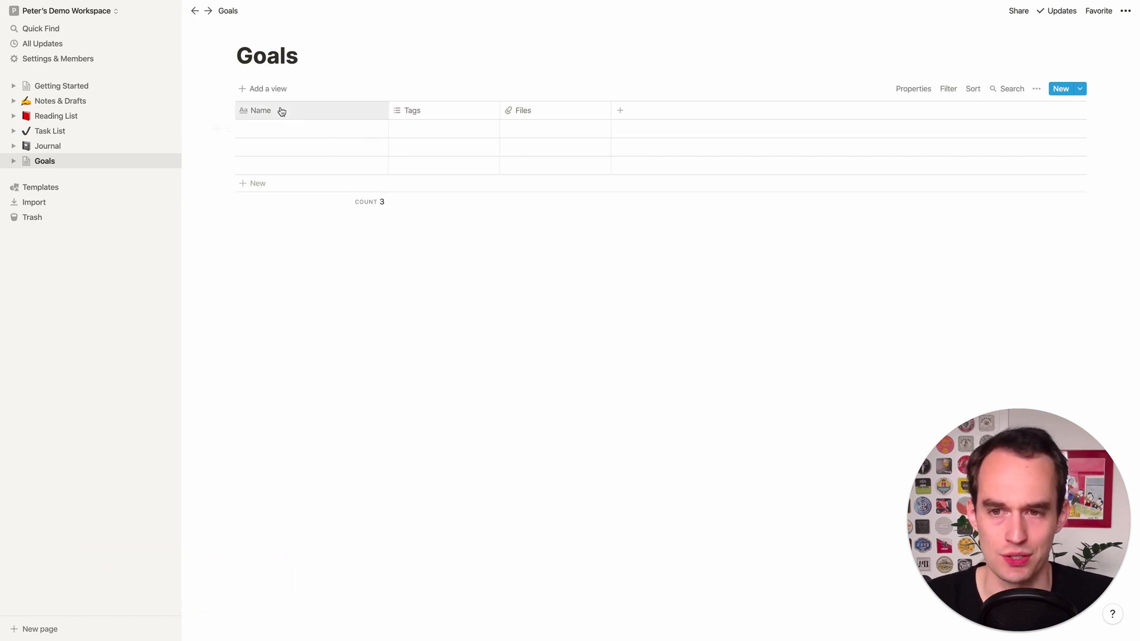
Enter 'Publish my first science fiction novel' and 'Attend a meditation retreat' as the first two goal names
{"action": "left_click", "coordinate": [266, 129]}
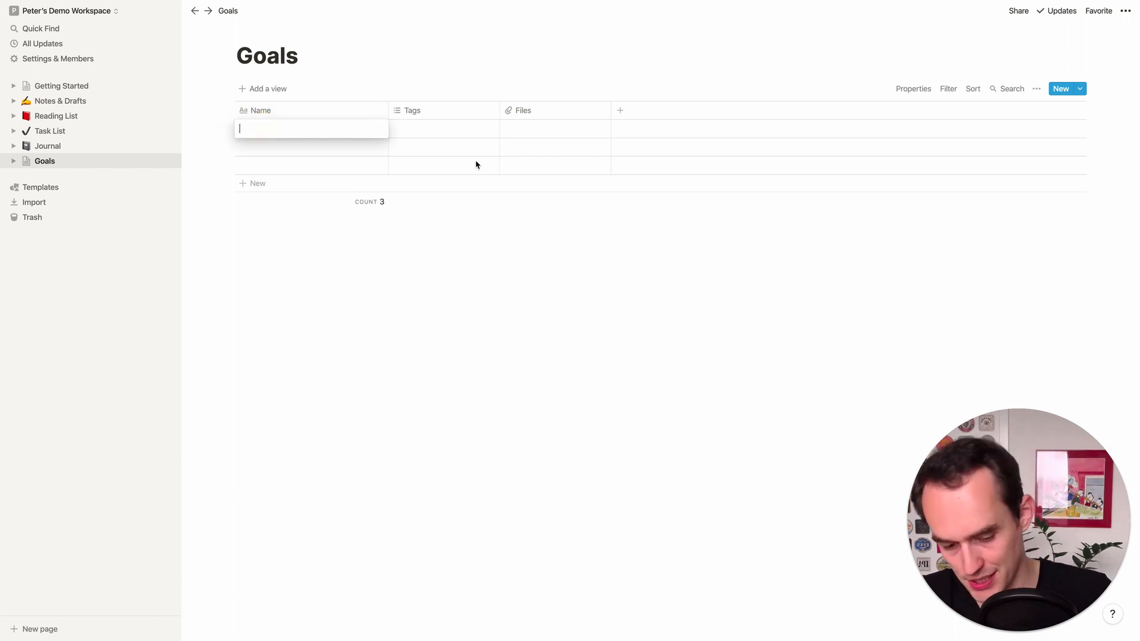
{"action": "type", "text": "Publish my first science fic"}
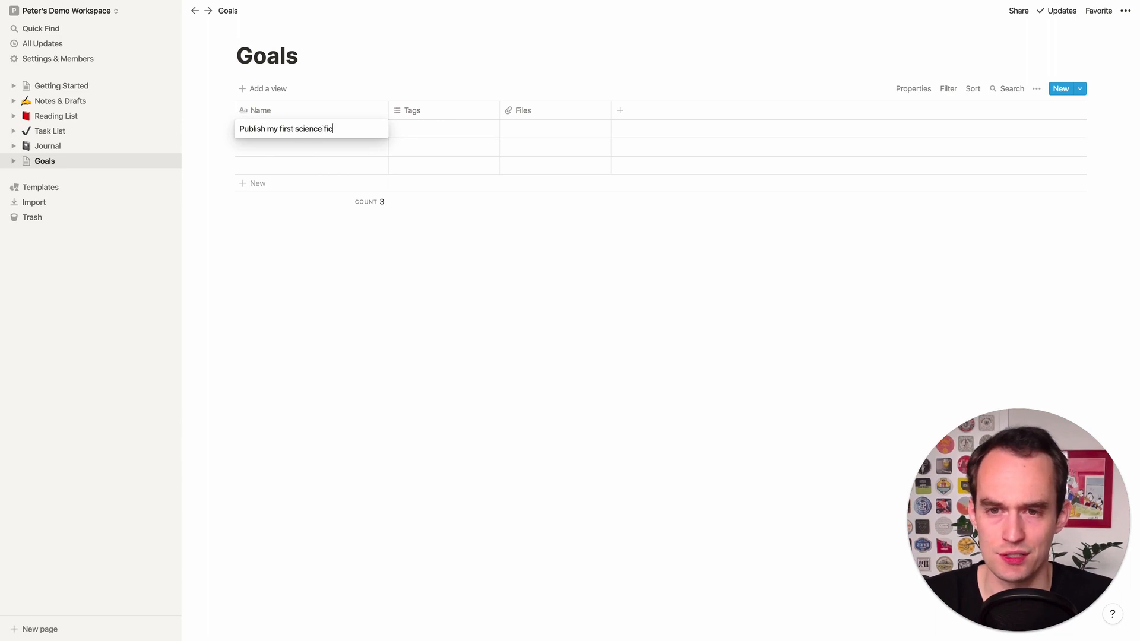
{"action": "type", "text": "tion novel"}
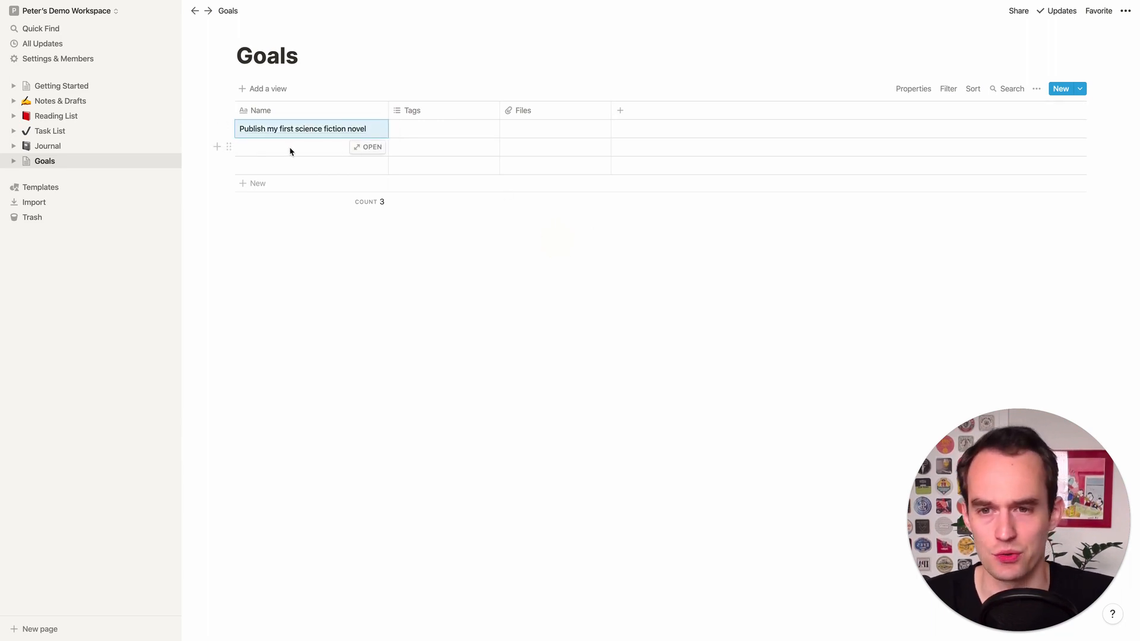
{"action": "type", "text": "Attend a meditration re"}
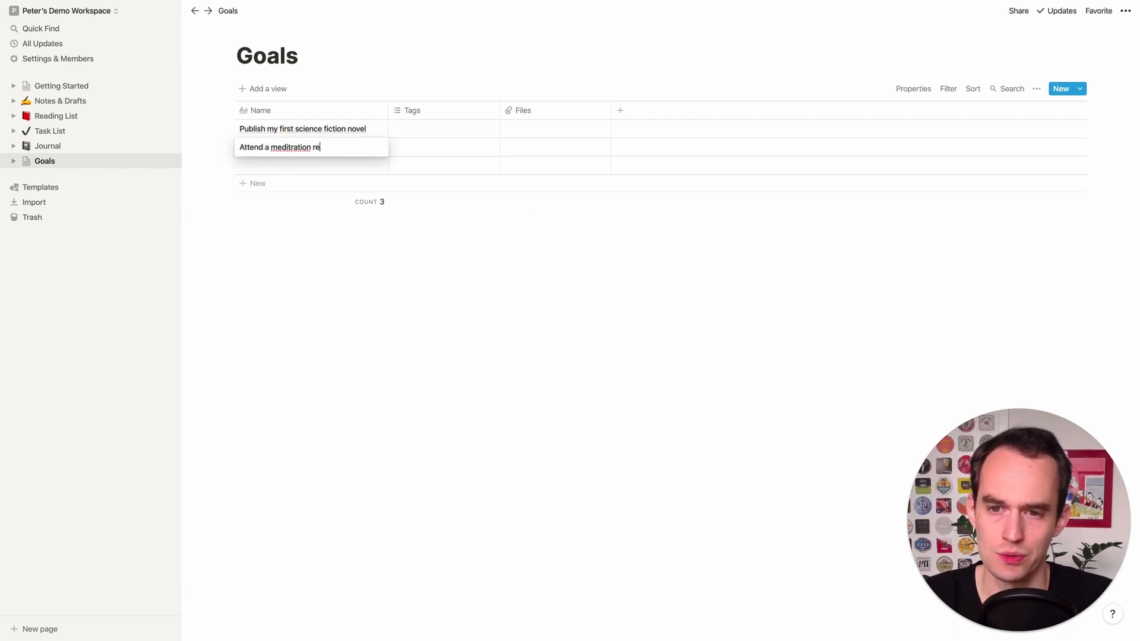
{"action": "key", "text": "Backspace"}
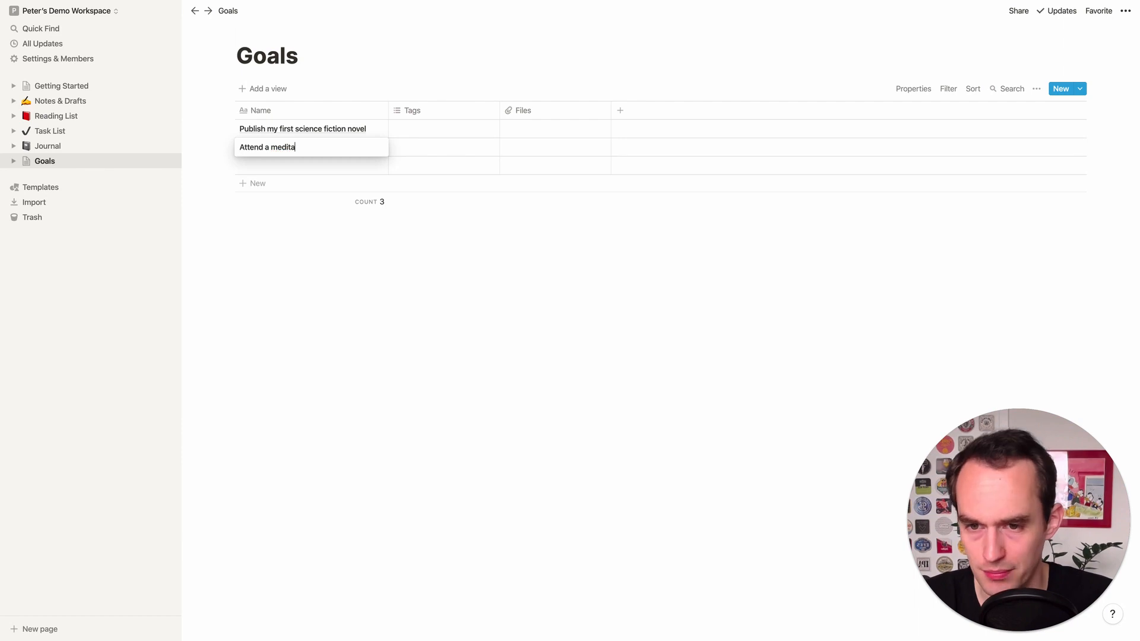
{"action": "type", "text": "tion retreat"}
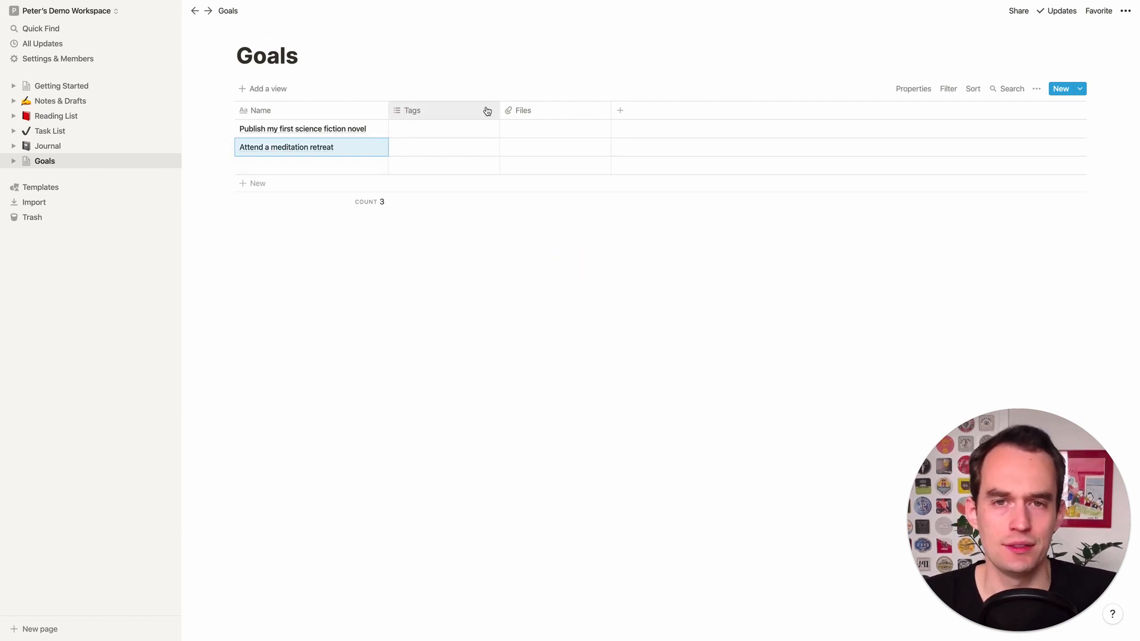
{"action": "mouse_move", "coordinate": [564, 98]}
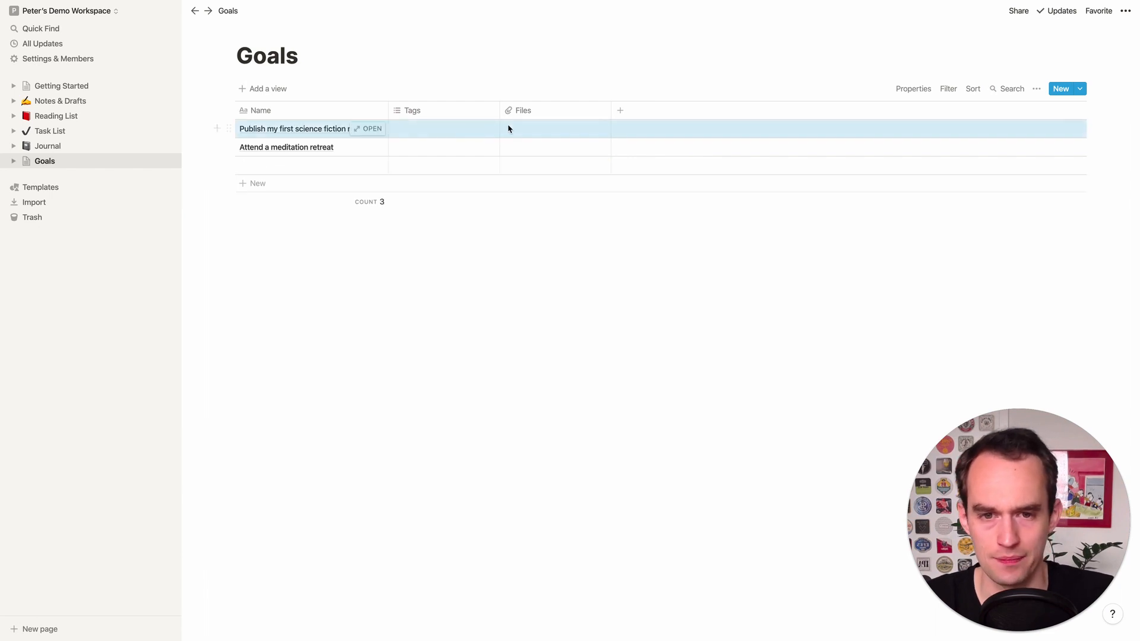
Delete the Files and Tags columns, leaving only Name in the Goals table
{"action": "left_click", "coordinate": [523, 110]}
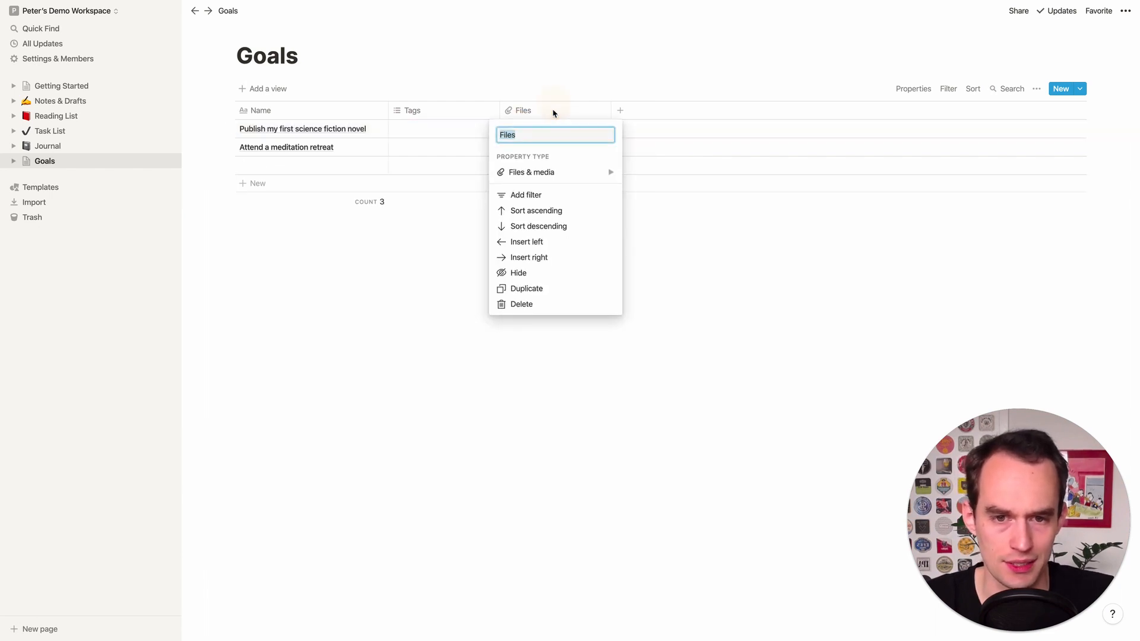
{"action": "mouse_move", "coordinate": [540, 289]}
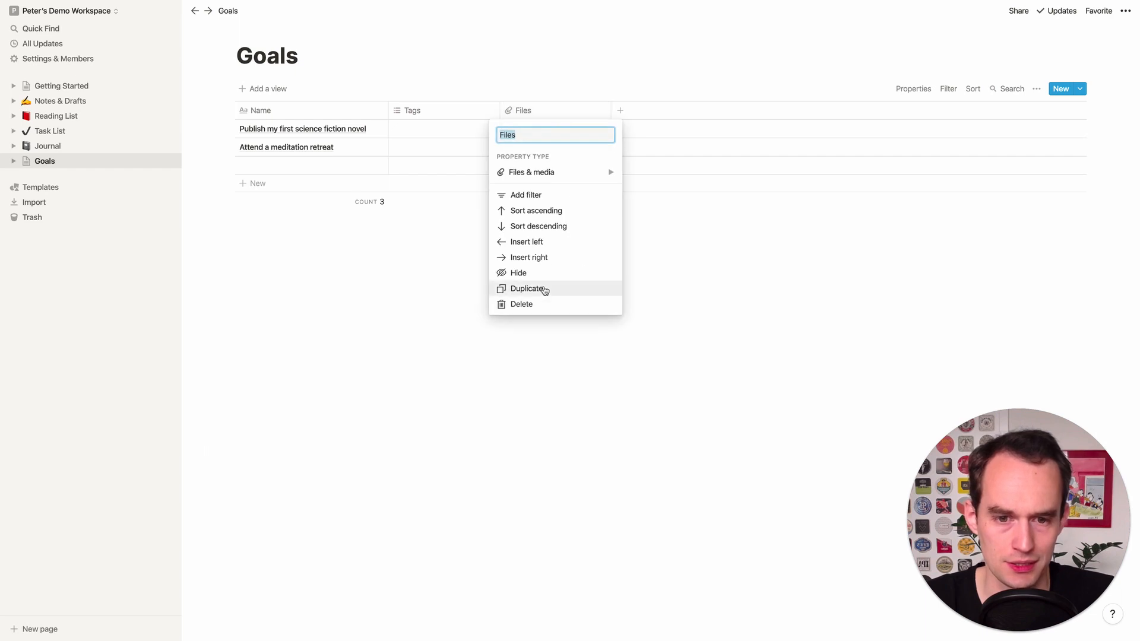
{"action": "left_click", "coordinate": [520, 304]}
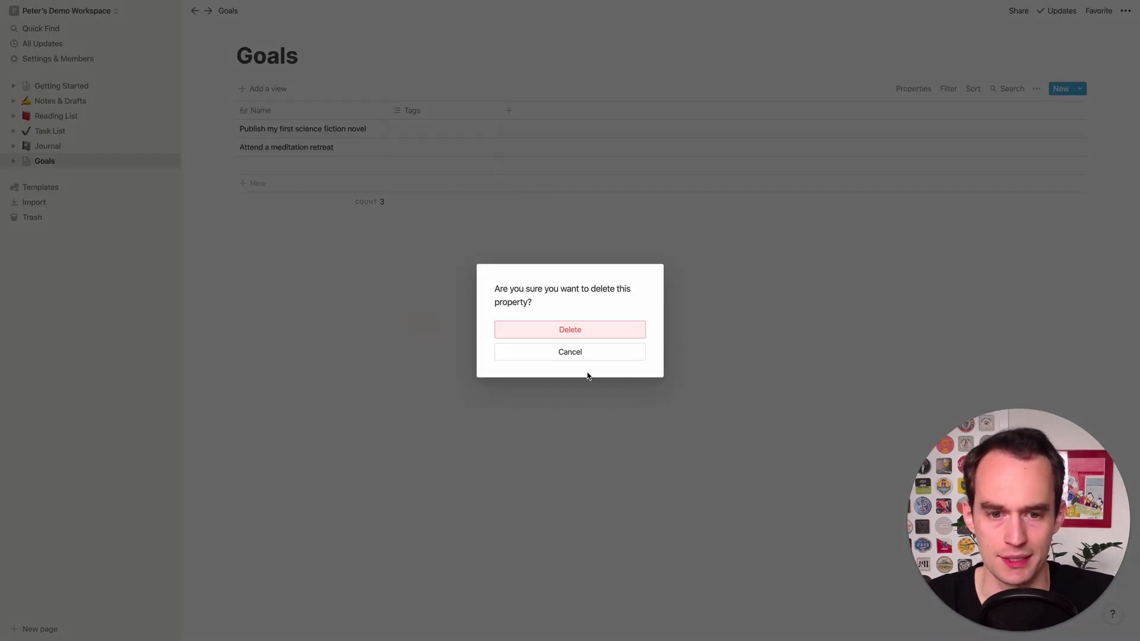
{"action": "left_click", "coordinate": [570, 330]}
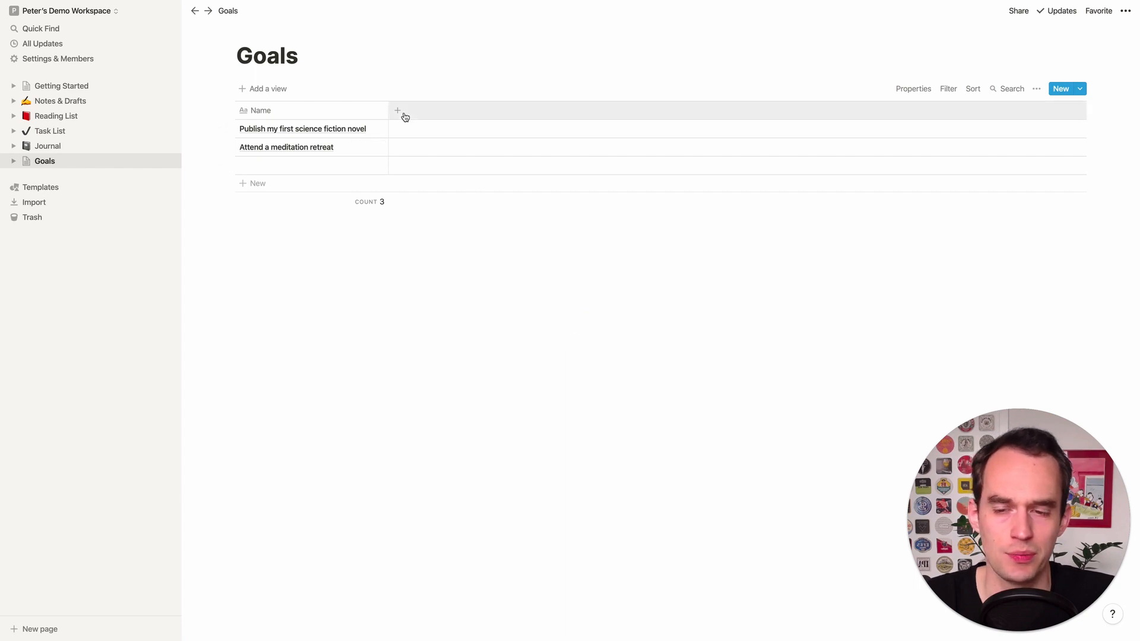
Add a new column named Status and bring up its property type list to make it a Select
{"action": "left_click", "coordinate": [396, 111]}
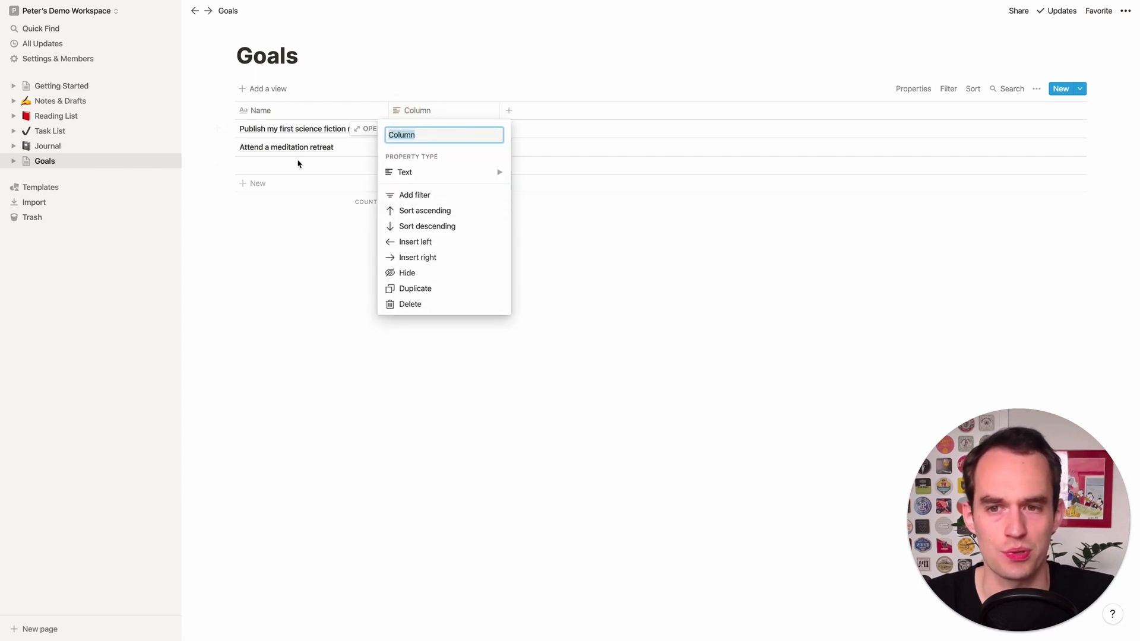
{"action": "left_click", "coordinate": [405, 172]}
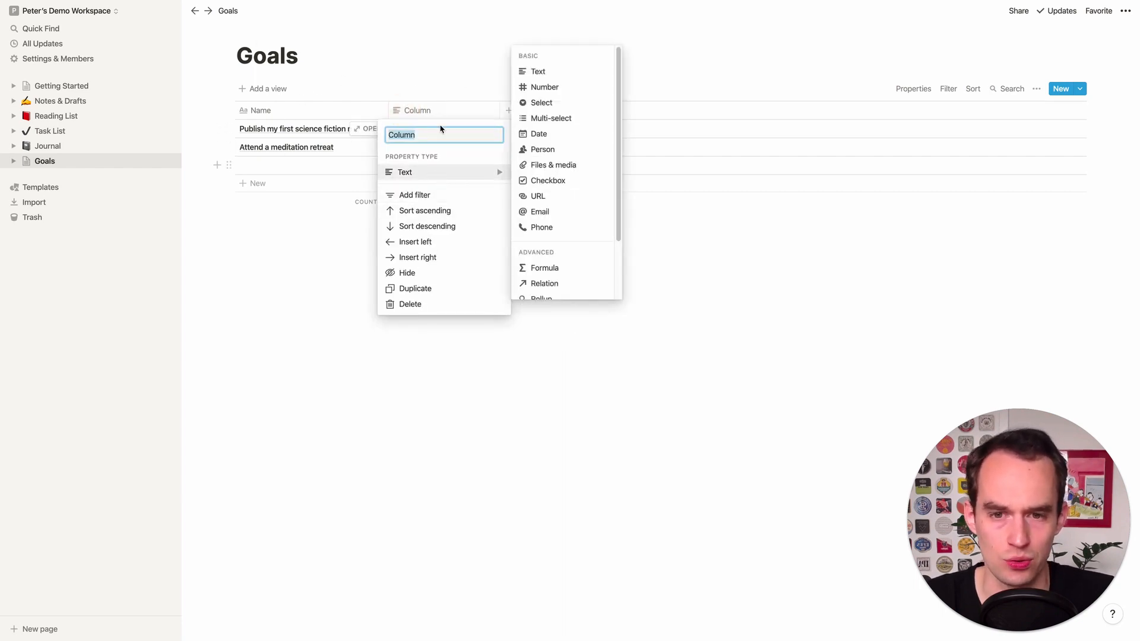
{"action": "type", "text": "Status"}
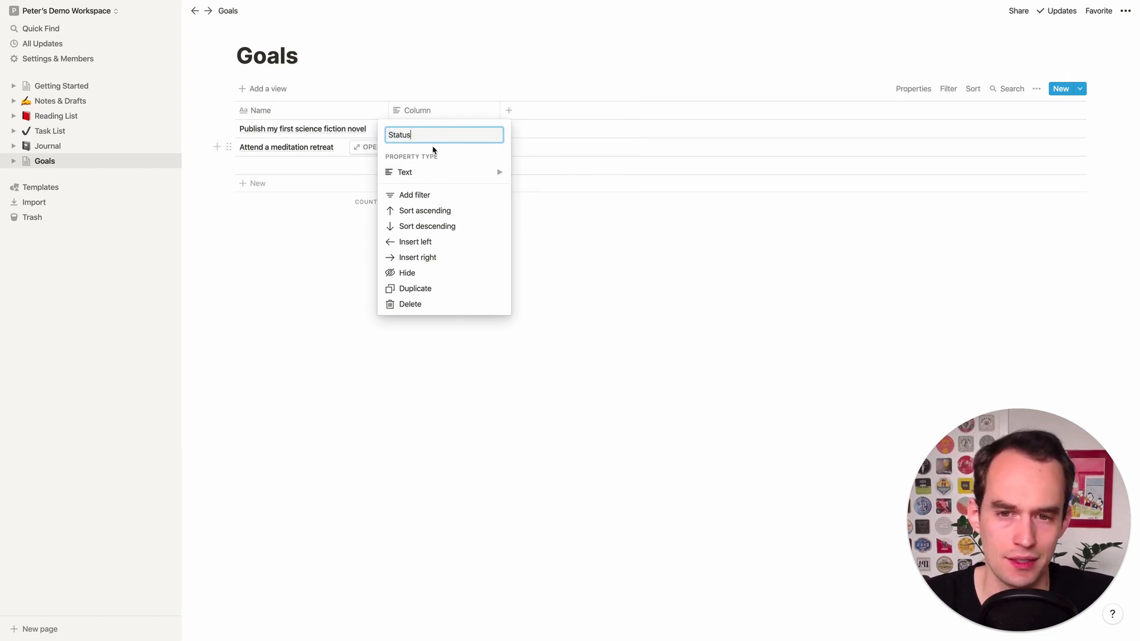
{"action": "left_click", "coordinate": [429, 173]}
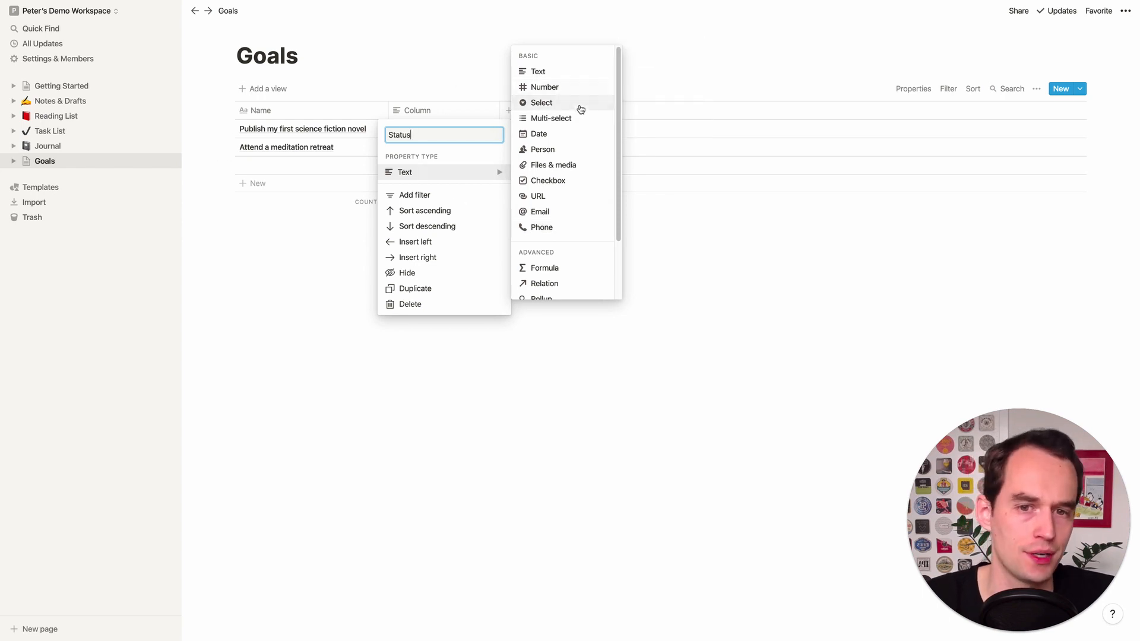
{"action": "mouse_move", "coordinate": [573, 180]}
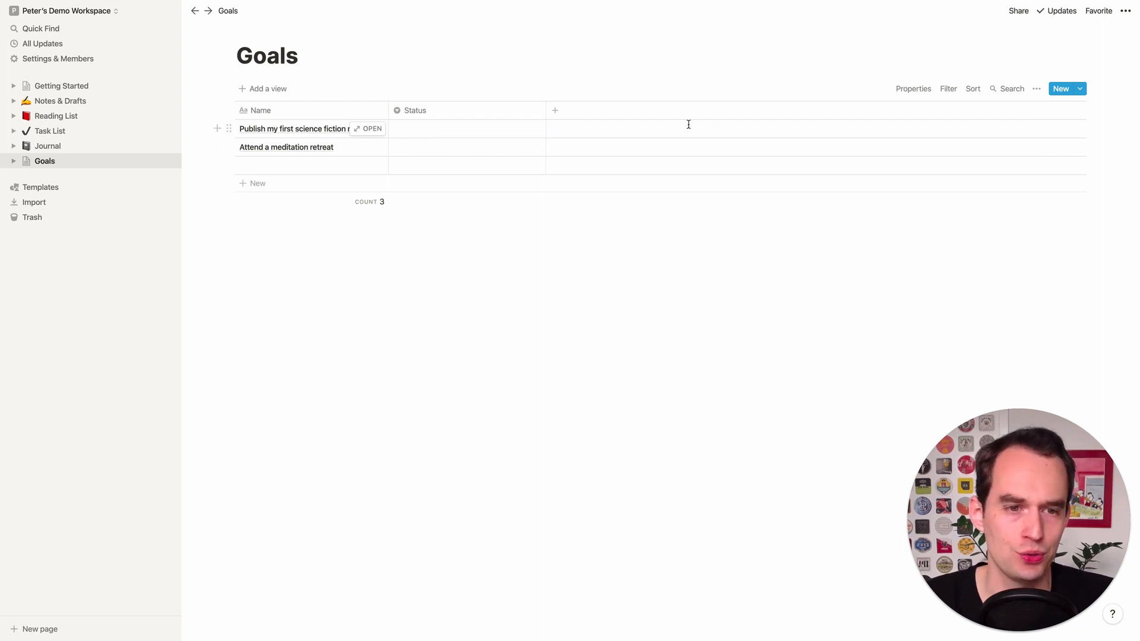
{"action": "mouse_move", "coordinate": [467, 127]}
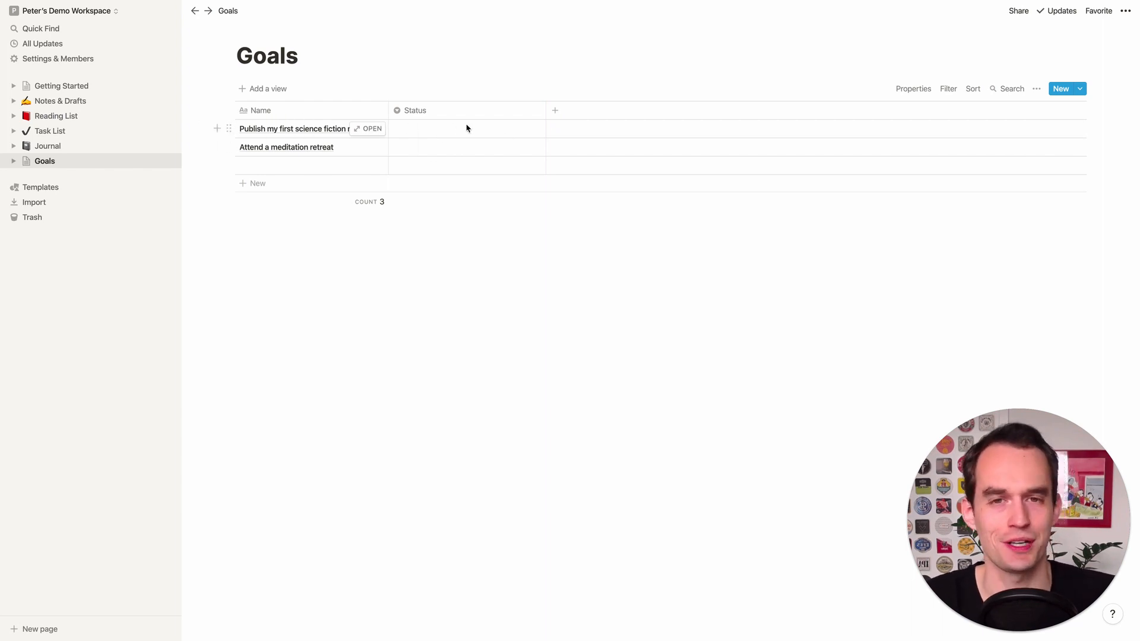
Create the Status options To achieve, Achieved, Dropped and Never-ending, clearing each from the first goal's cell
{"action": "left_click", "coordinate": [468, 128]}
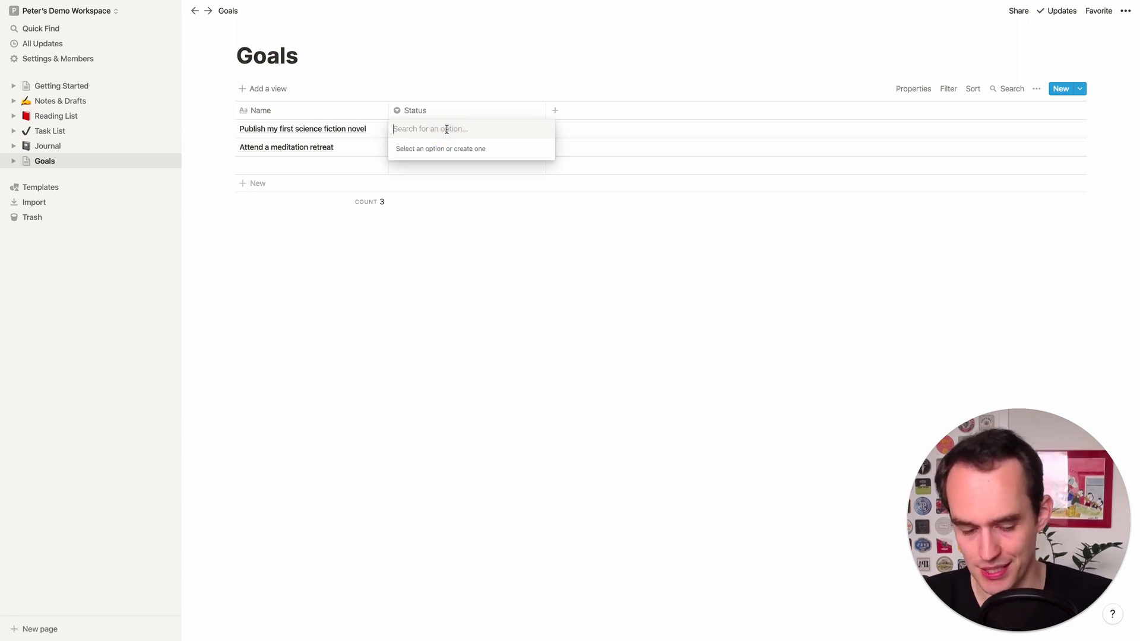
{"action": "type", "text": "To achieve"}
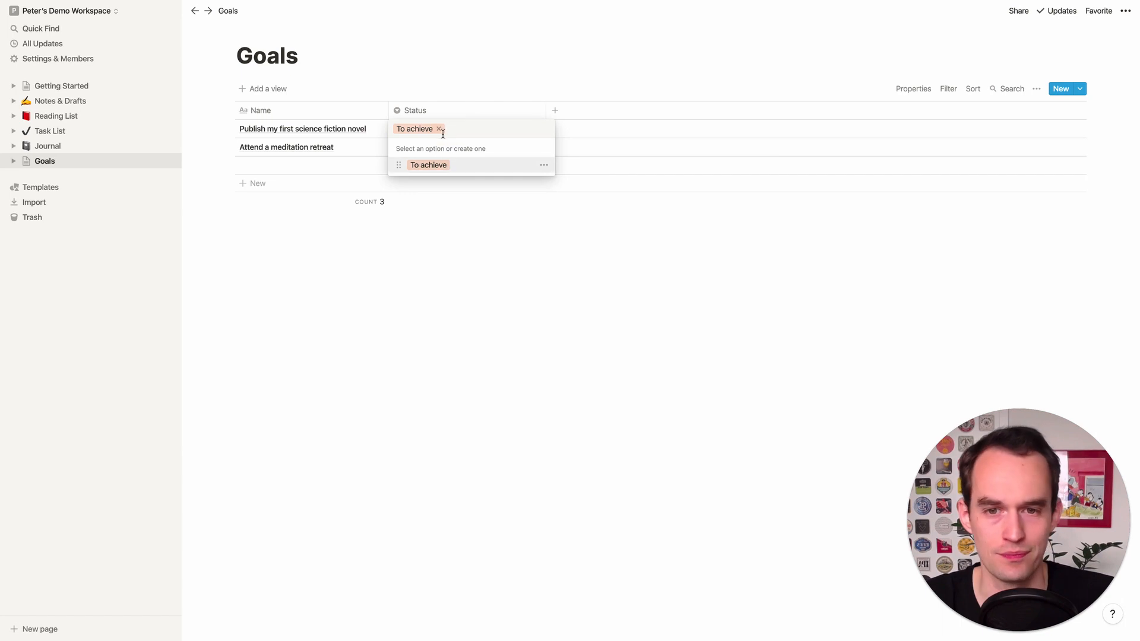
{"action": "left_click", "coordinate": [438, 128]}
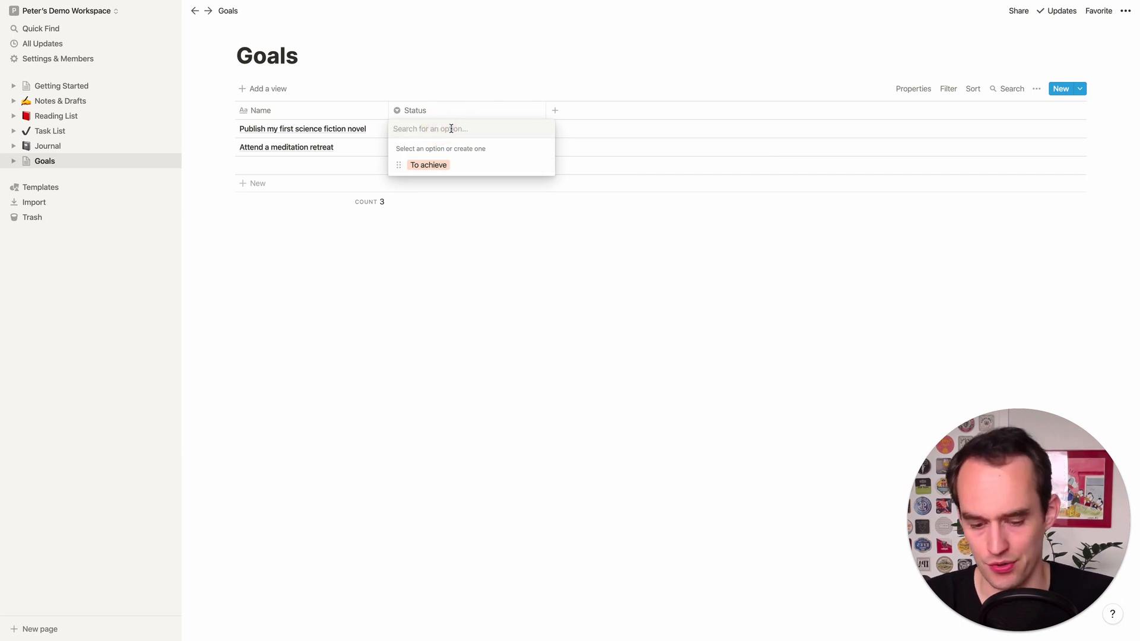
{"action": "type", "text": "Achieved"}
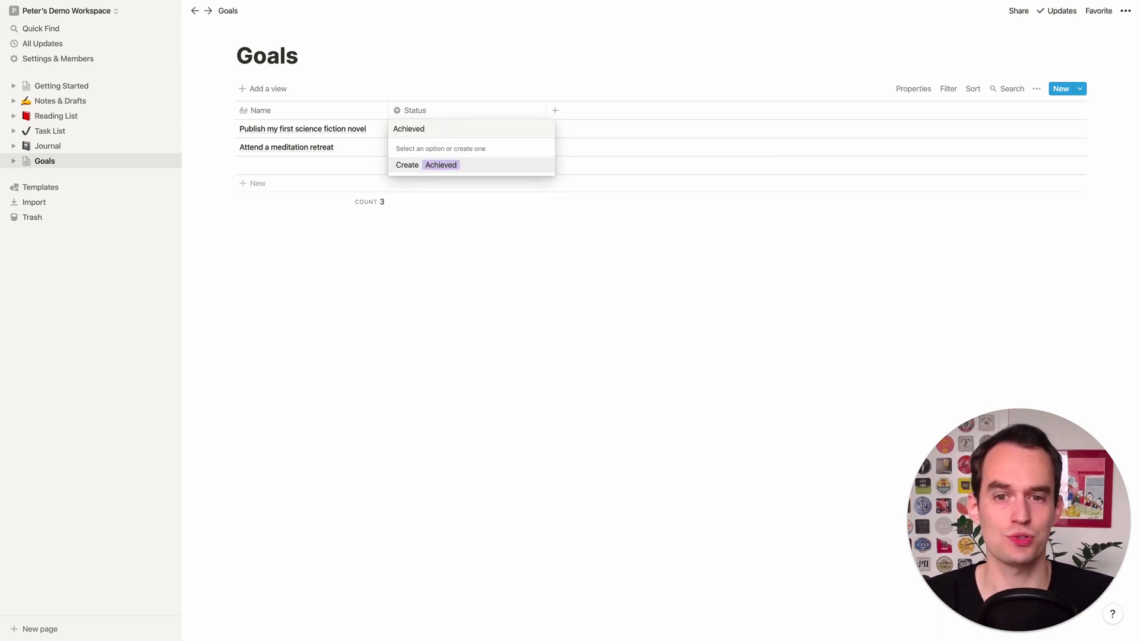
{"action": "left_click", "coordinate": [425, 164]}
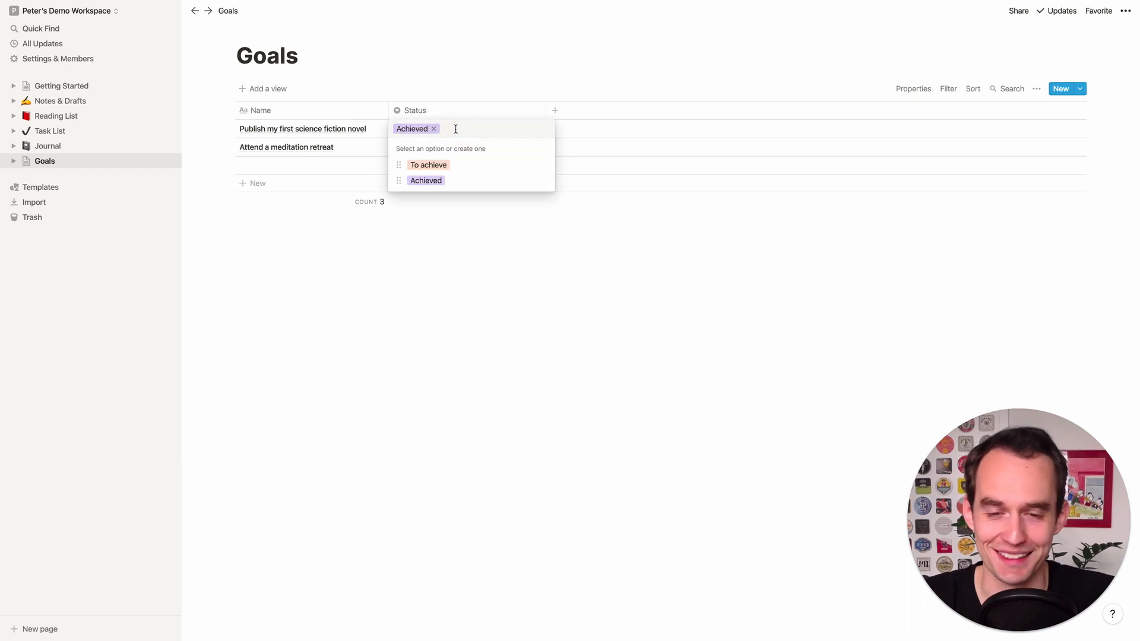
{"action": "left_click", "coordinate": [433, 128]}
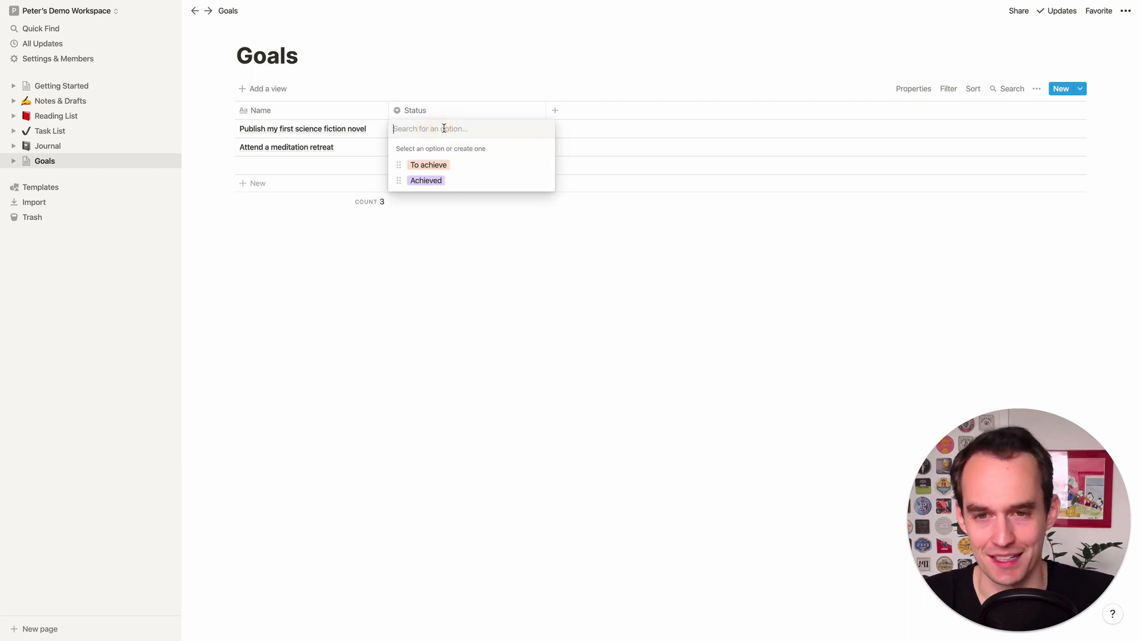
{"action": "type", "text": "Droppe"}
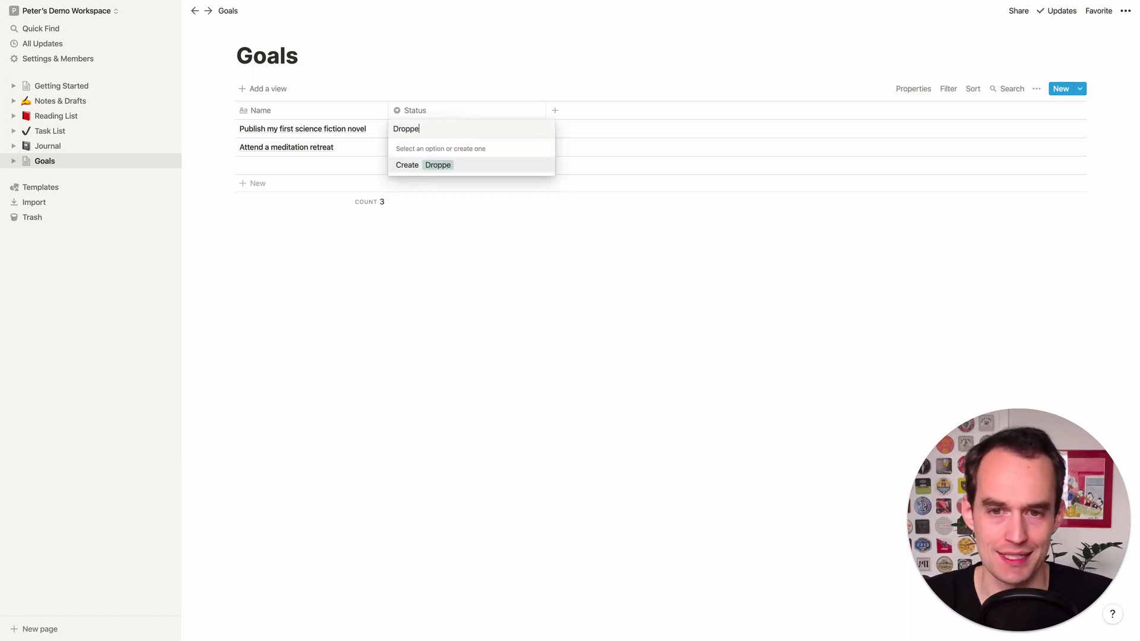
{"action": "left_click", "coordinate": [423, 164]}
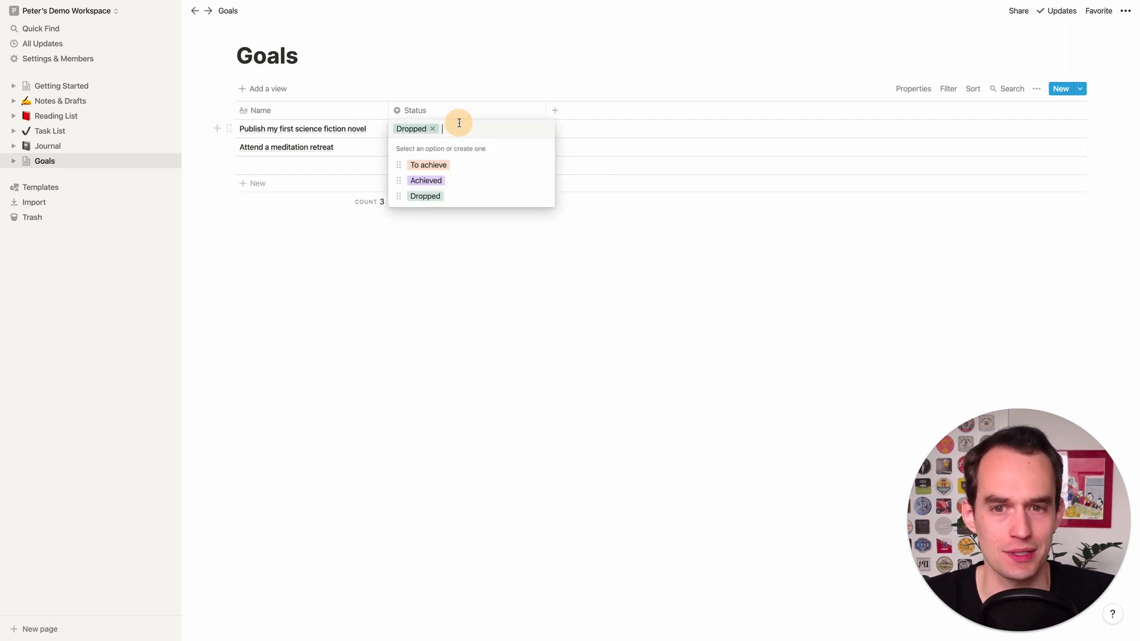
{"action": "left_click", "coordinate": [432, 128]}
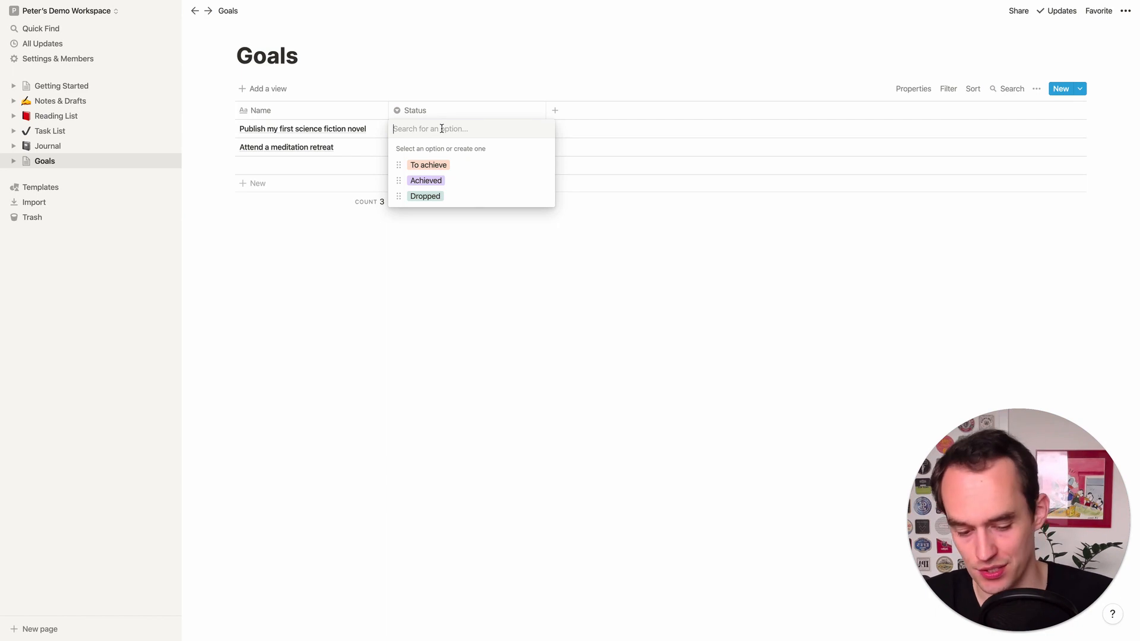
{"action": "type", "text": "Never-"}
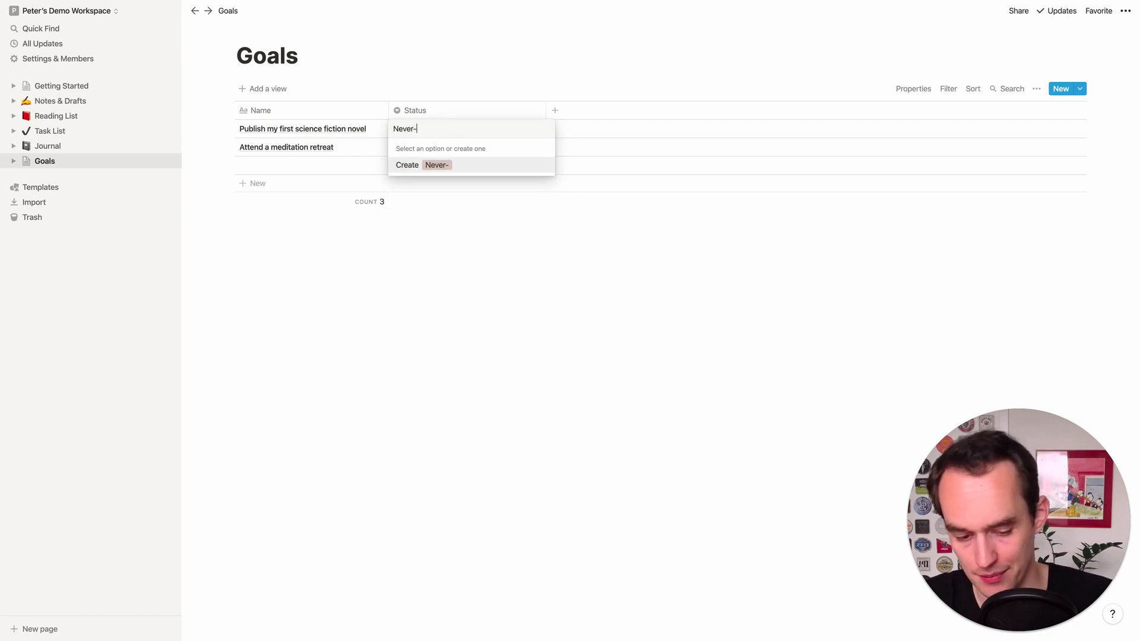
{"action": "left_click", "coordinate": [421, 165]}
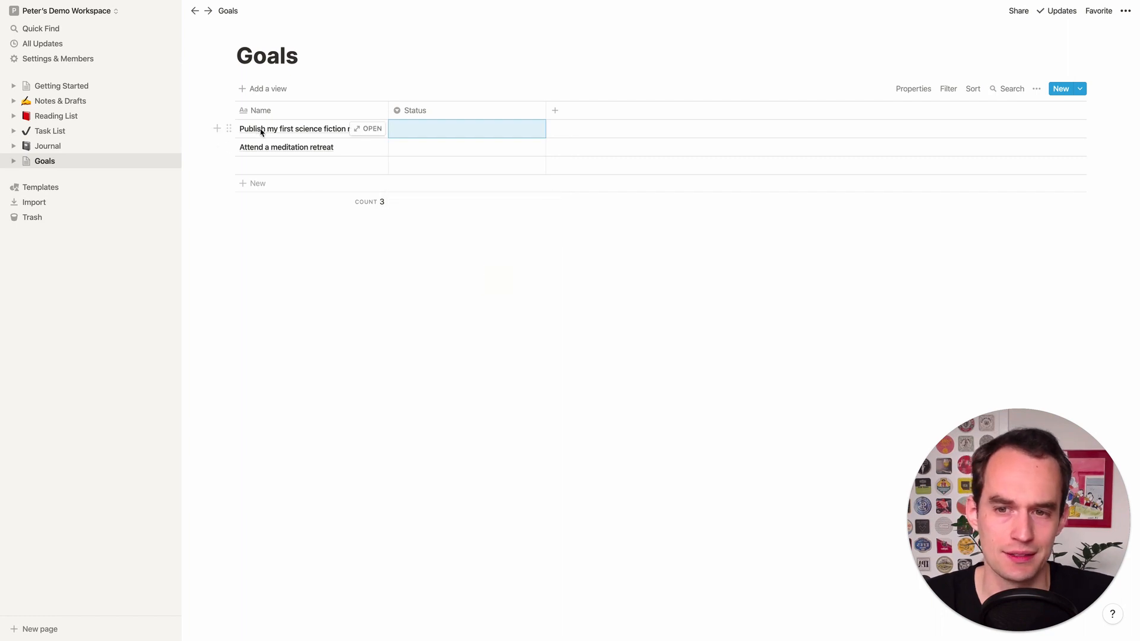
{"action": "mouse_move", "coordinate": [421, 134]}
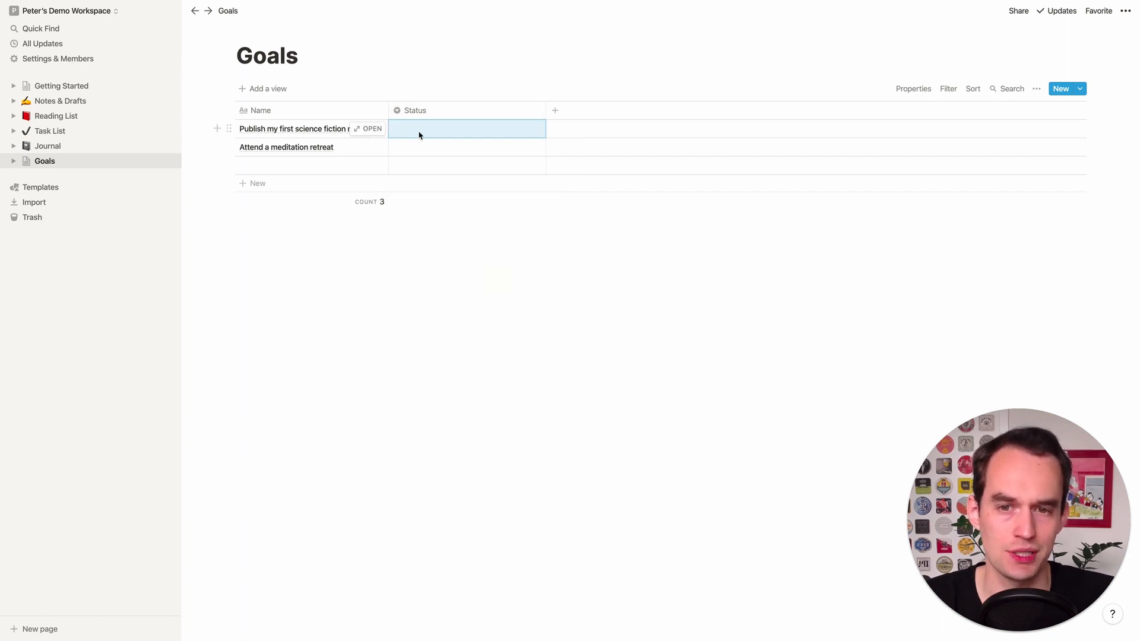
Set the novel goal and the meditation retreat goal to status To achieve
{"action": "left_click", "coordinate": [466, 128]}
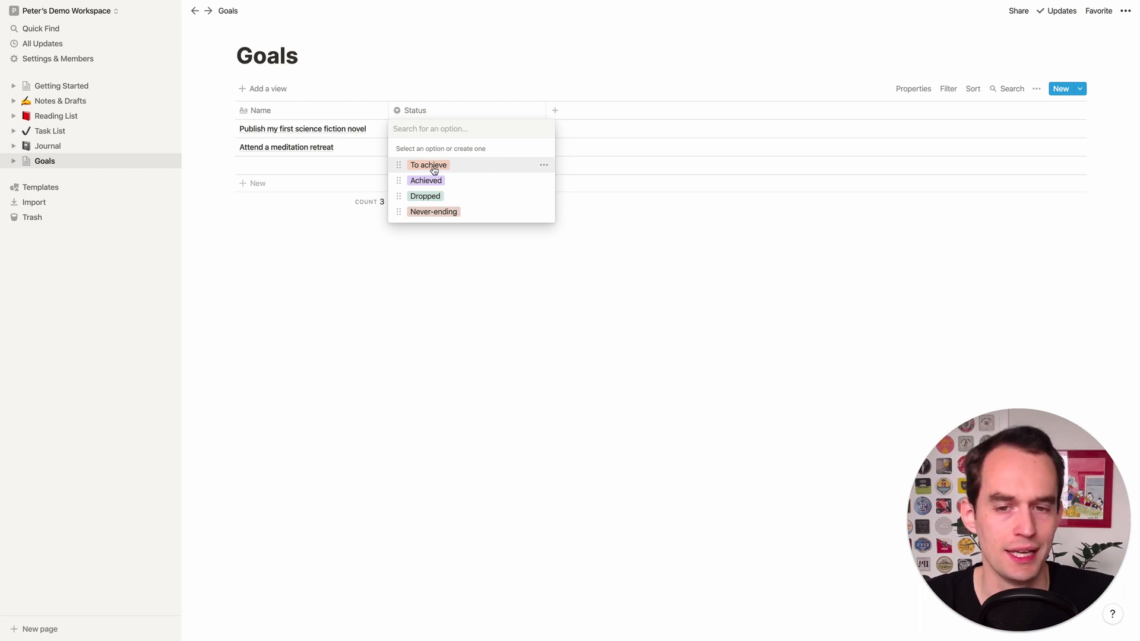
{"action": "mouse_move", "coordinate": [443, 169]}
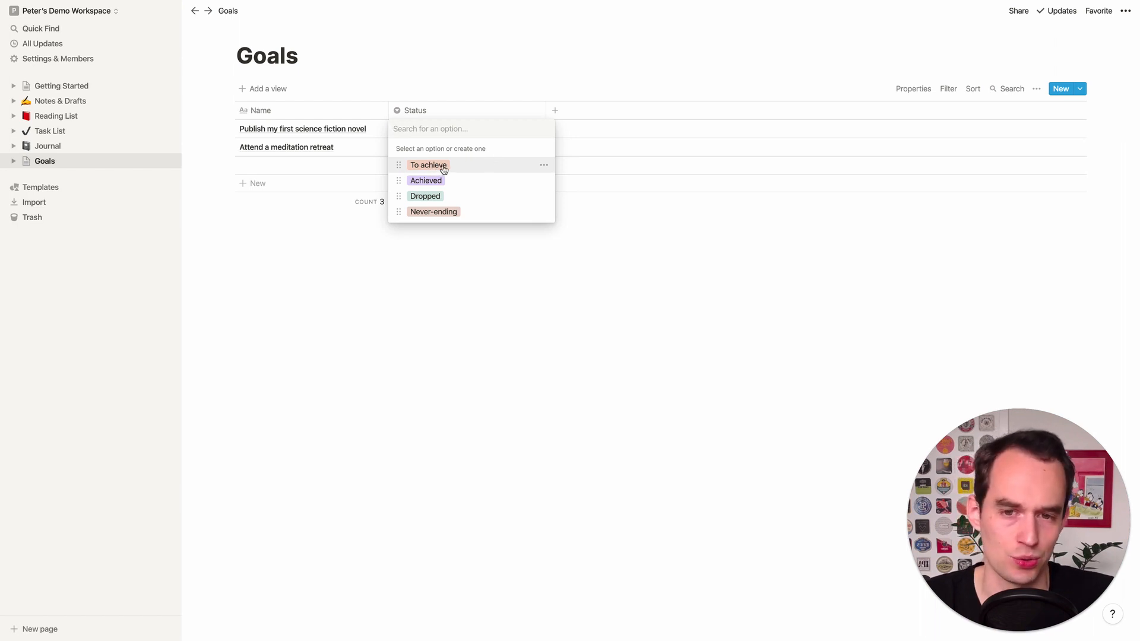
{"action": "mouse_move", "coordinate": [411, 200]}
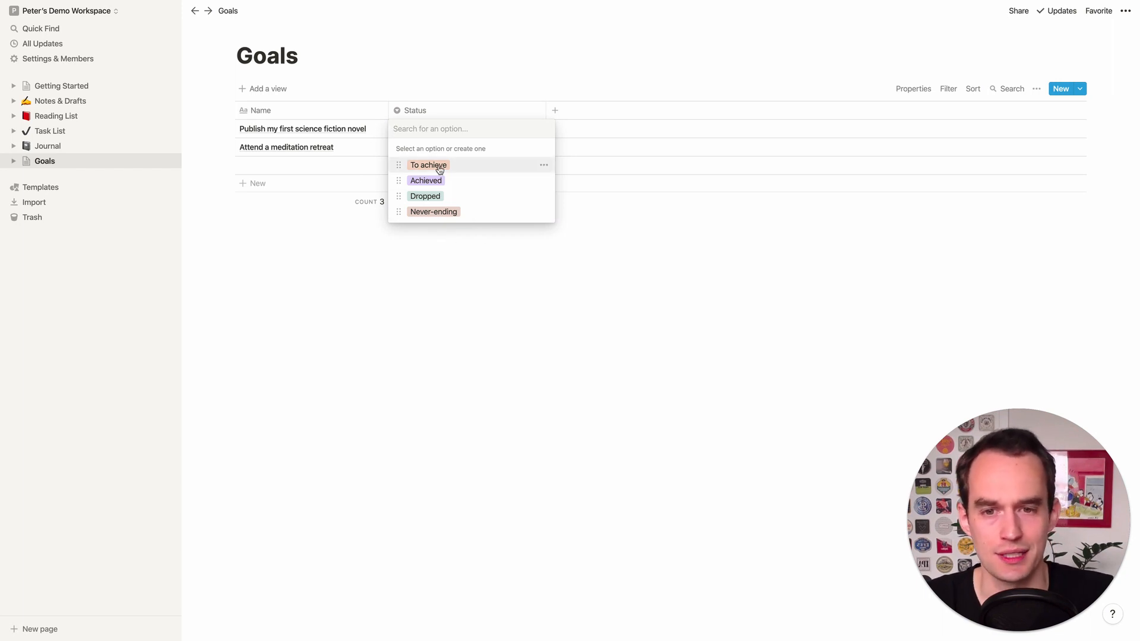
{"action": "left_click", "coordinate": [427, 165]}
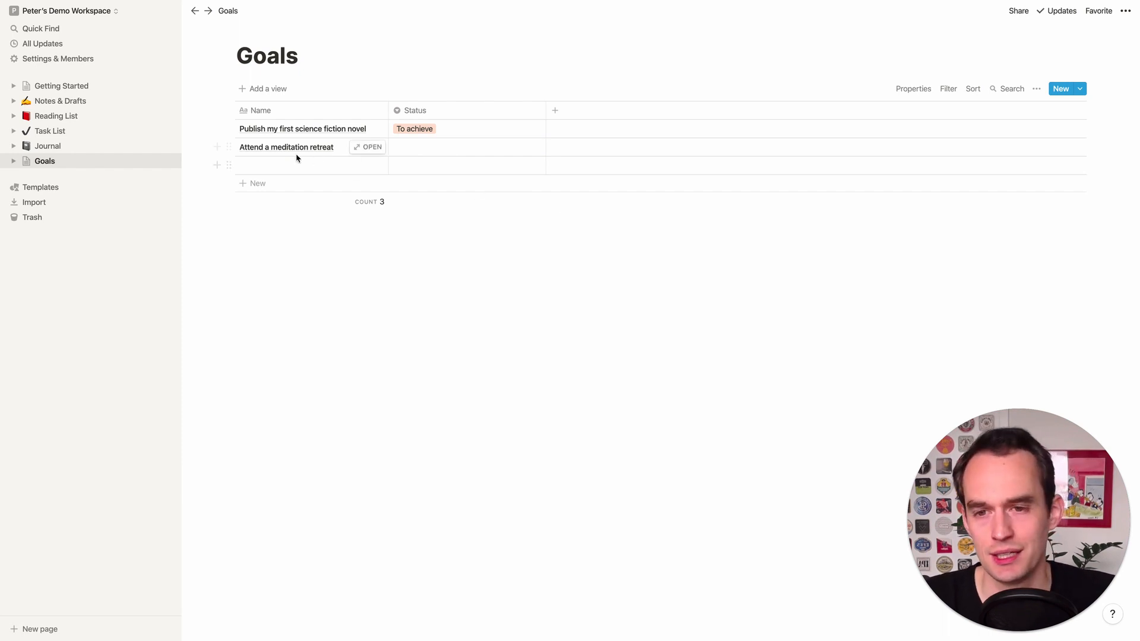
{"action": "left_click", "coordinate": [467, 147]}
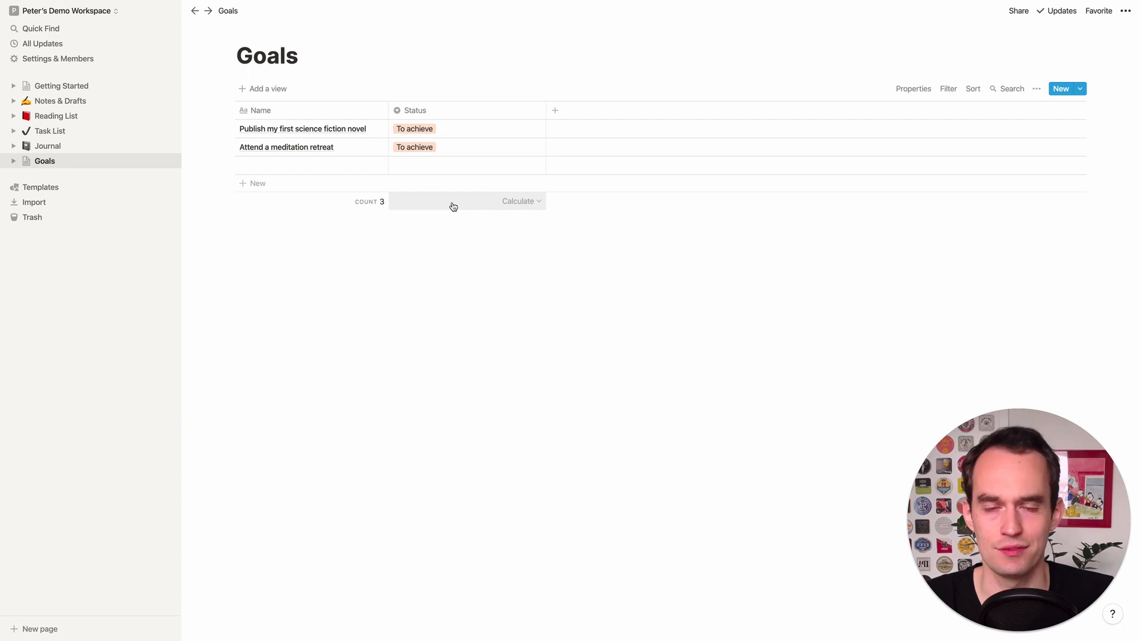
Add a third goal 'Meditate for 30 minutes a day' and set its status to Never-ending rather than To achieve
{"action": "left_click", "coordinate": [311, 165]}
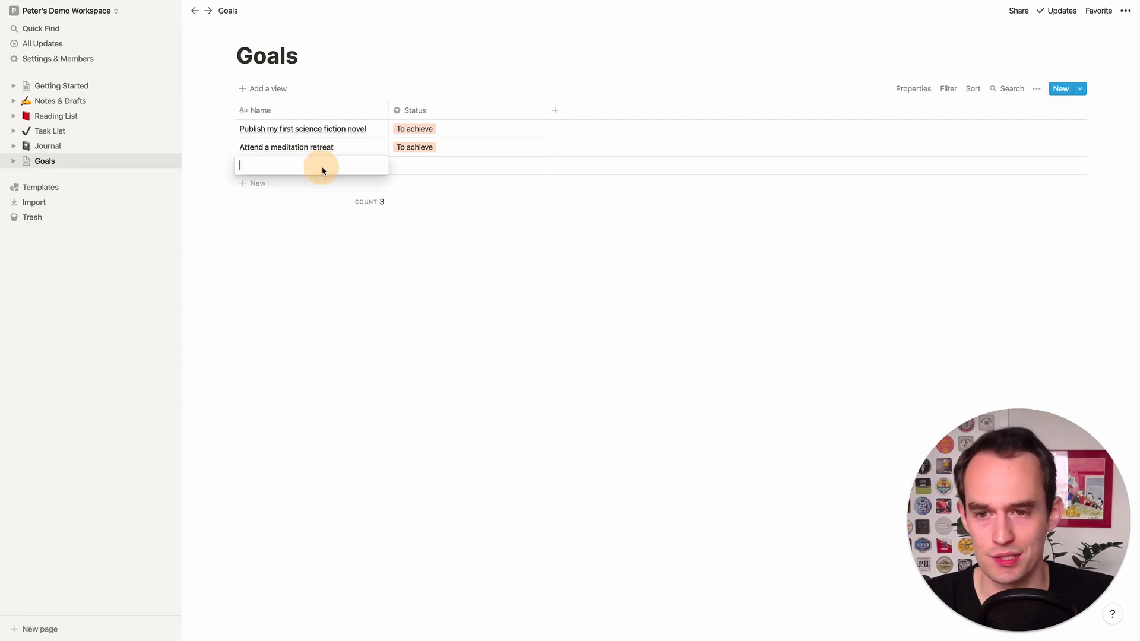
{"action": "mouse_move", "coordinate": [491, 260]}
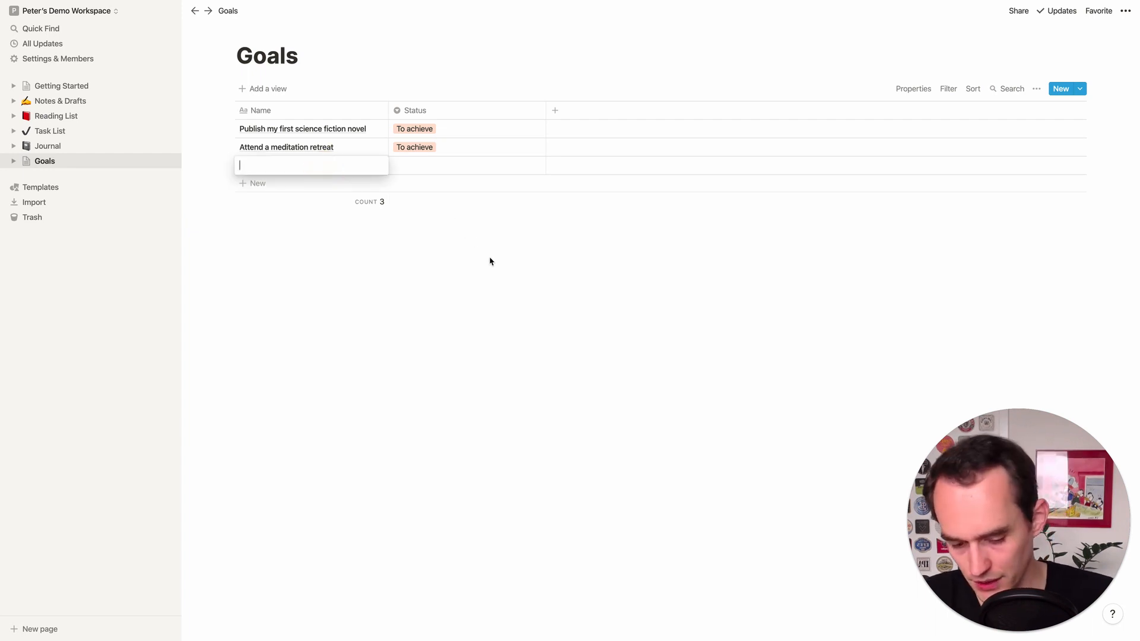
{"action": "type", "text": "Meditate for 30 minutes a day"}
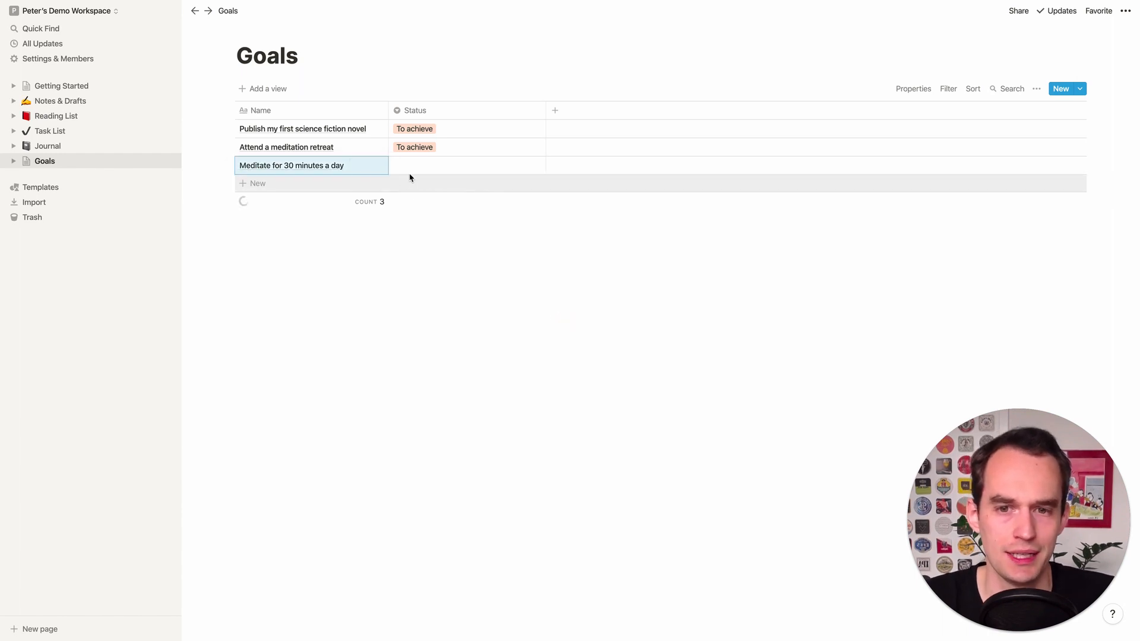
{"action": "left_click", "coordinate": [465, 165]}
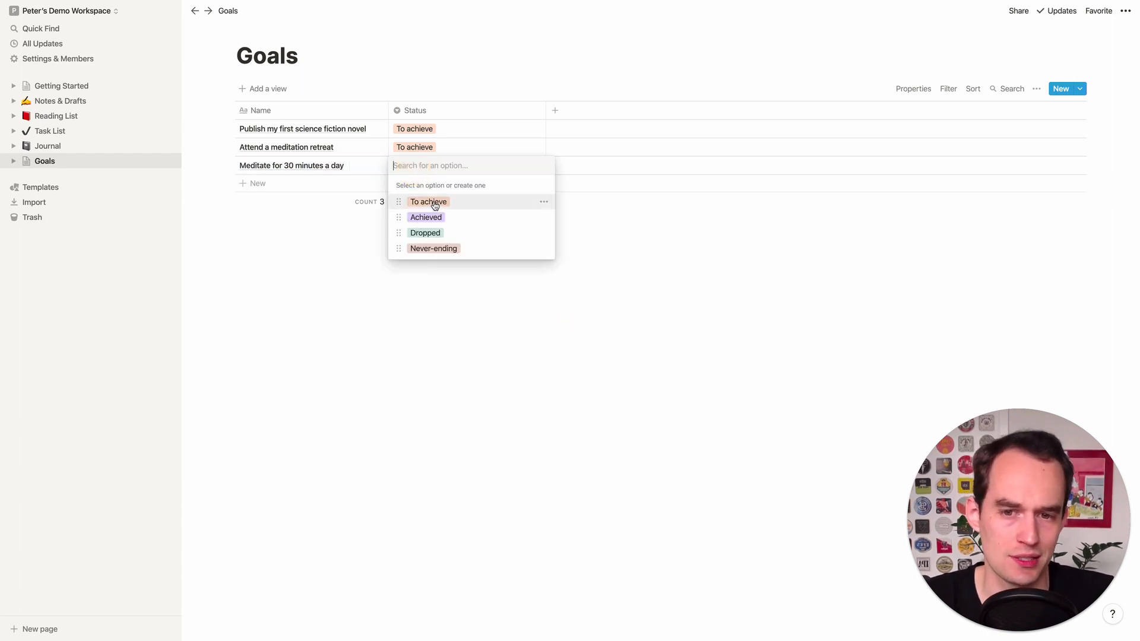
{"action": "left_click", "coordinate": [428, 201]}
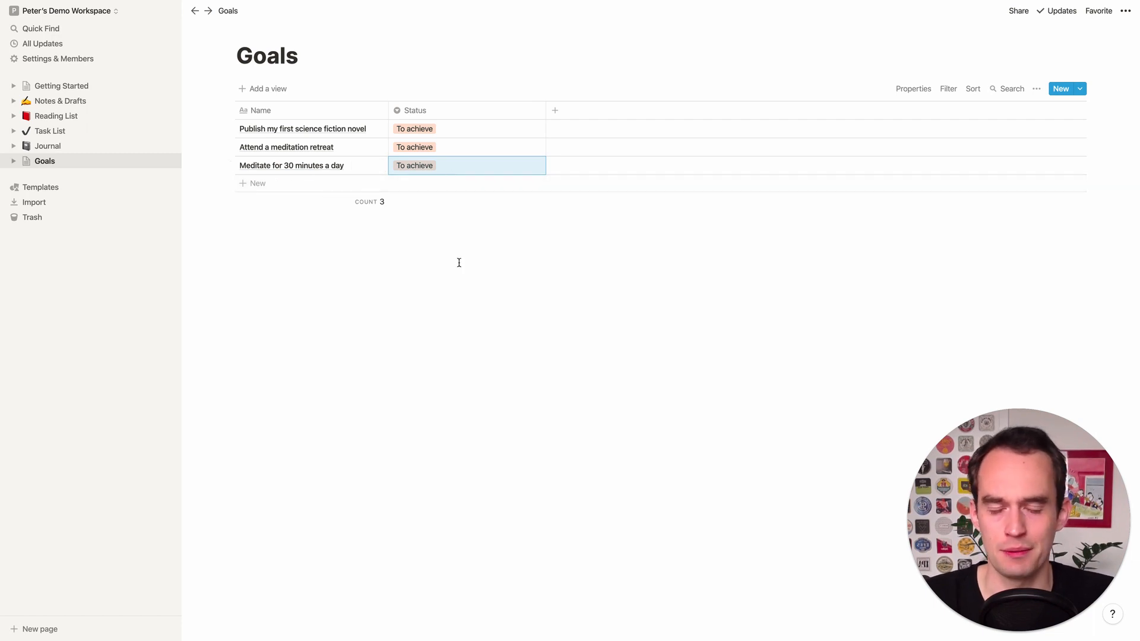
{"action": "mouse_move", "coordinate": [452, 216]}
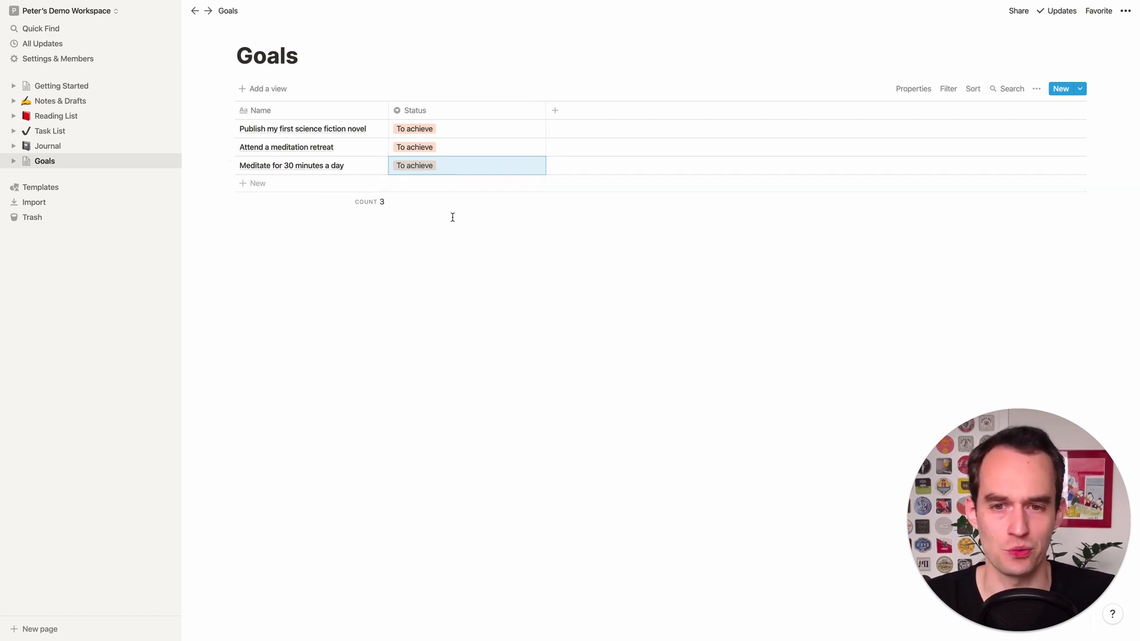
{"action": "left_click", "coordinate": [467, 165]}
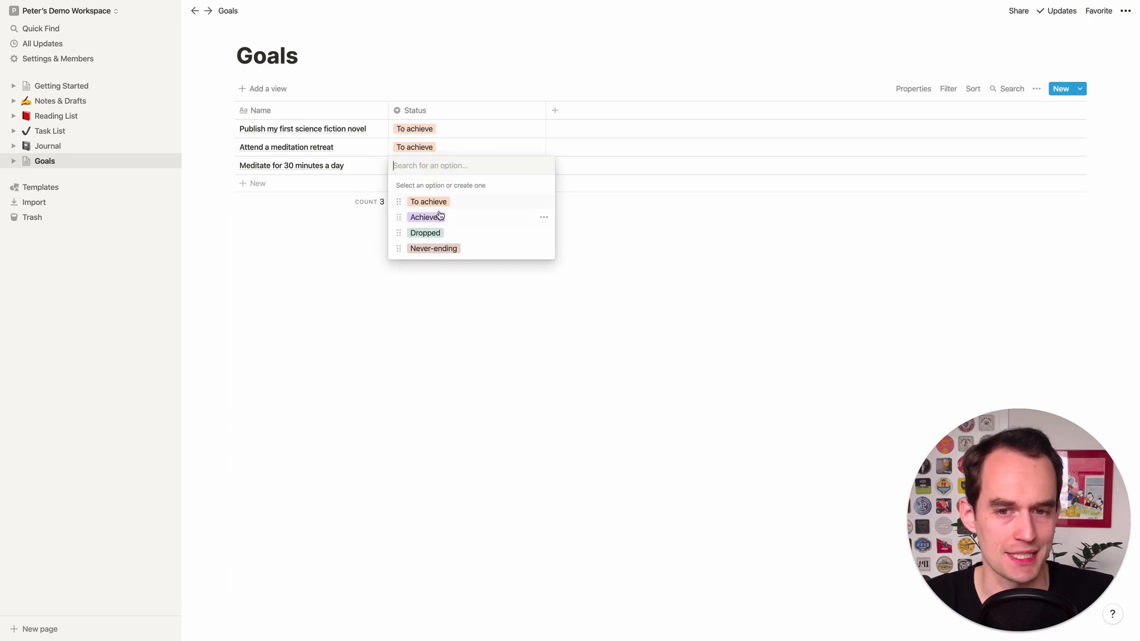
{"action": "left_click", "coordinate": [425, 216]}
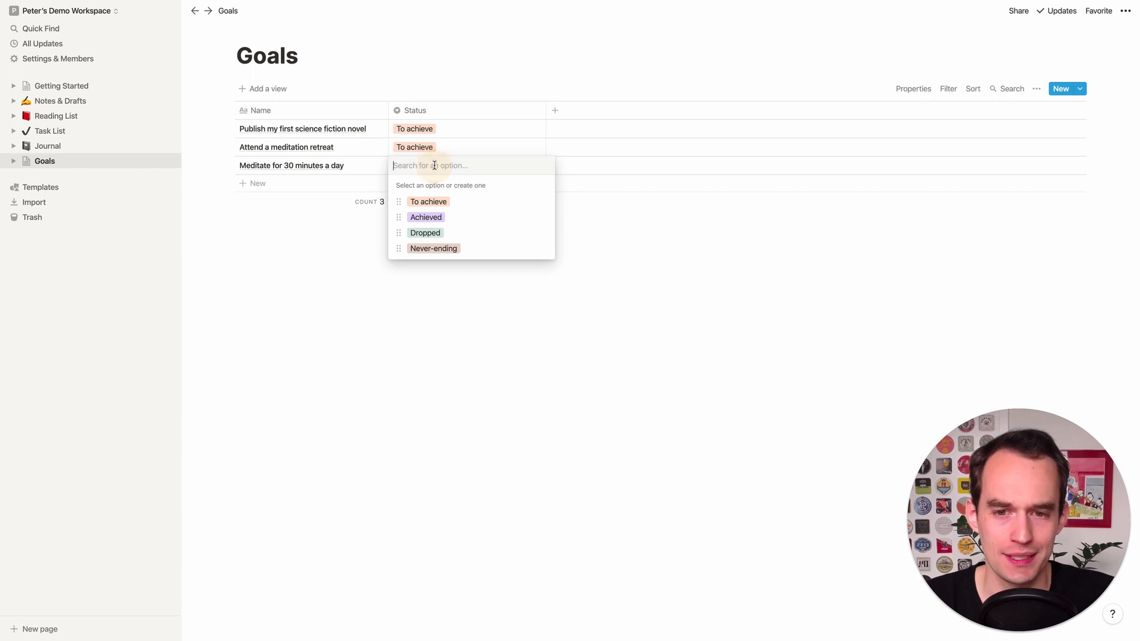
{"action": "mouse_move", "coordinate": [441, 251]}
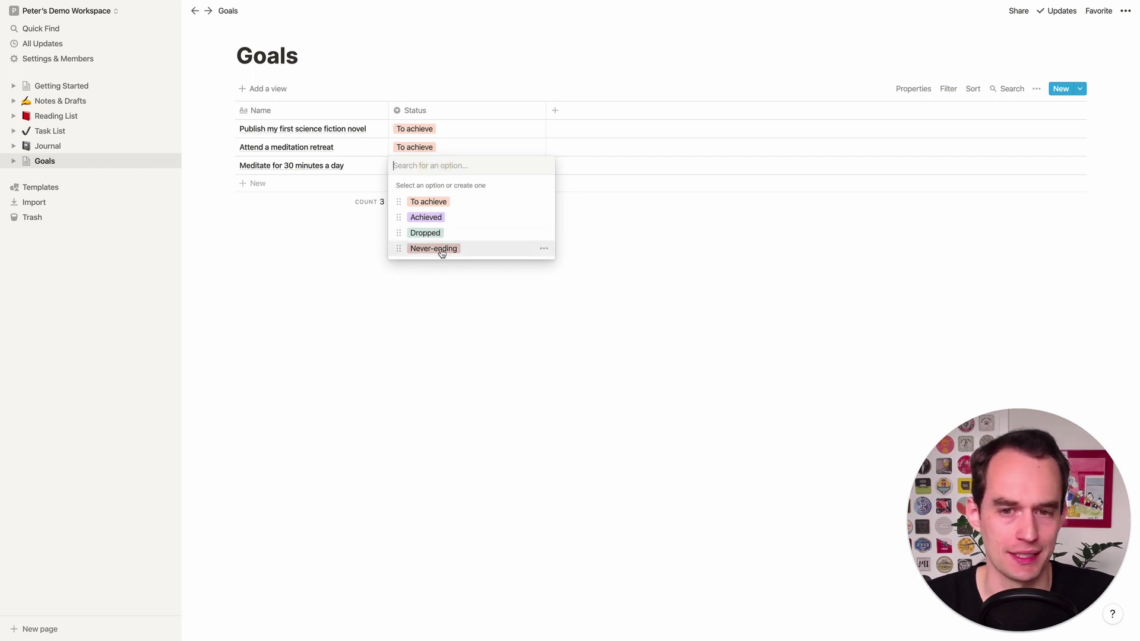
{"action": "left_click", "coordinate": [433, 248]}
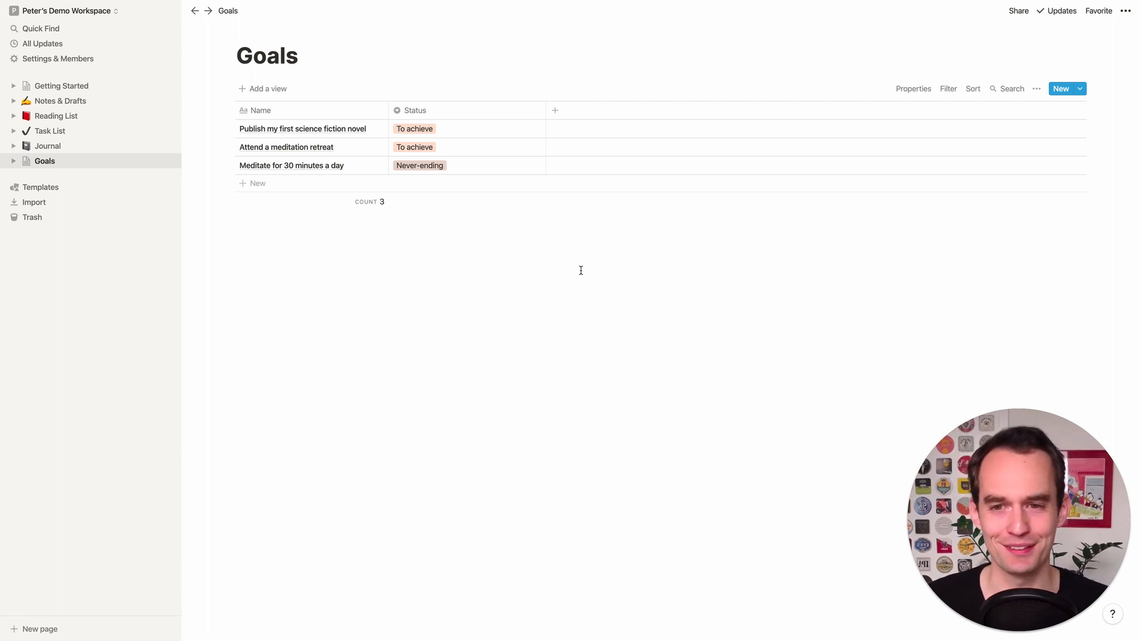
{"action": "mouse_move", "coordinate": [457, 186]}
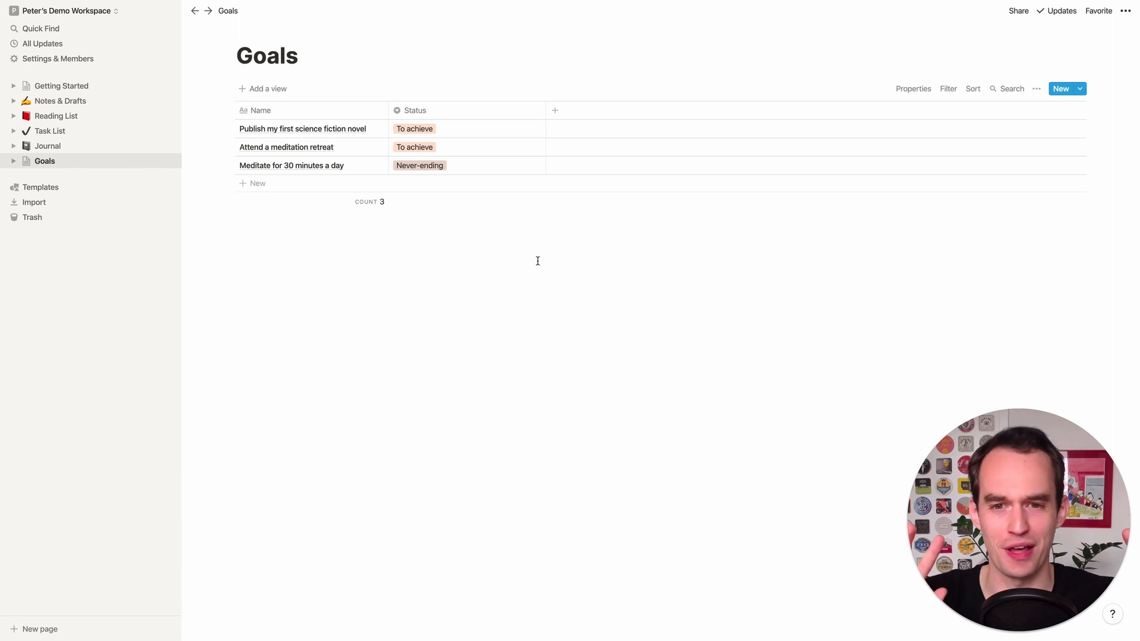
{"action": "mouse_move", "coordinate": [427, 170]}
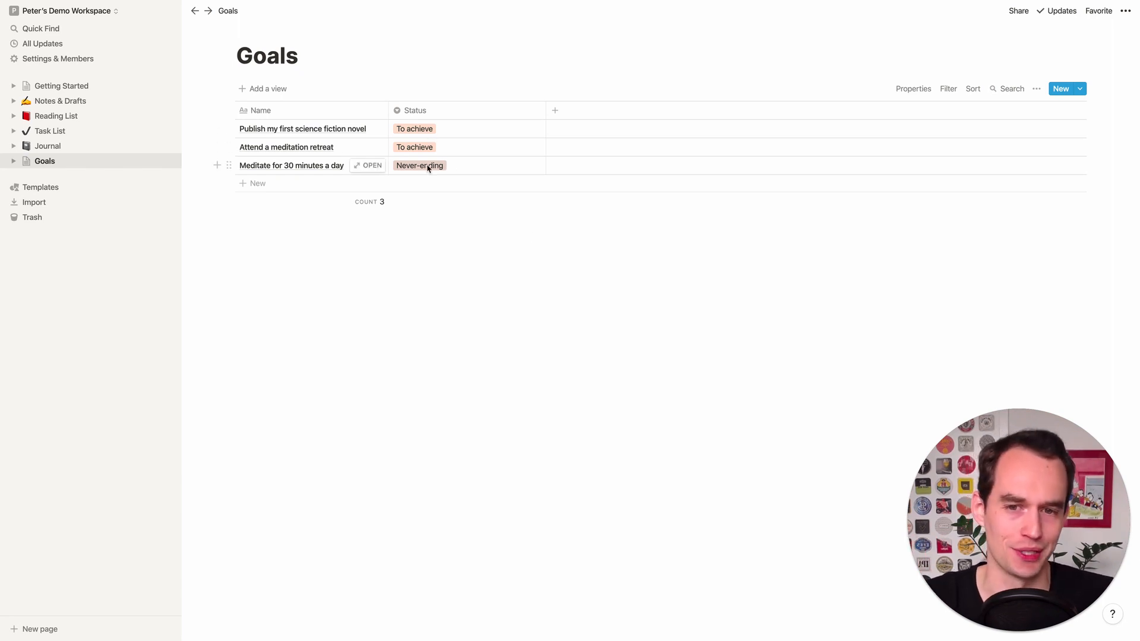
{"action": "mouse_move", "coordinate": [532, 197]}
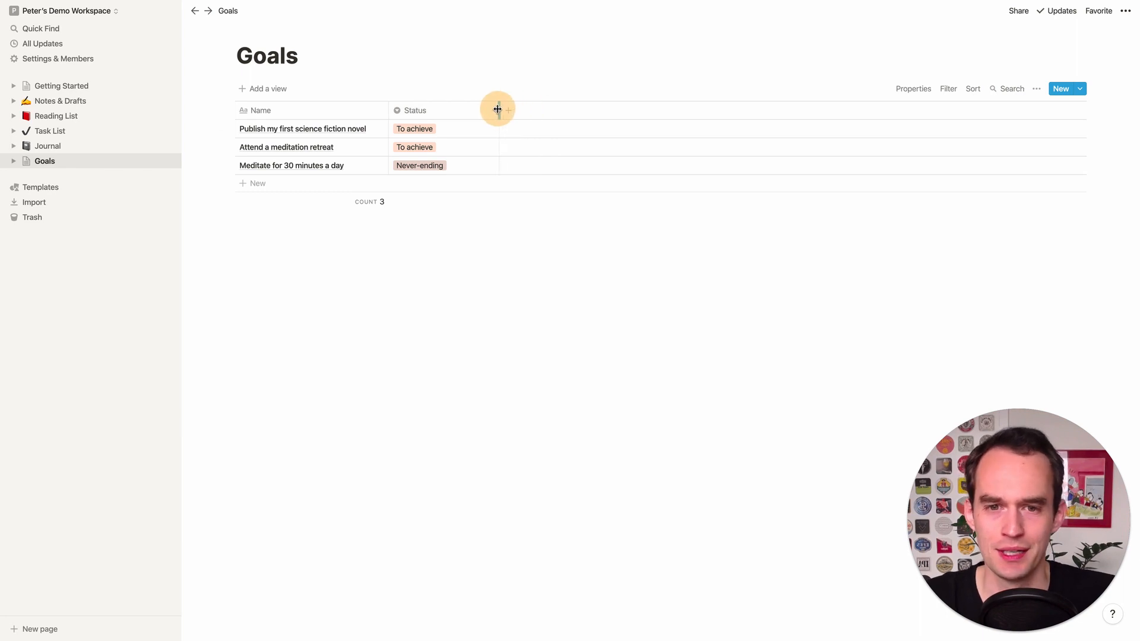
Add a Notes column and note 'Talk to Joe re: editing the novel' on the novel goal
{"action": "left_click", "coordinate": [508, 109]}
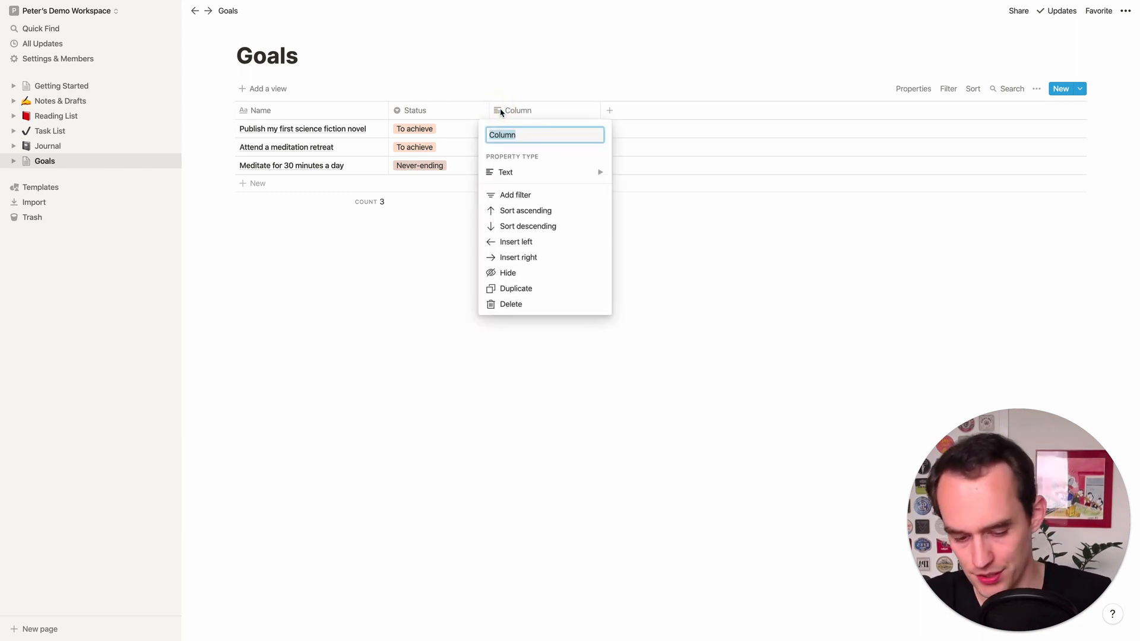
{"action": "type", "text": "Notes"}
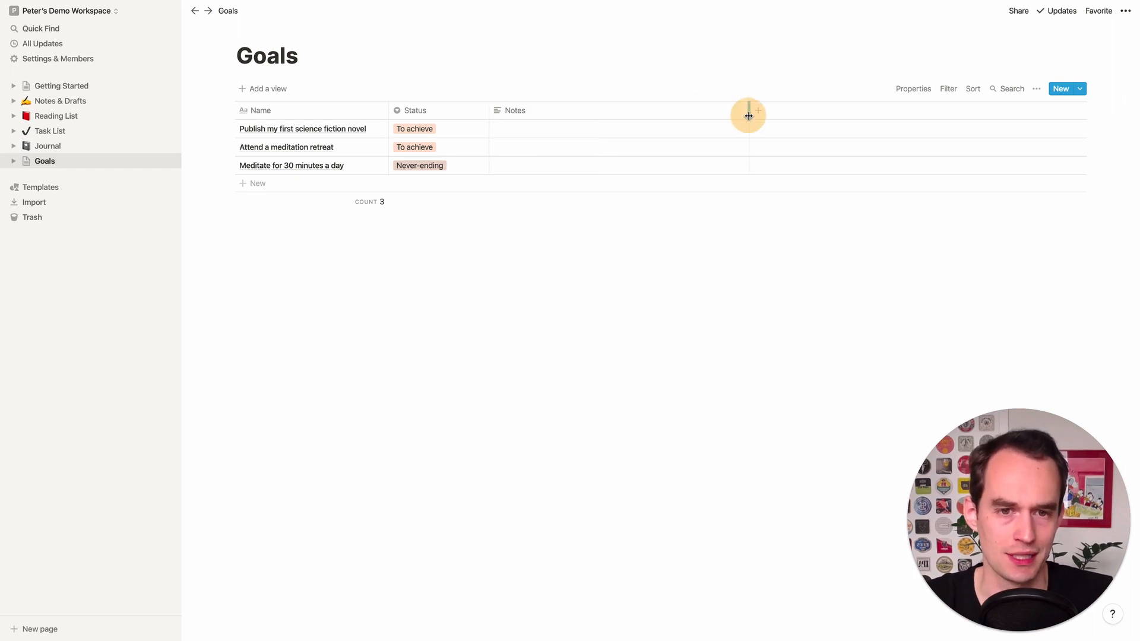
{"action": "mouse_move", "coordinate": [527, 147]}
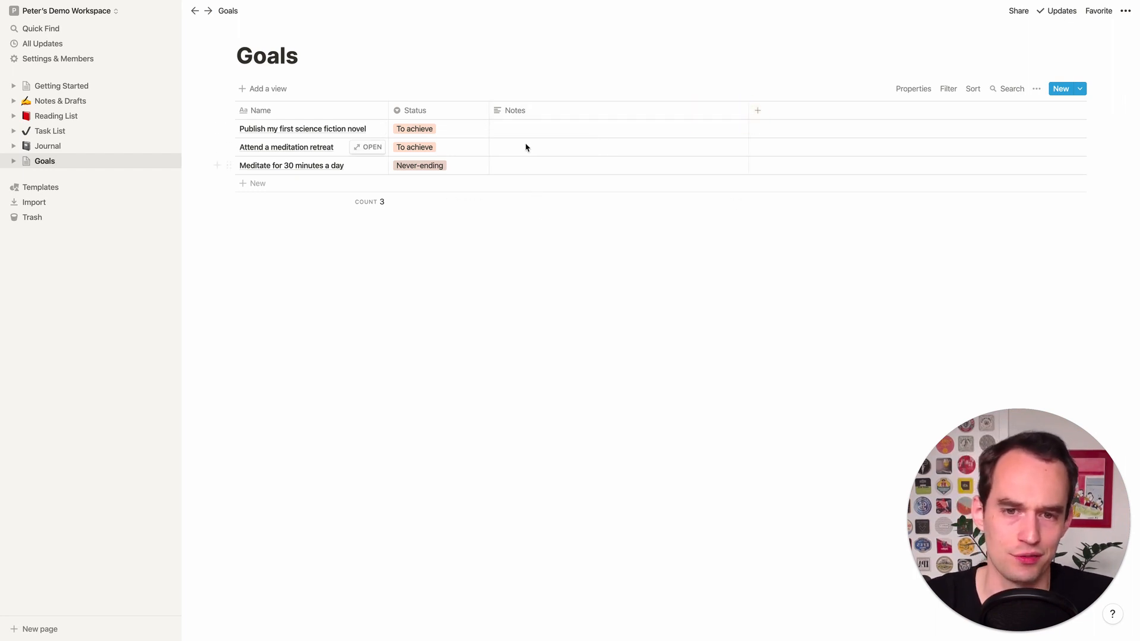
{"action": "left_click", "coordinate": [617, 128]}
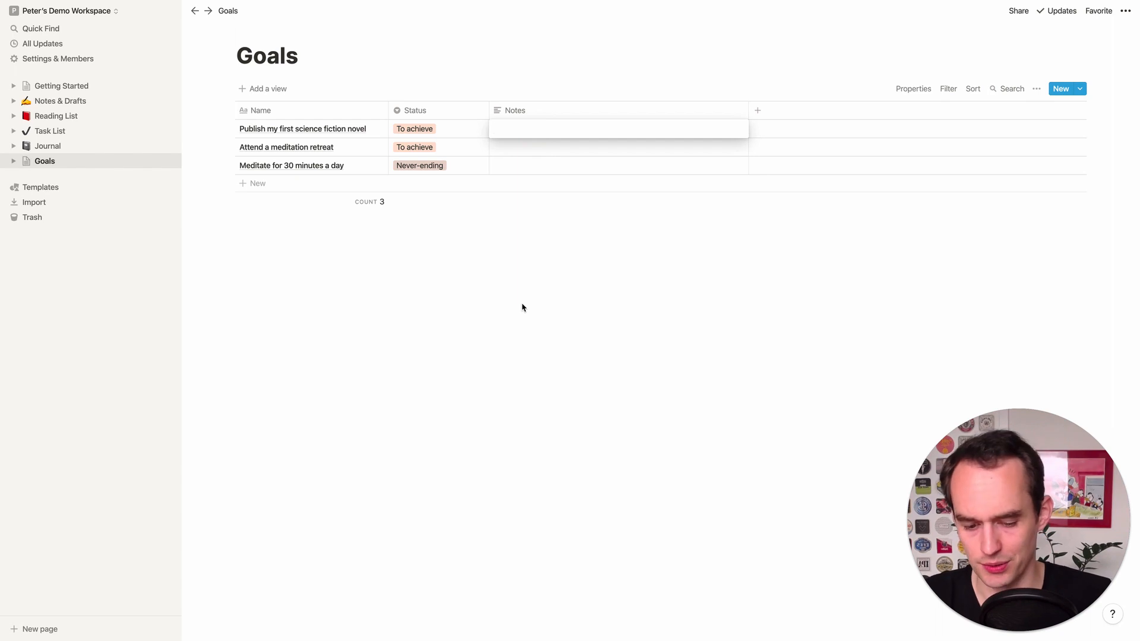
{"action": "type", "text": "Talk to Joe"}
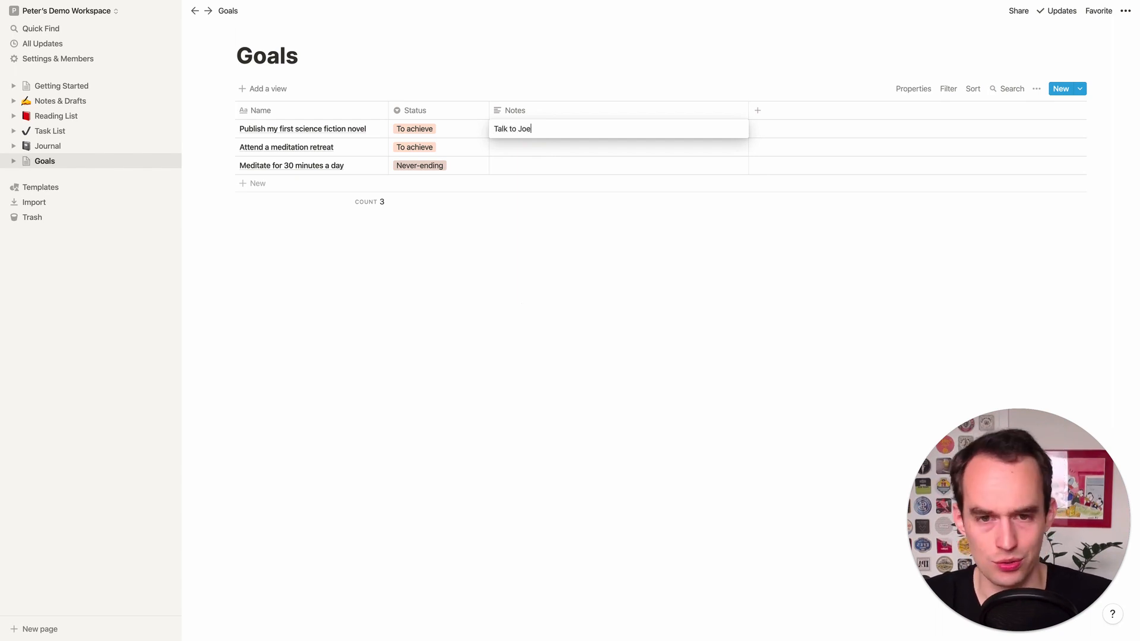
{"action": "type", "text": "re: editing the novel"}
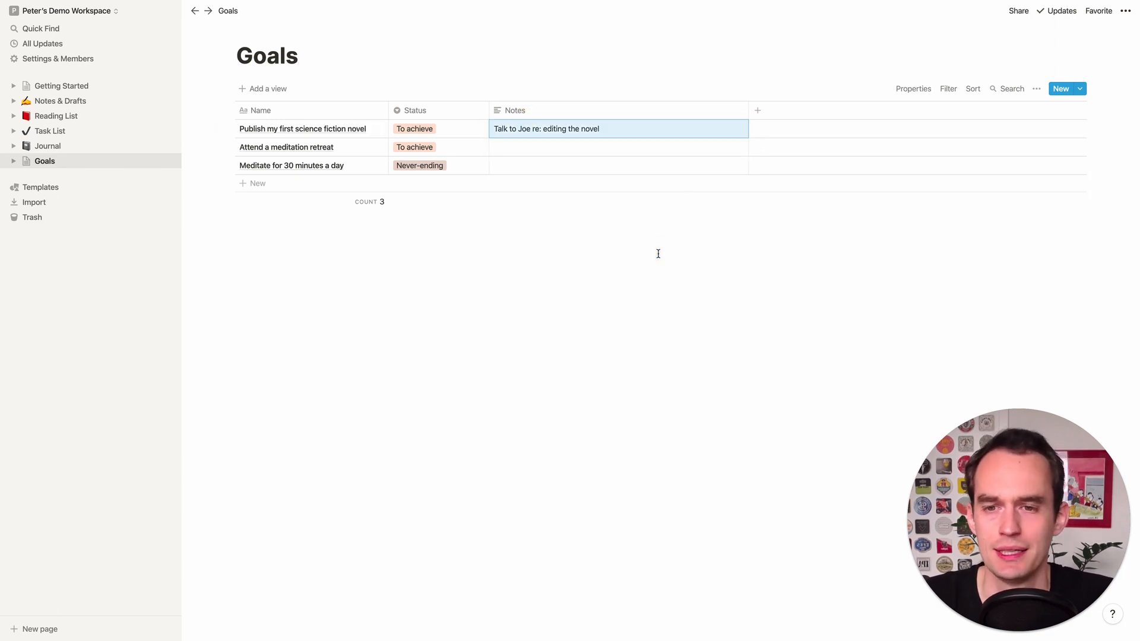
Add three blank rows below the goals, bringing the table to six rows
{"action": "left_click", "coordinate": [258, 183]}
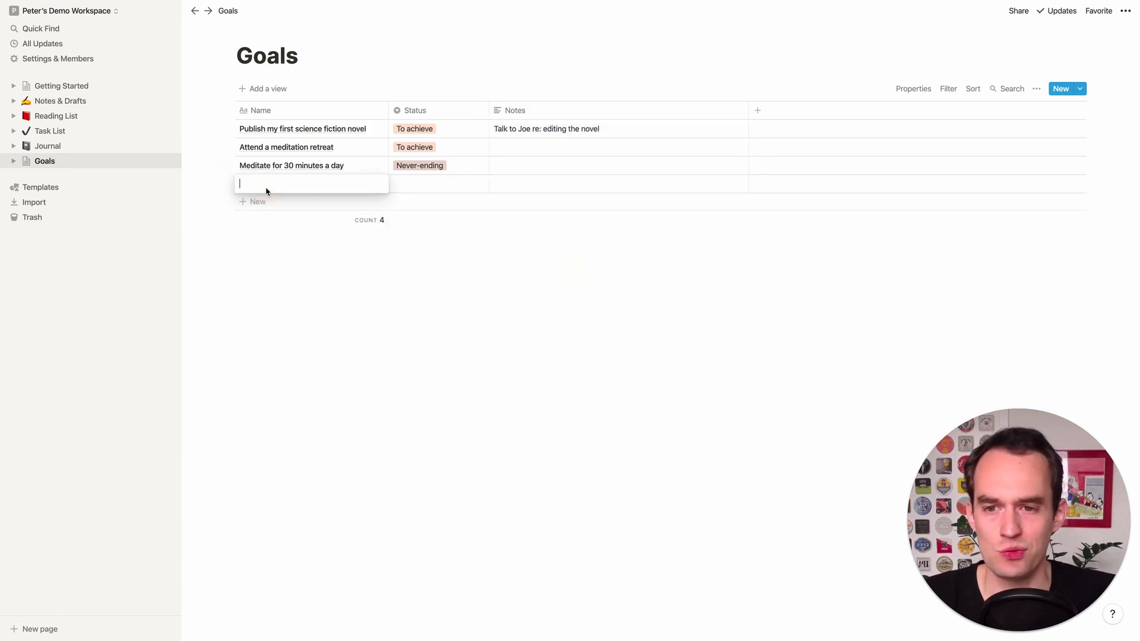
{"action": "left_click", "coordinate": [252, 200]}
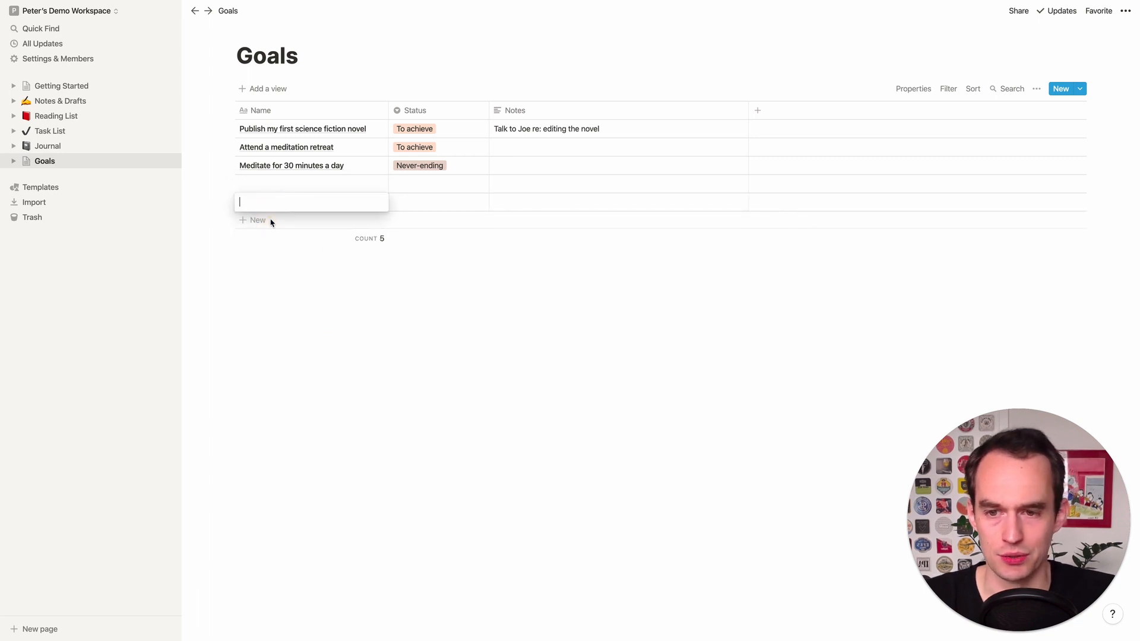
{"action": "left_click", "coordinate": [251, 221]}
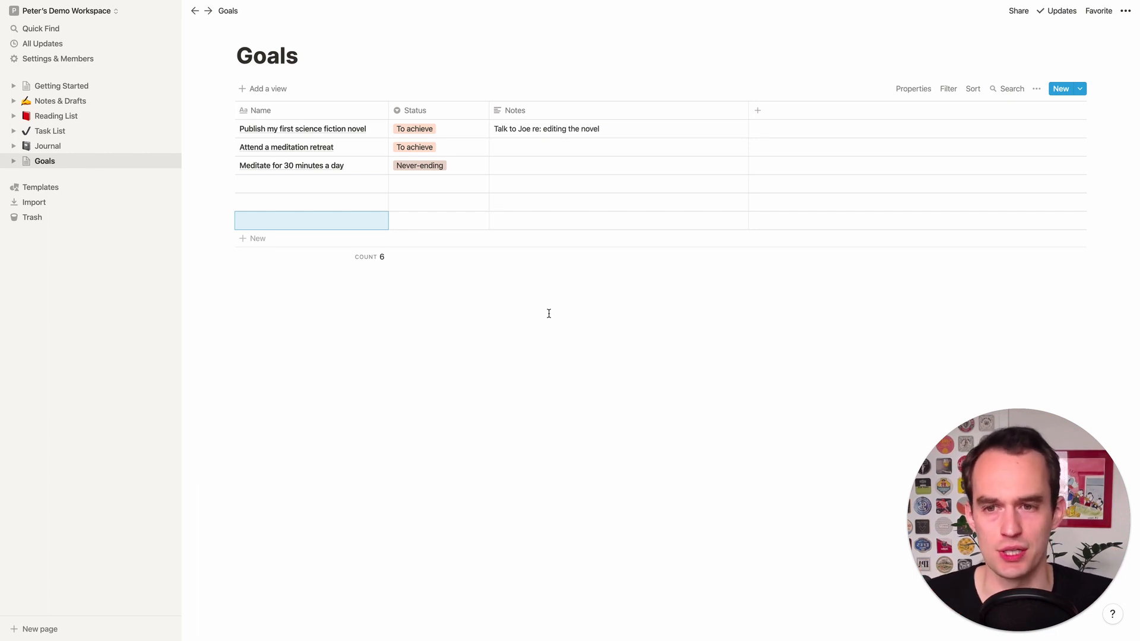
{"action": "mouse_move", "coordinate": [747, 244]}
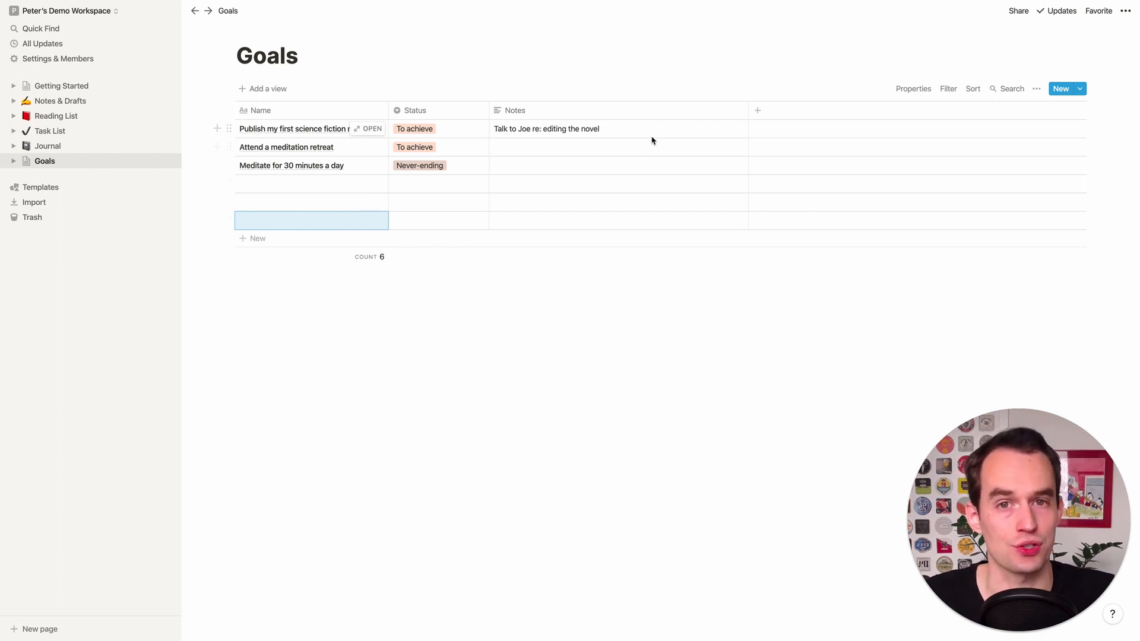
{"action": "mouse_move", "coordinate": [574, 299]}
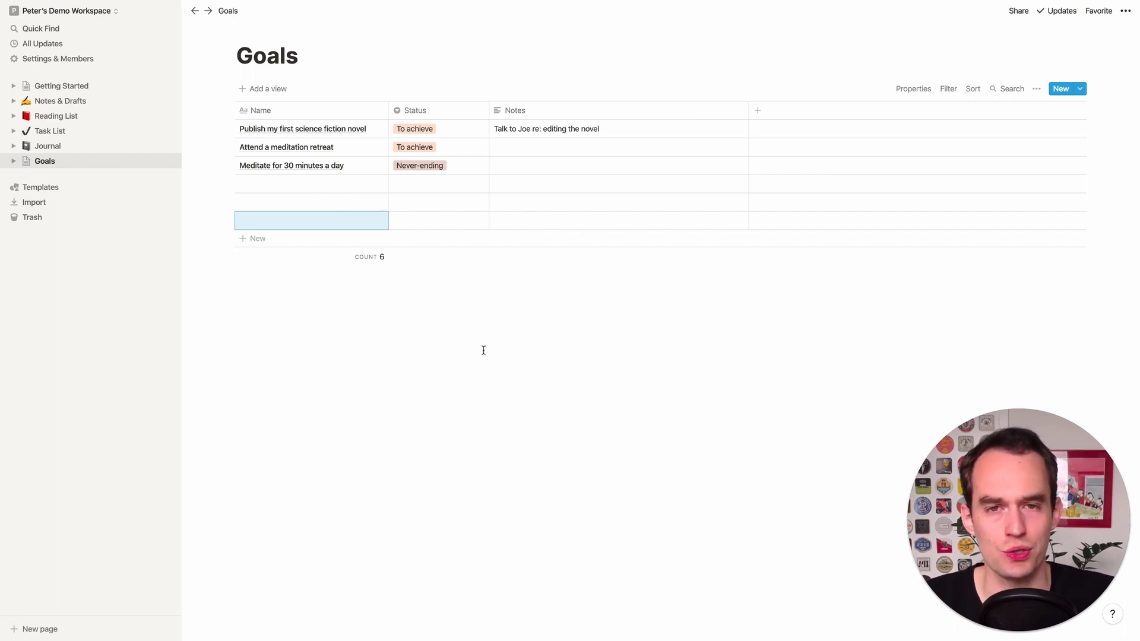
{"action": "mouse_move", "coordinate": [521, 306]}
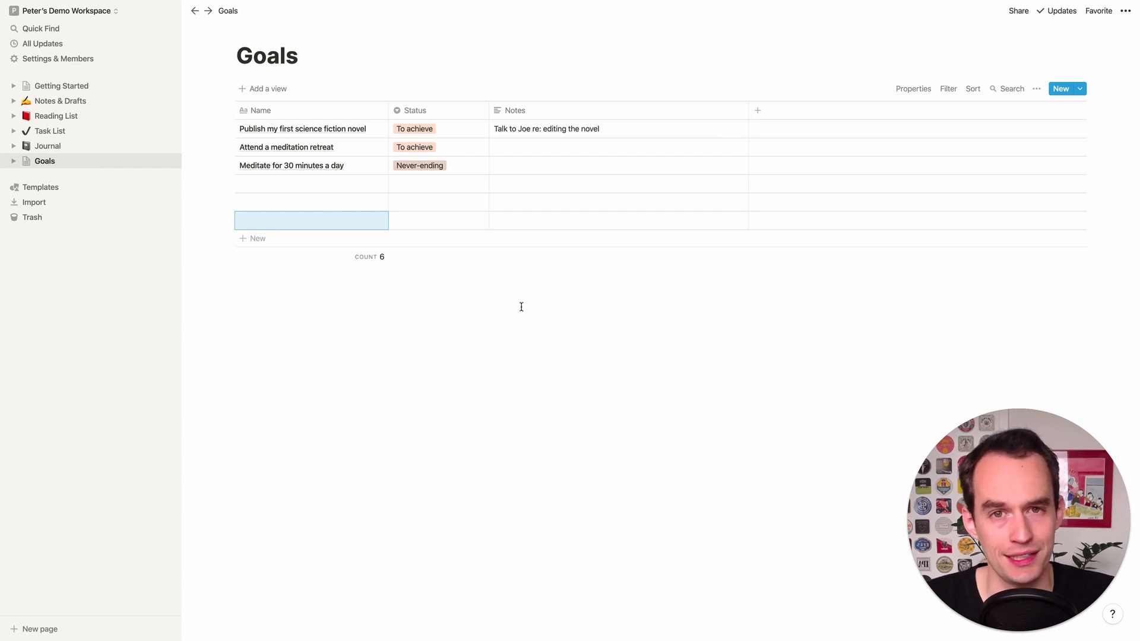
{"action": "mouse_move", "coordinate": [525, 317]}
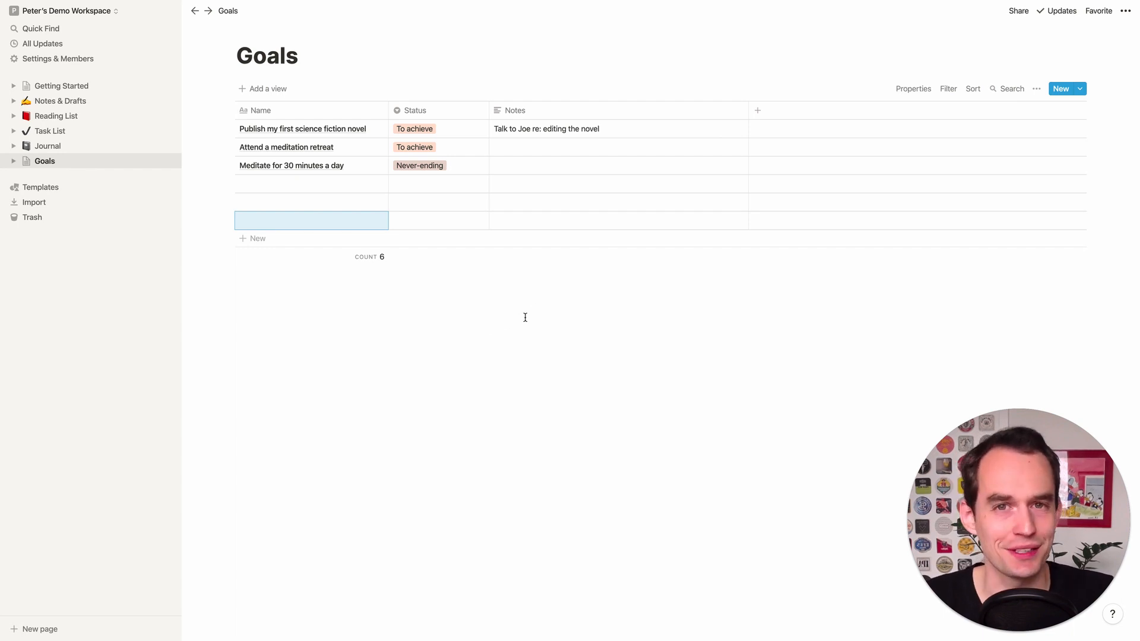
{"action": "mouse_move", "coordinate": [138, 485]}
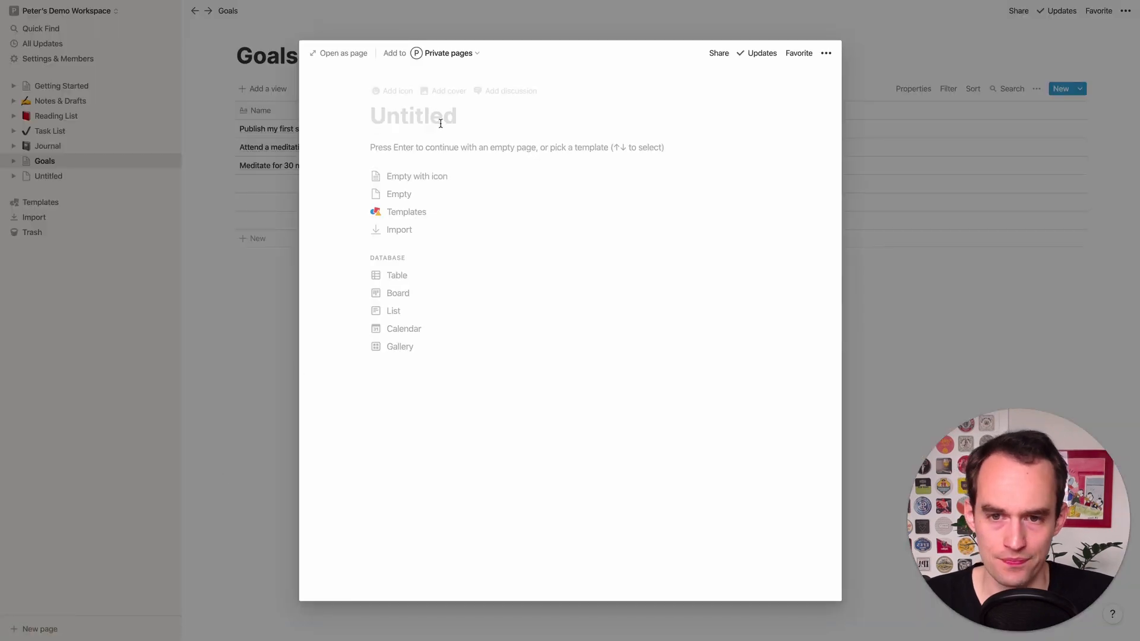
Name the page Values and remove the table's Tags and Files columns, leaving only Name
{"action": "type", "text": "Values"}
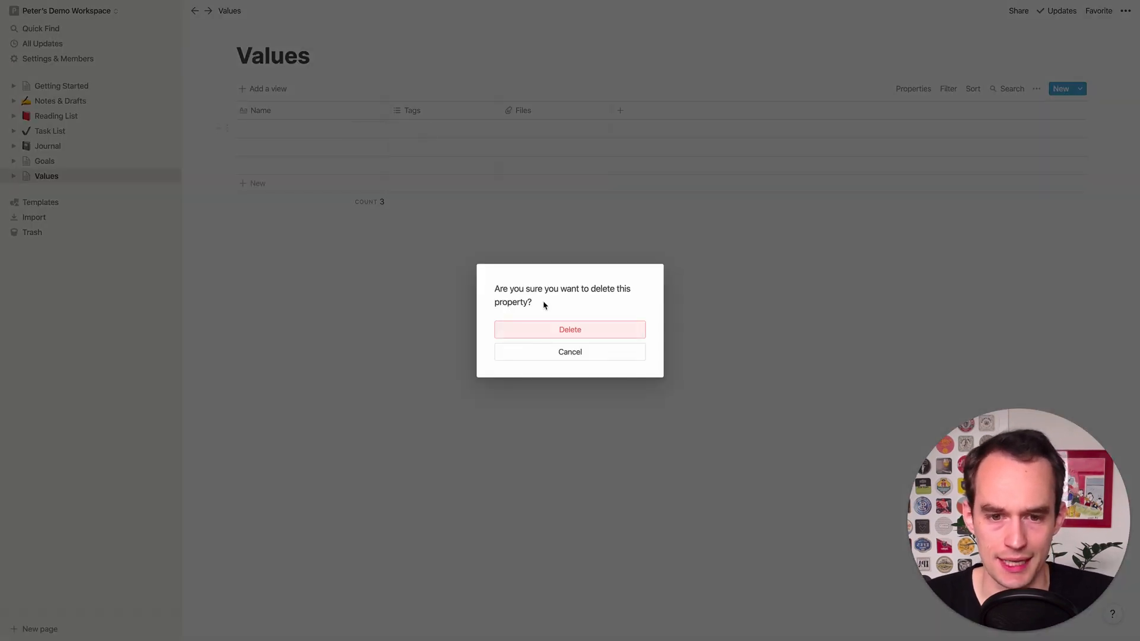
{"action": "left_click", "coordinate": [569, 352]}
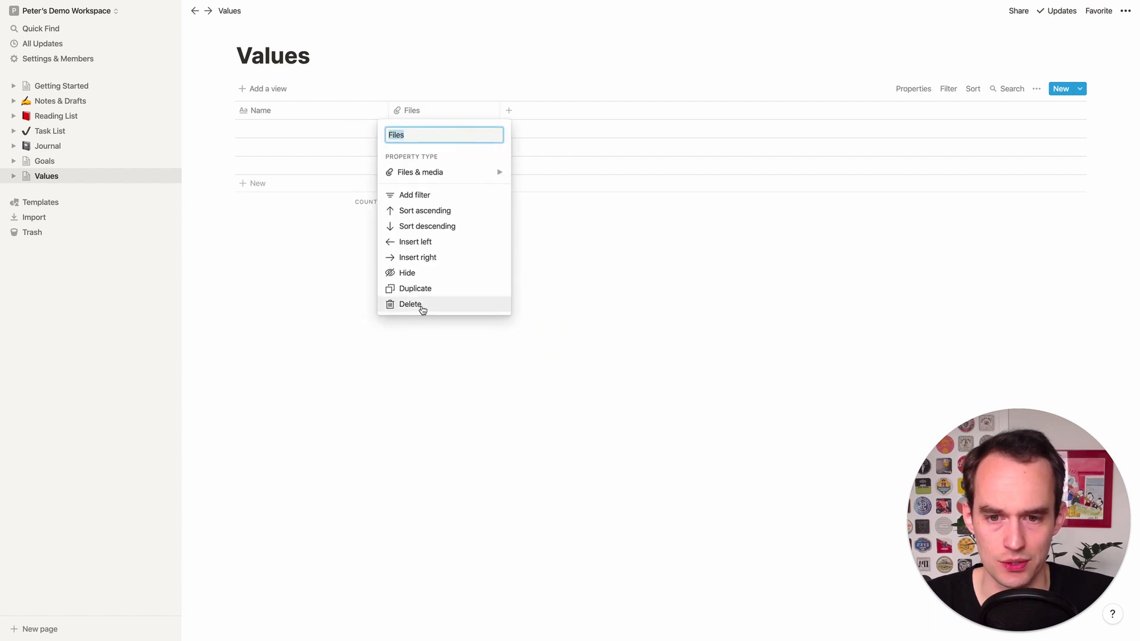
{"action": "left_click", "coordinate": [410, 303]}
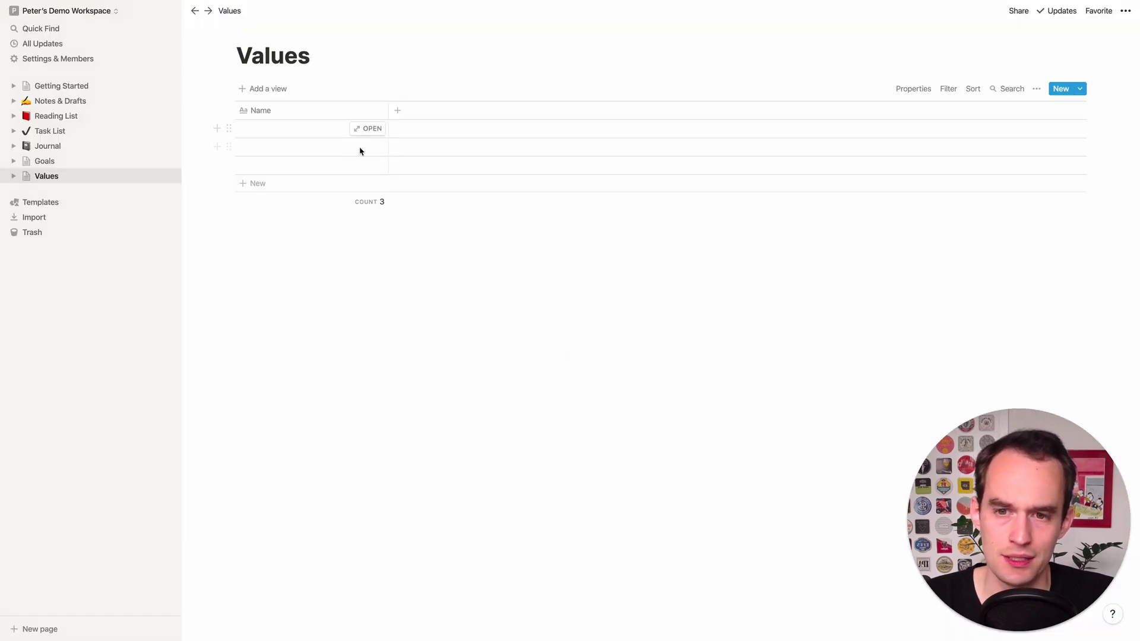
{"action": "left_click", "coordinate": [256, 183]}
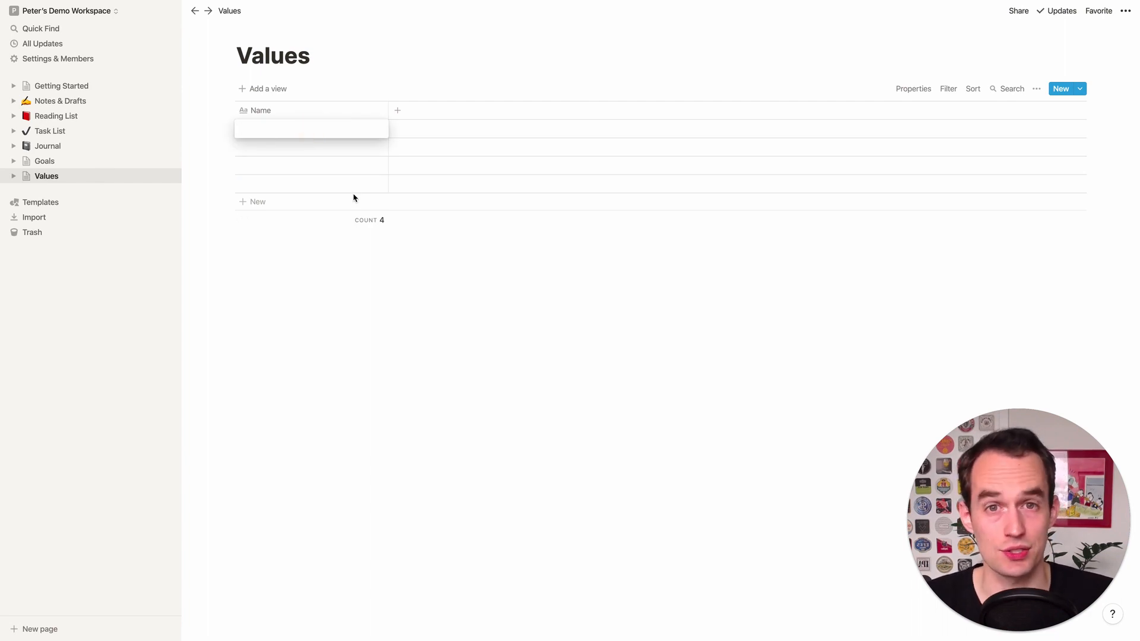
{"action": "mouse_move", "coordinate": [454, 245]}
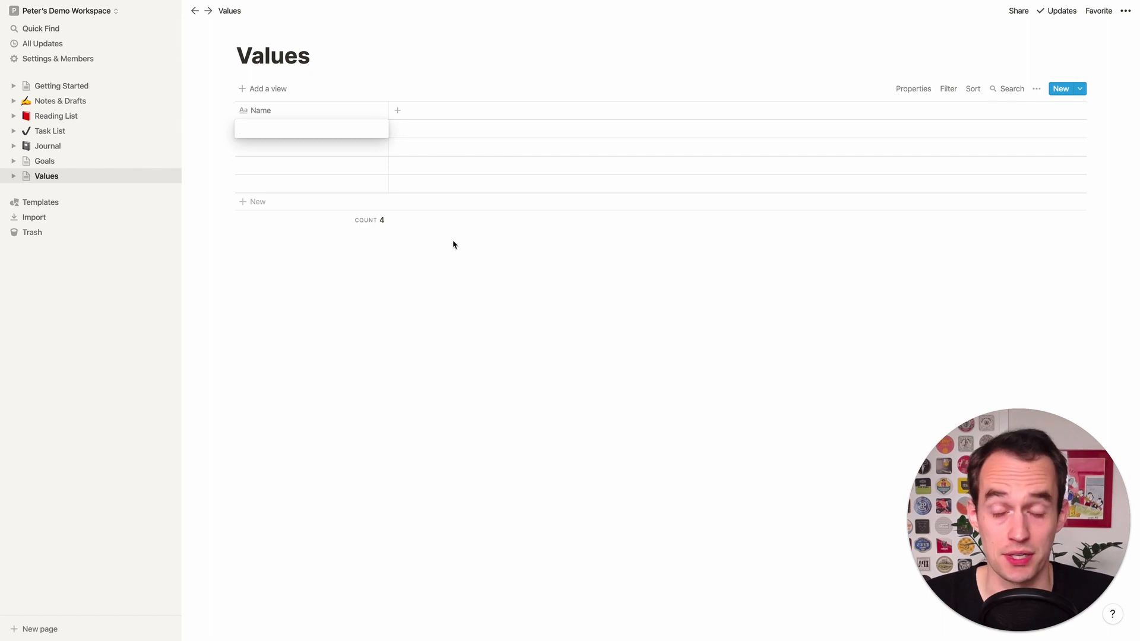
Fill the Name rows with Creativity, Citizenship, Freedom and Recognition
{"action": "type", "text": "Crea"}
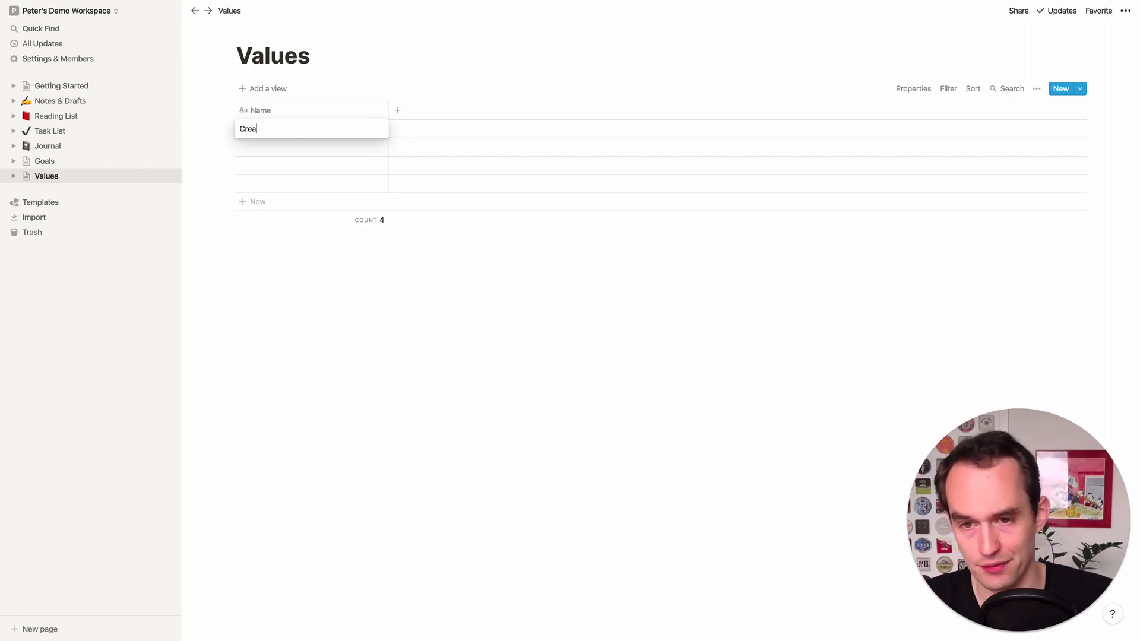
{"action": "key", "text": "Enter"}
{"action": "type", "text": "Fre"}
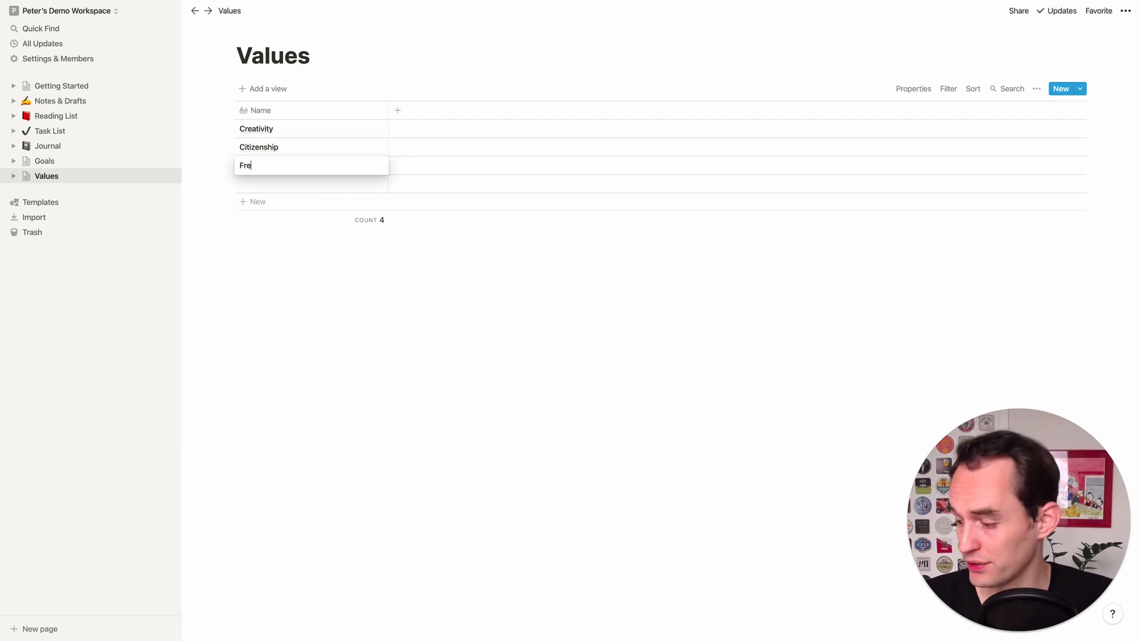
{"action": "type", "text": "Reoc"}
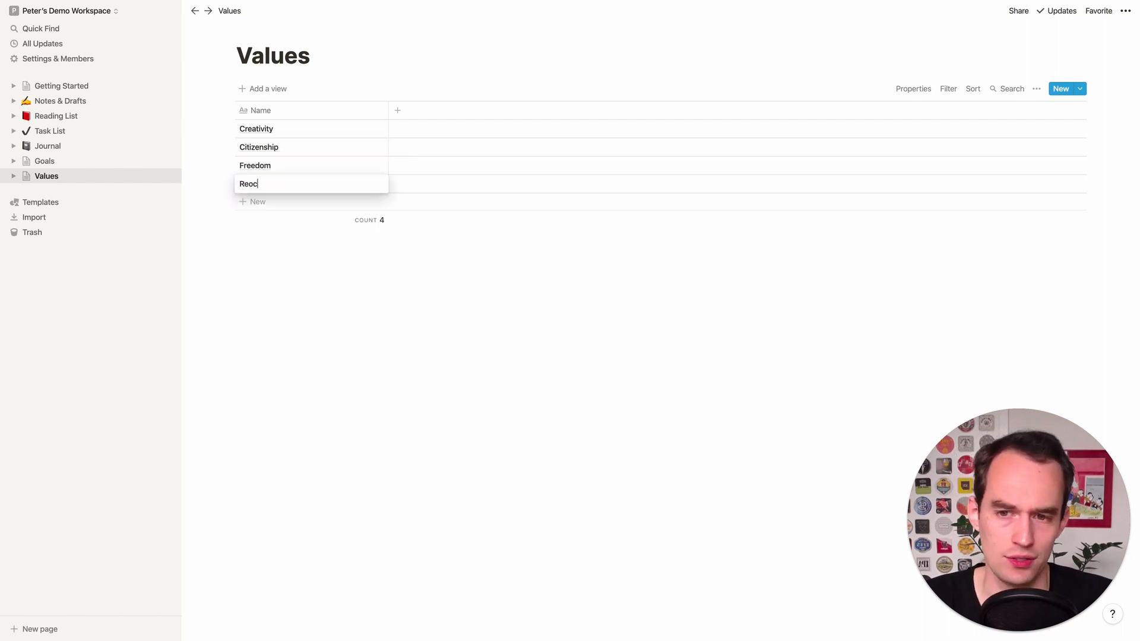
{"action": "type", "text": "Recognition"}
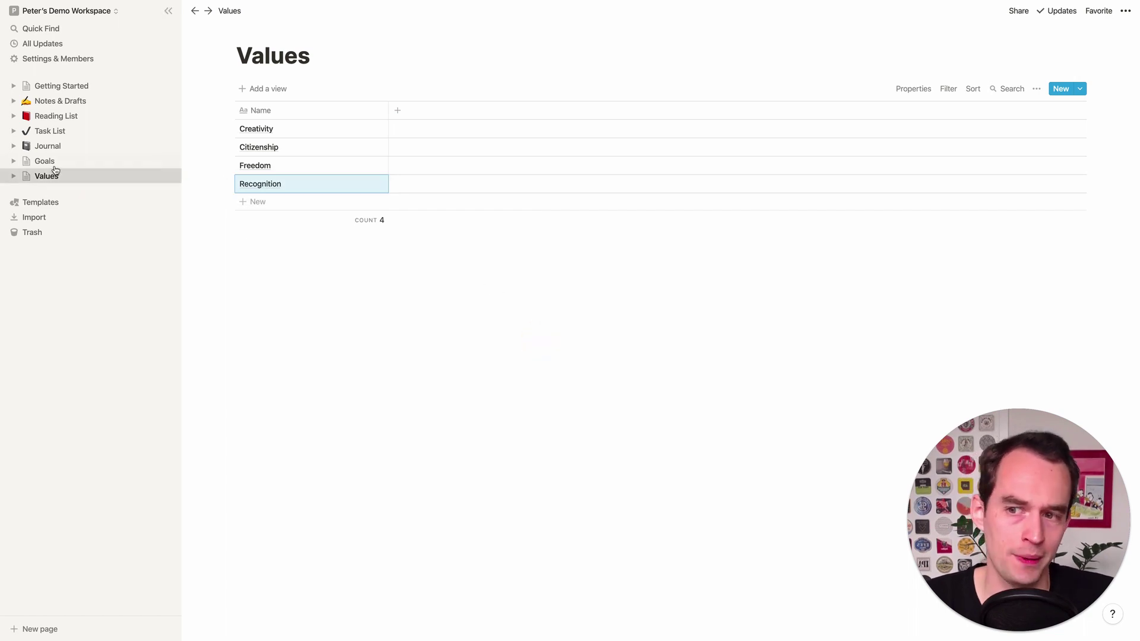
Add a new Value(s) column to the Goals table
{"action": "left_click", "coordinate": [45, 162]}
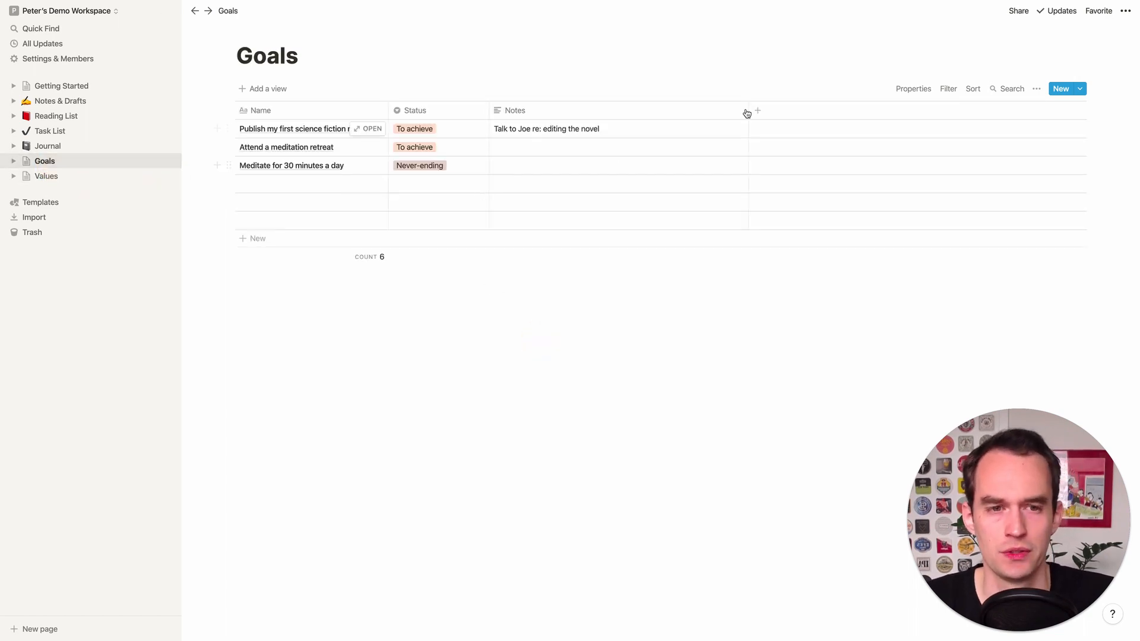
{"action": "left_click", "coordinate": [747, 112]}
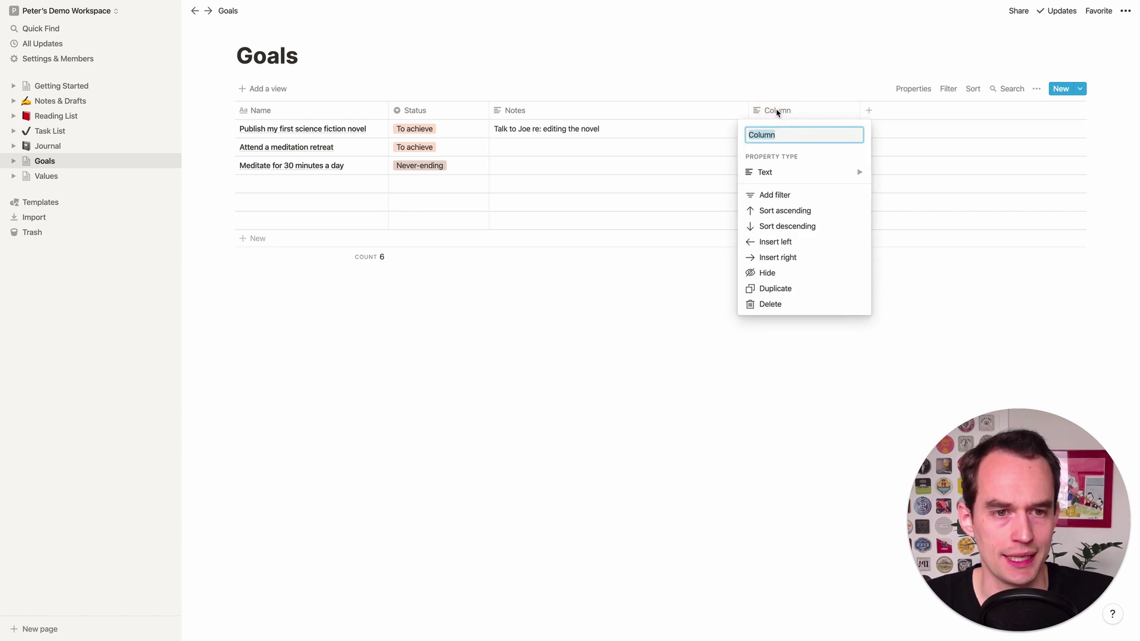
{"action": "mouse_move", "coordinate": [761, 104]}
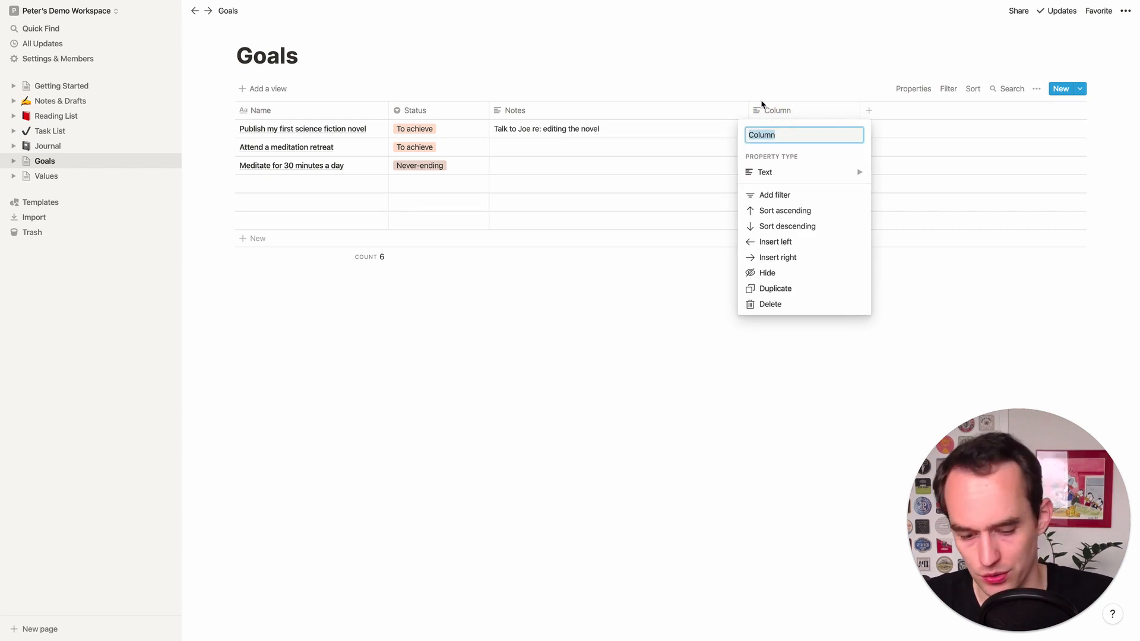
{"action": "type", "text": "Value(s"}
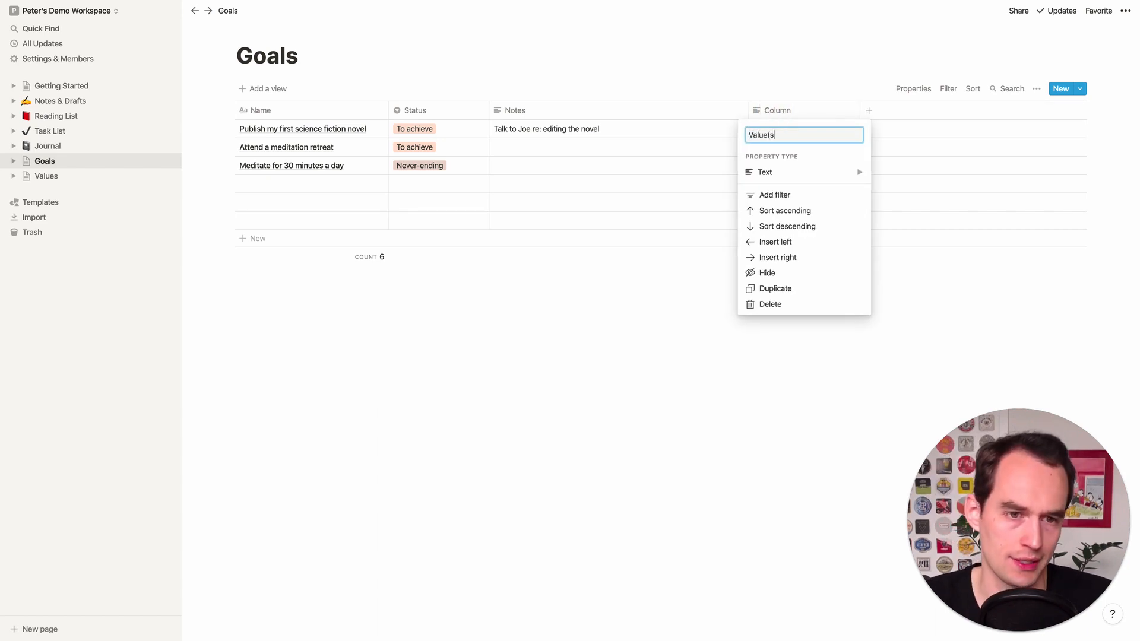
Make Value(s) a relation property linked to the Values database
{"action": "left_click", "coordinate": [764, 172]}
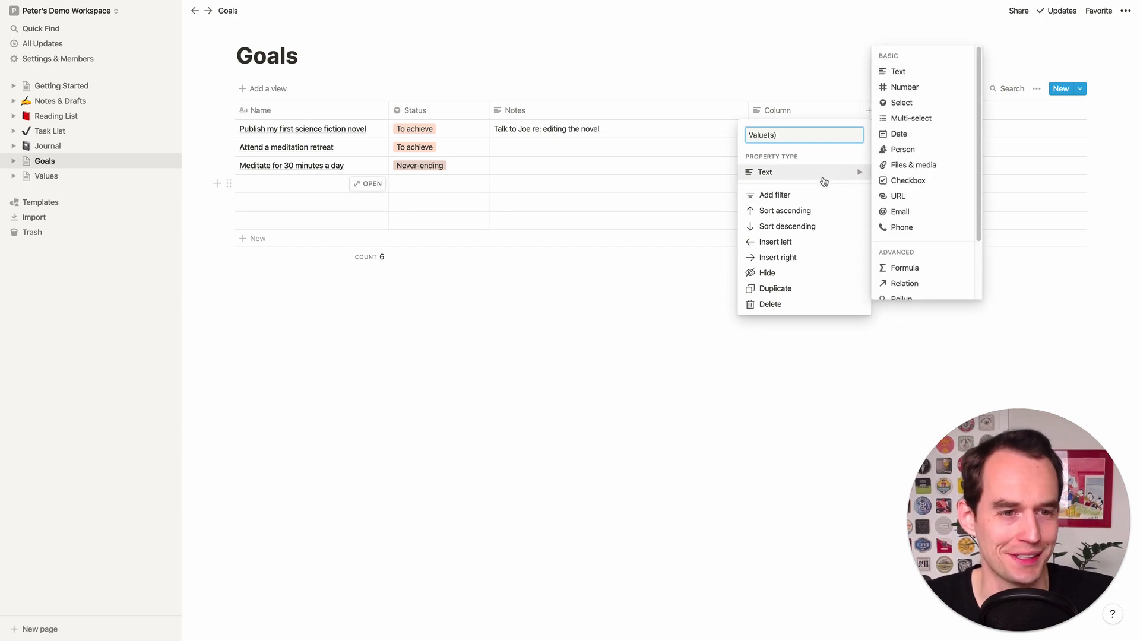
{"action": "mouse_move", "coordinate": [769, 173]}
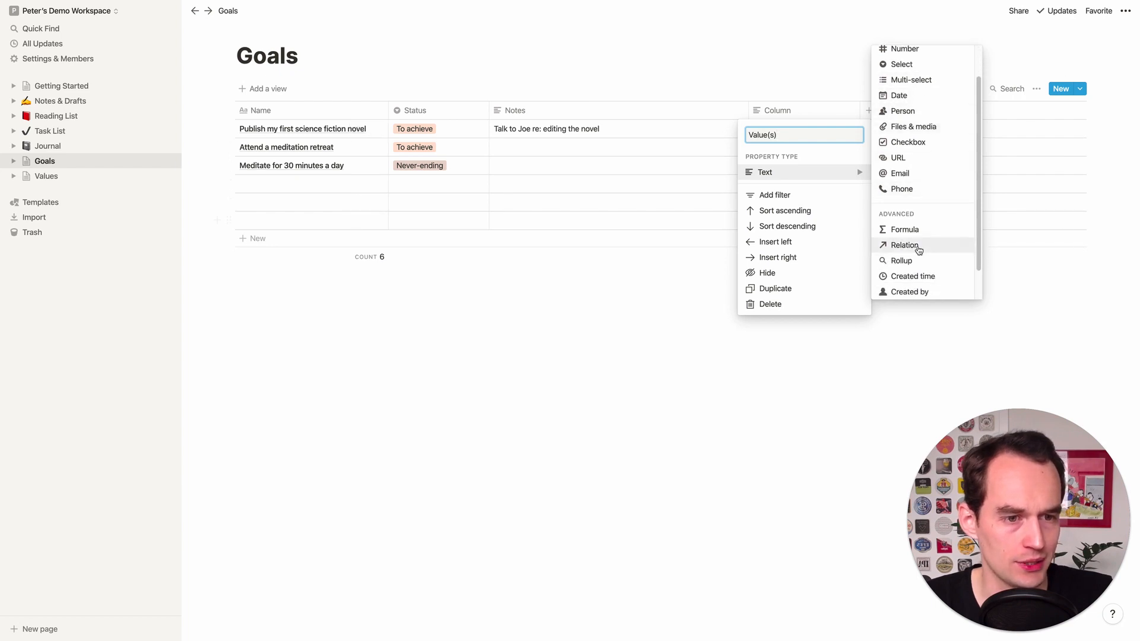
{"action": "mouse_move", "coordinate": [919, 248]}
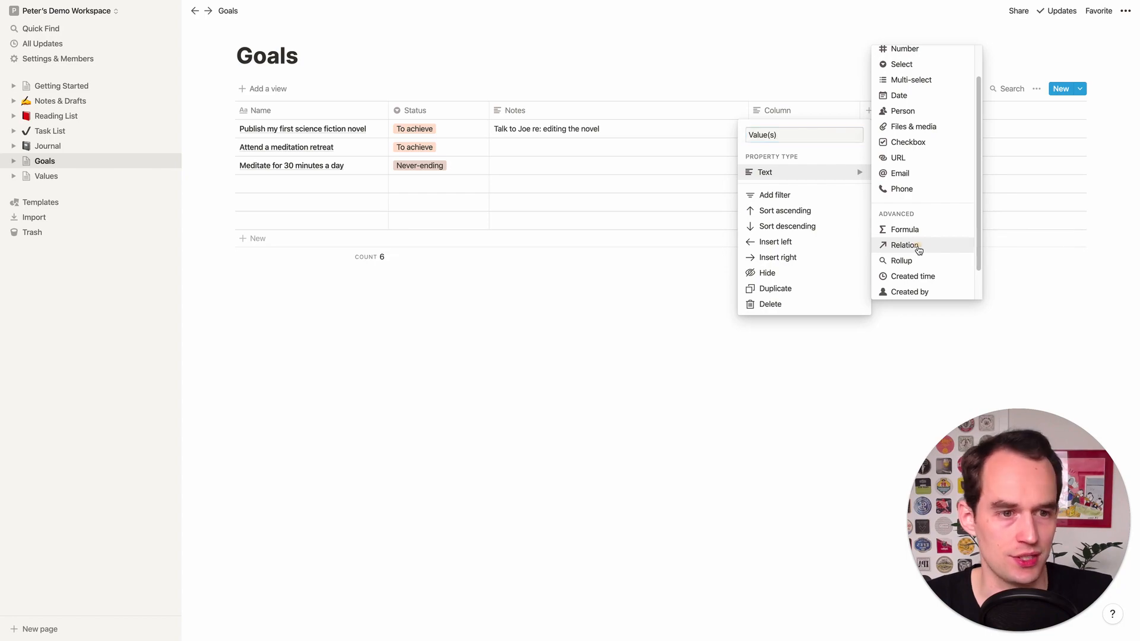
{"action": "left_click", "coordinate": [903, 245]}
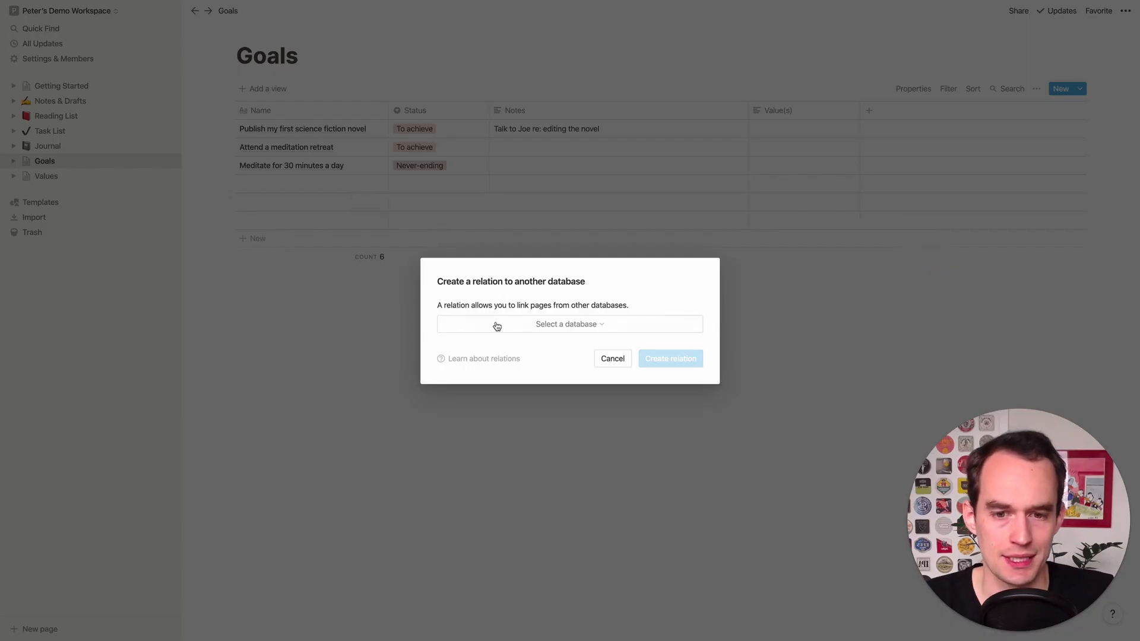
{"action": "left_click", "coordinate": [570, 324]}
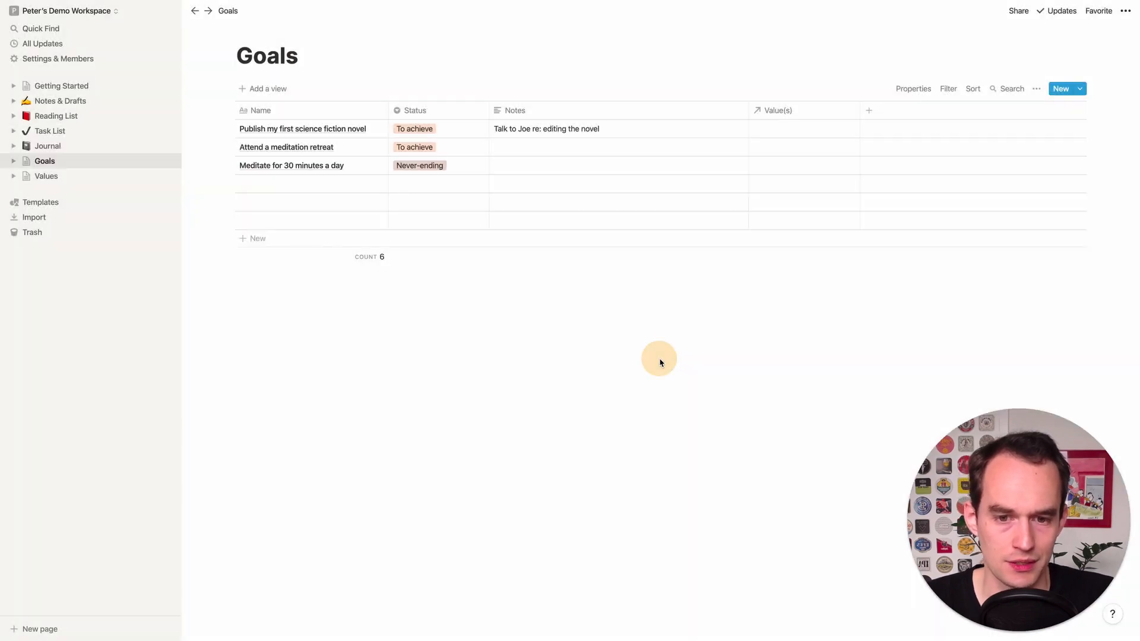
Link Creativity in the Value(s) cell of Publish my first science fiction novel
{"action": "left_click", "coordinate": [803, 129]}
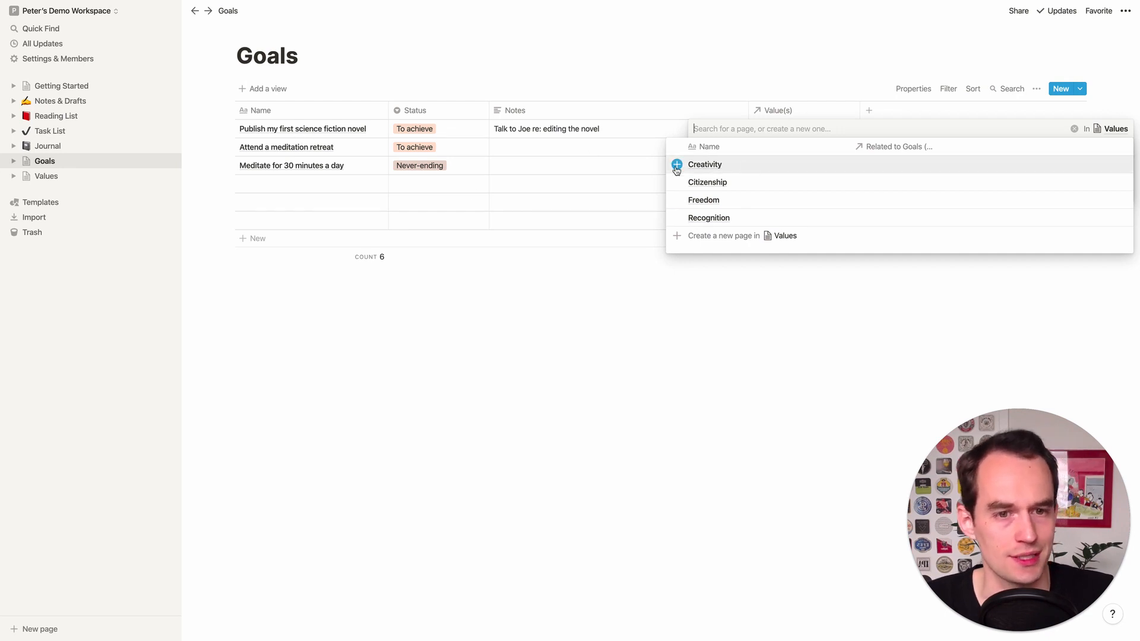
{"action": "left_click", "coordinate": [676, 165]}
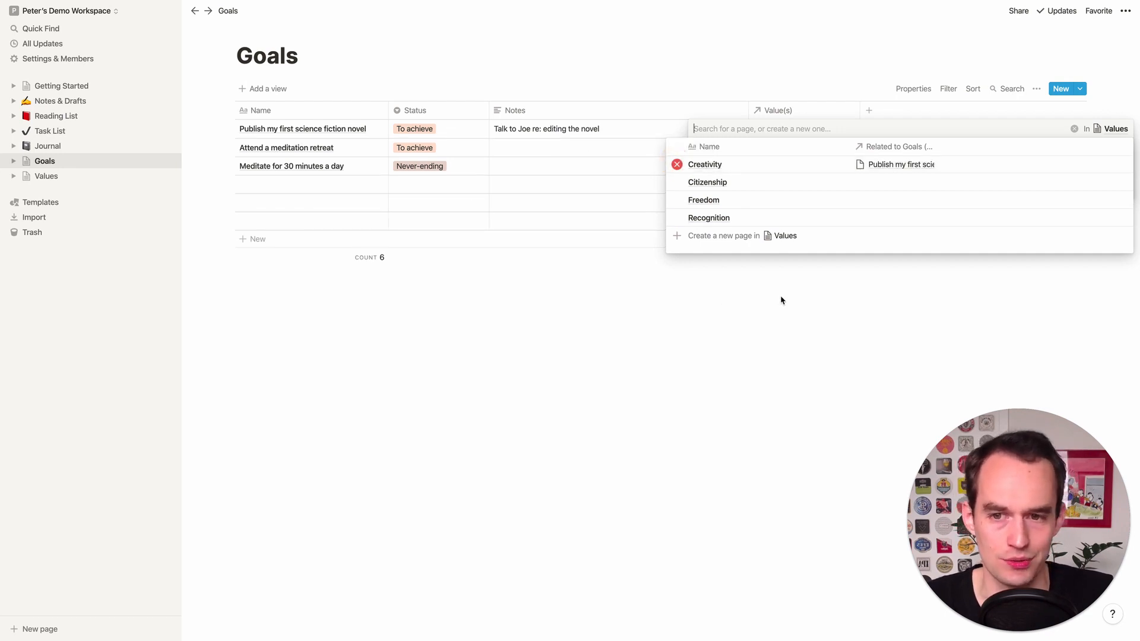
{"action": "mouse_move", "coordinate": [784, 308]}
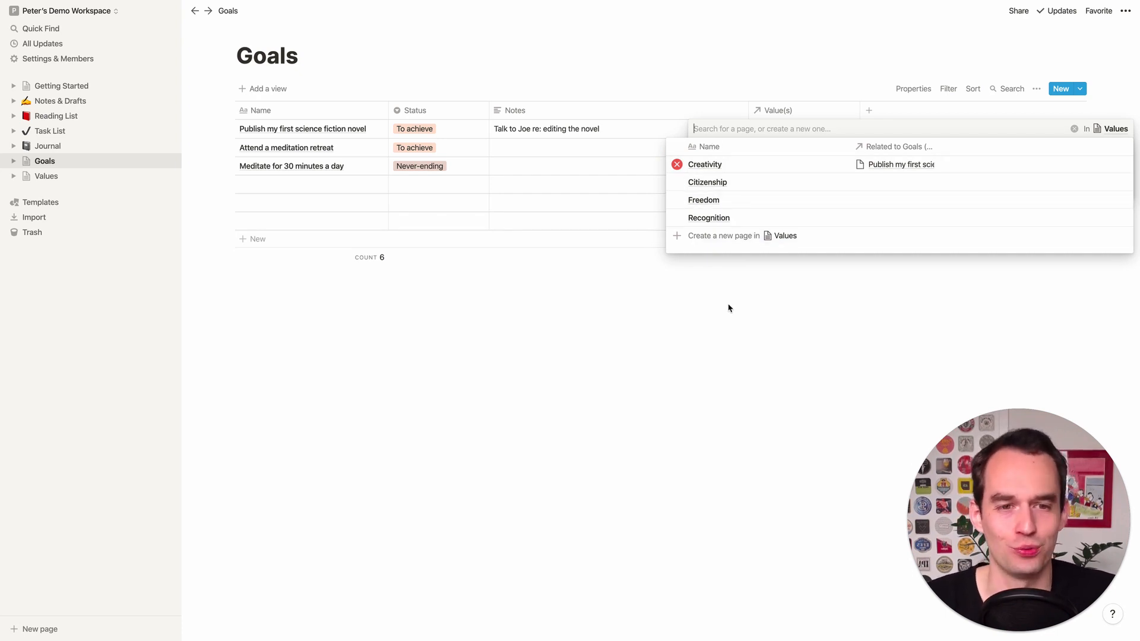
{"action": "left_click", "coordinate": [706, 164]}
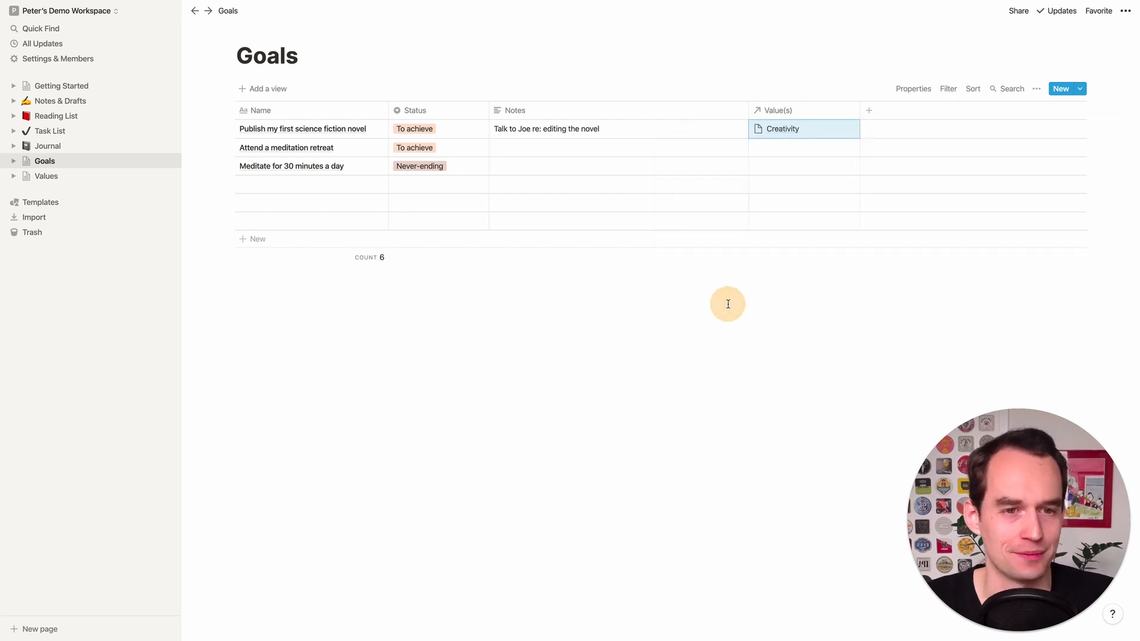
{"action": "mouse_move", "coordinate": [615, 142]}
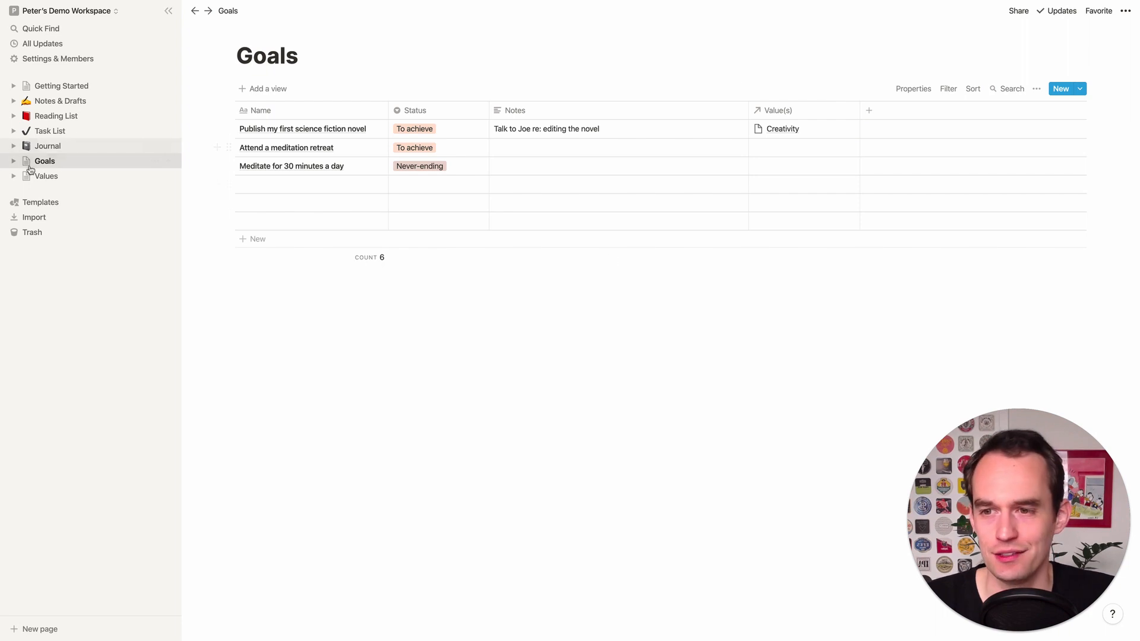
Add a Take care of my body row to the Values table and return to Goals
{"action": "left_click", "coordinate": [45, 176]}
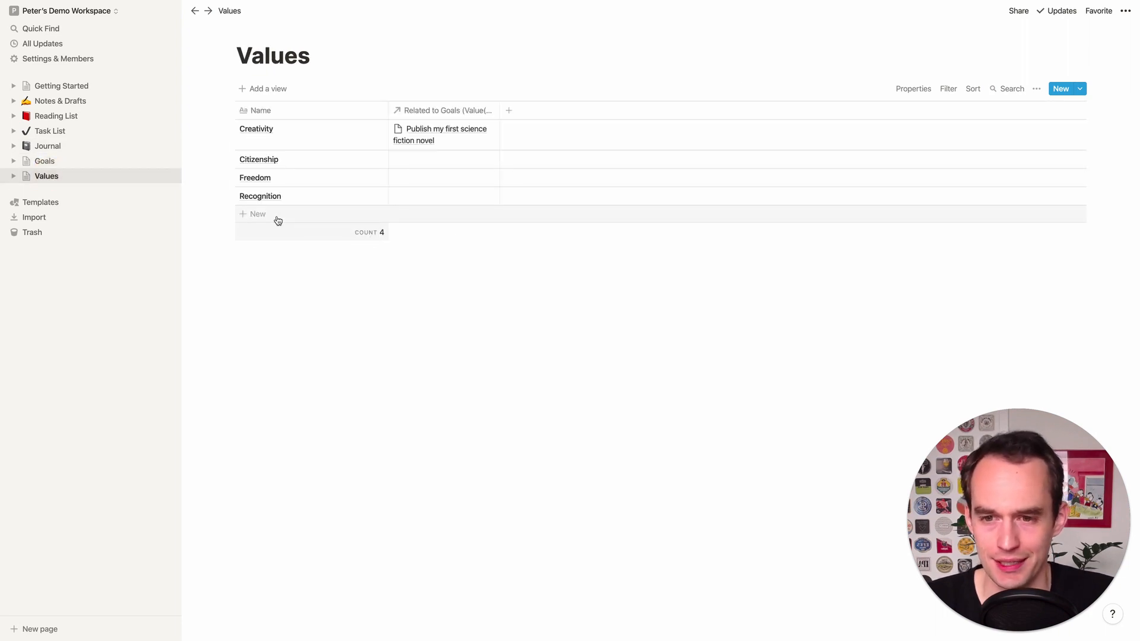
{"action": "left_click", "coordinate": [258, 214]}
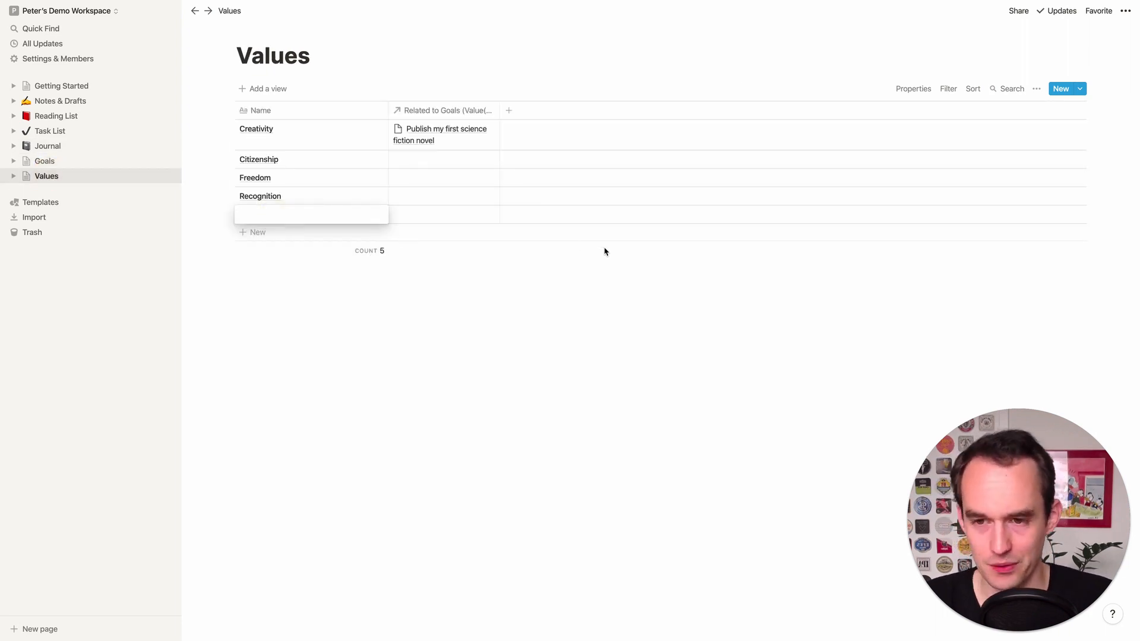
{"action": "type", "text": "Take care of my body"}
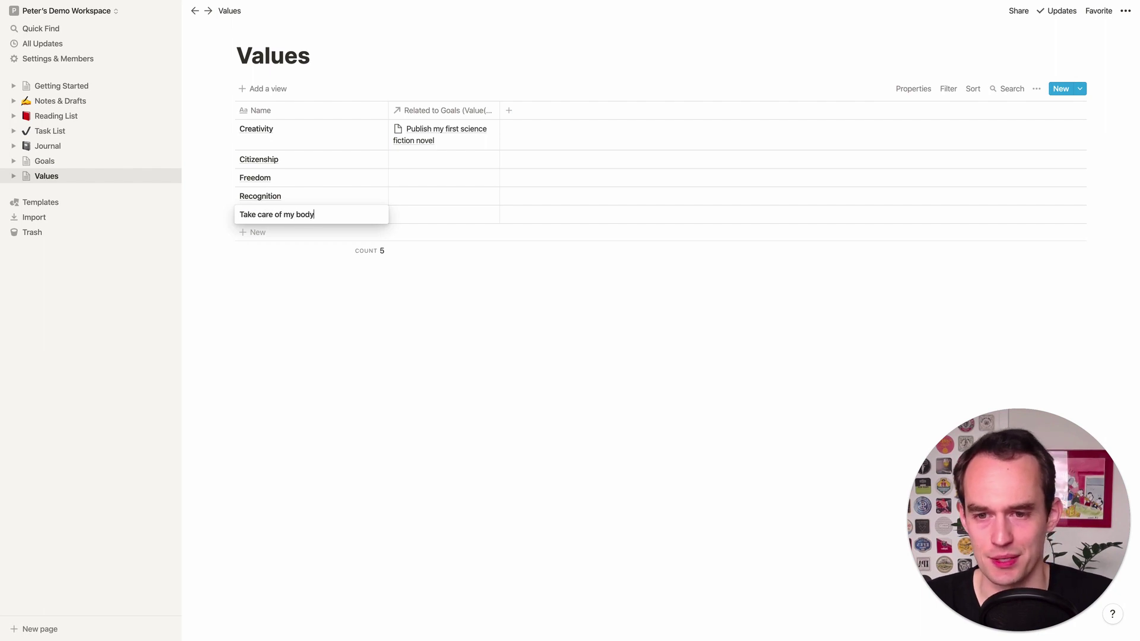
{"action": "left_click", "coordinate": [42, 161]}
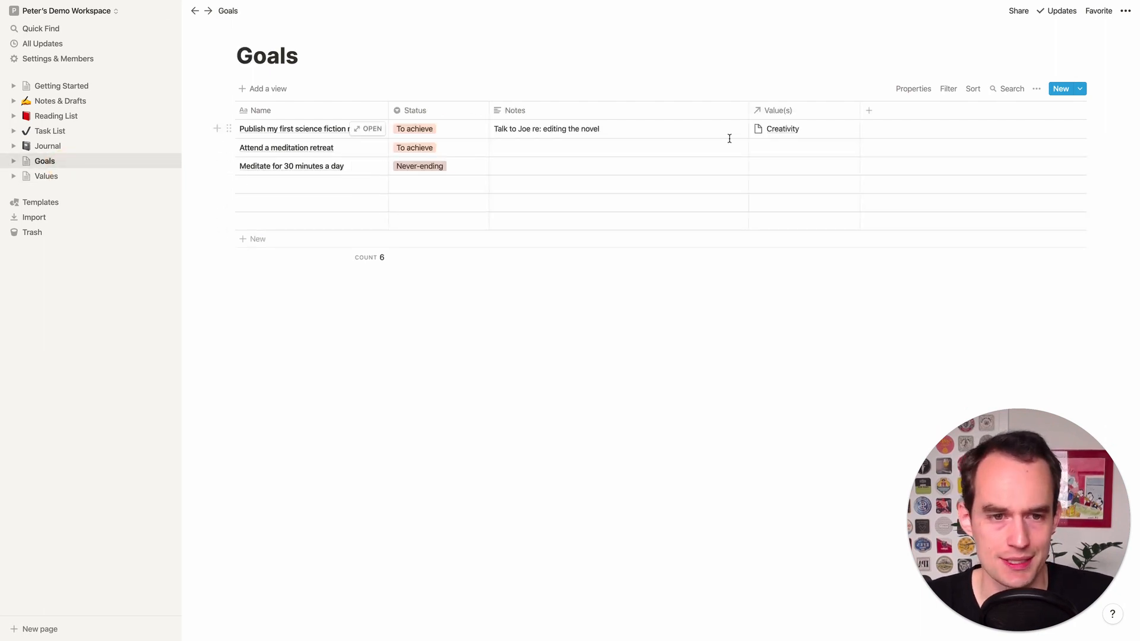
Link Take care of my body to the meditation retreat and daily meditation goals
{"action": "left_click", "coordinate": [803, 147]}
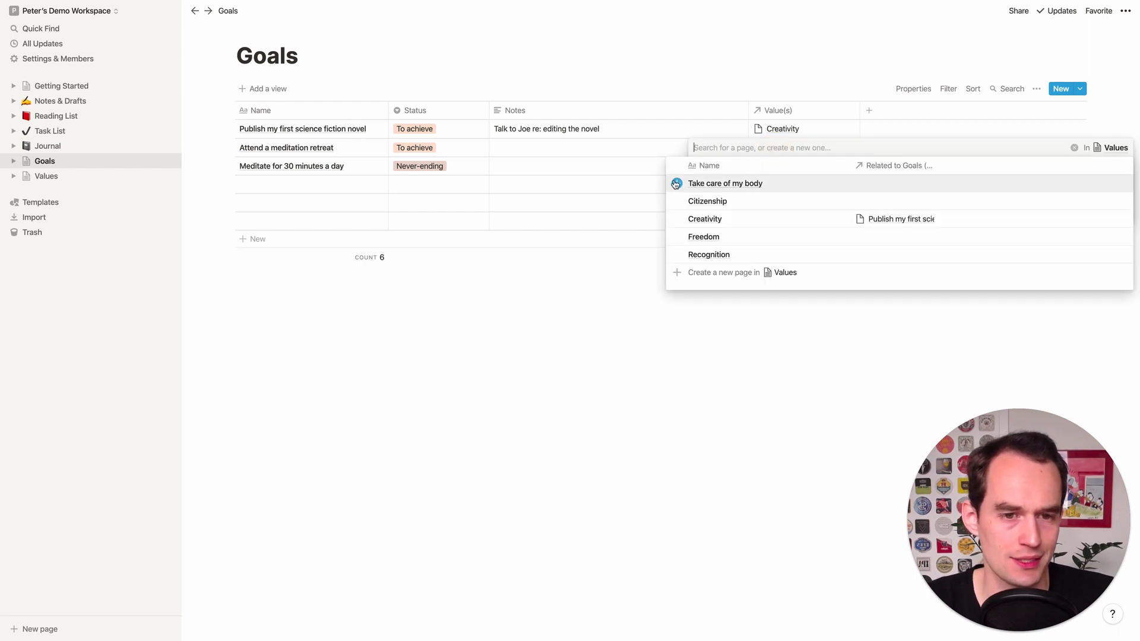
{"action": "left_click", "coordinate": [726, 182]}
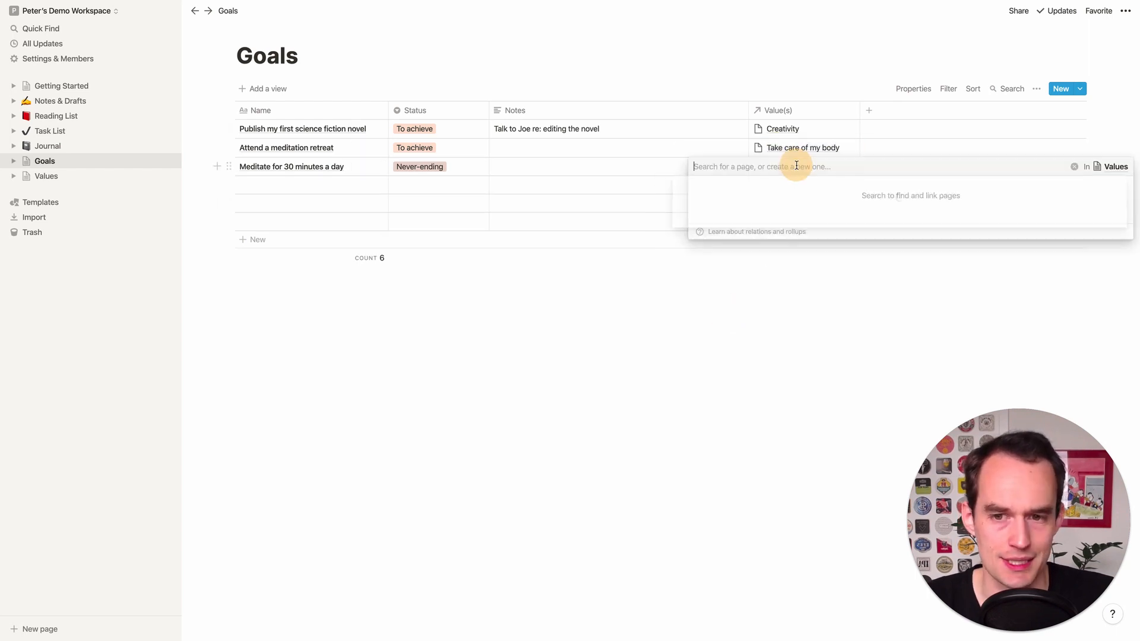
{"action": "left_click", "coordinate": [796, 166]}
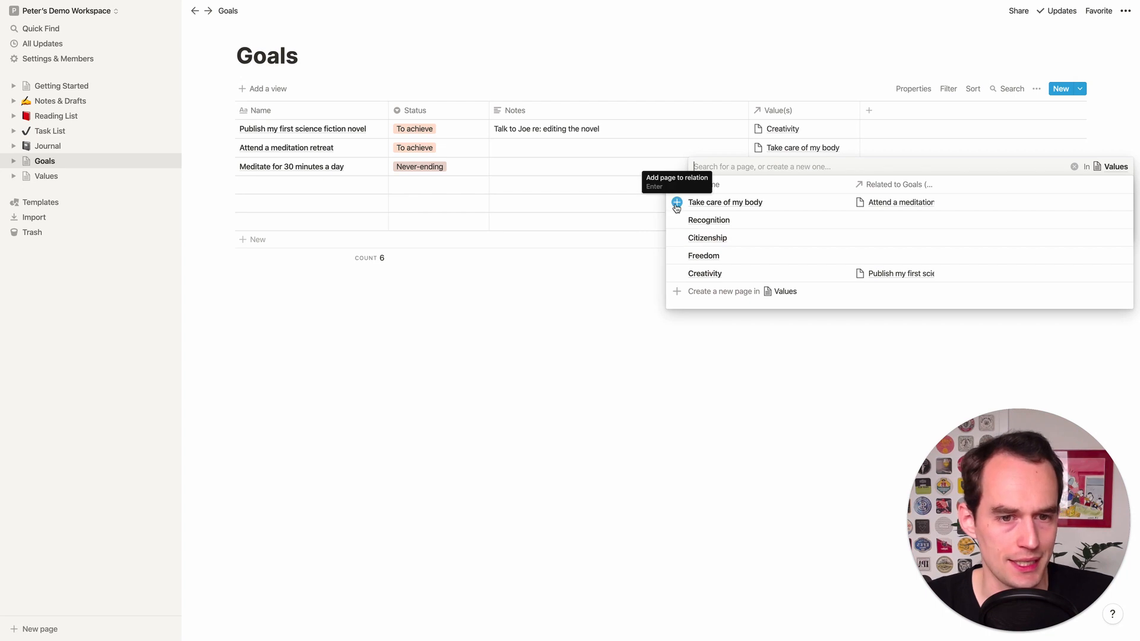
{"action": "left_click", "coordinate": [724, 202]}
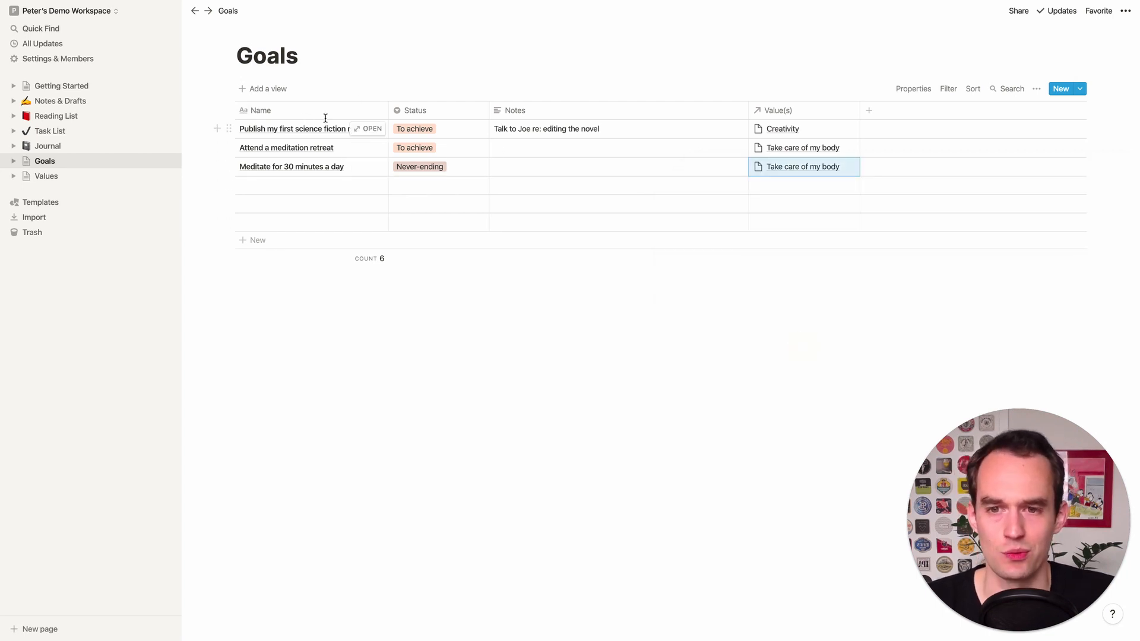
{"action": "mouse_move", "coordinate": [849, 121]}
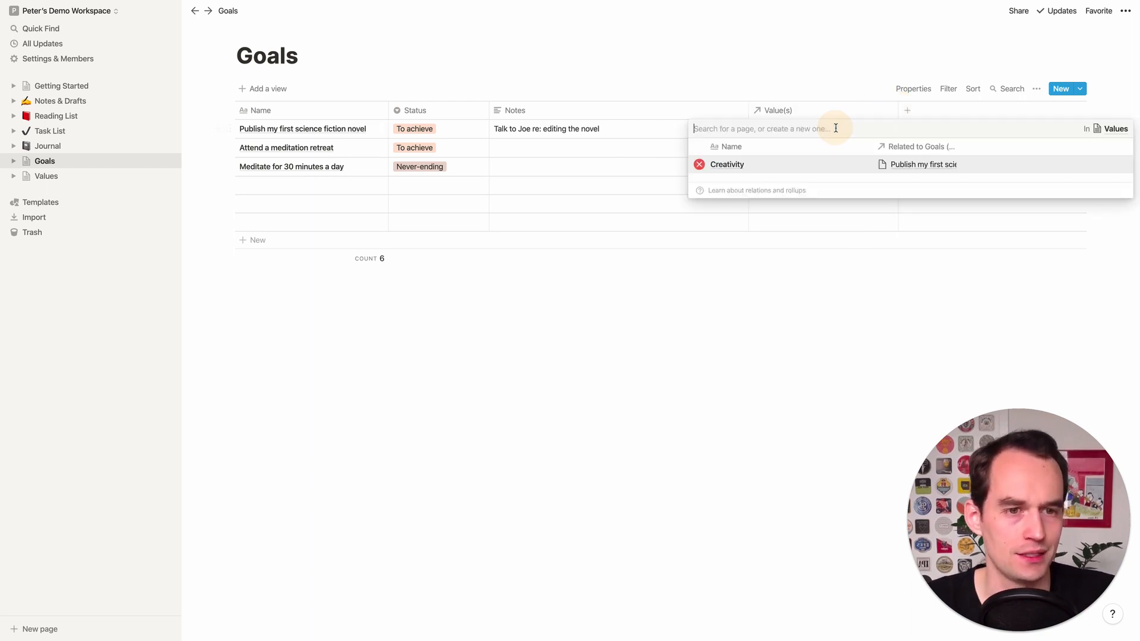
Add Freedom alongside Creativity on the novel goal
{"action": "left_click", "coordinate": [726, 164]}
{"action": "type", "text": "freedom"}
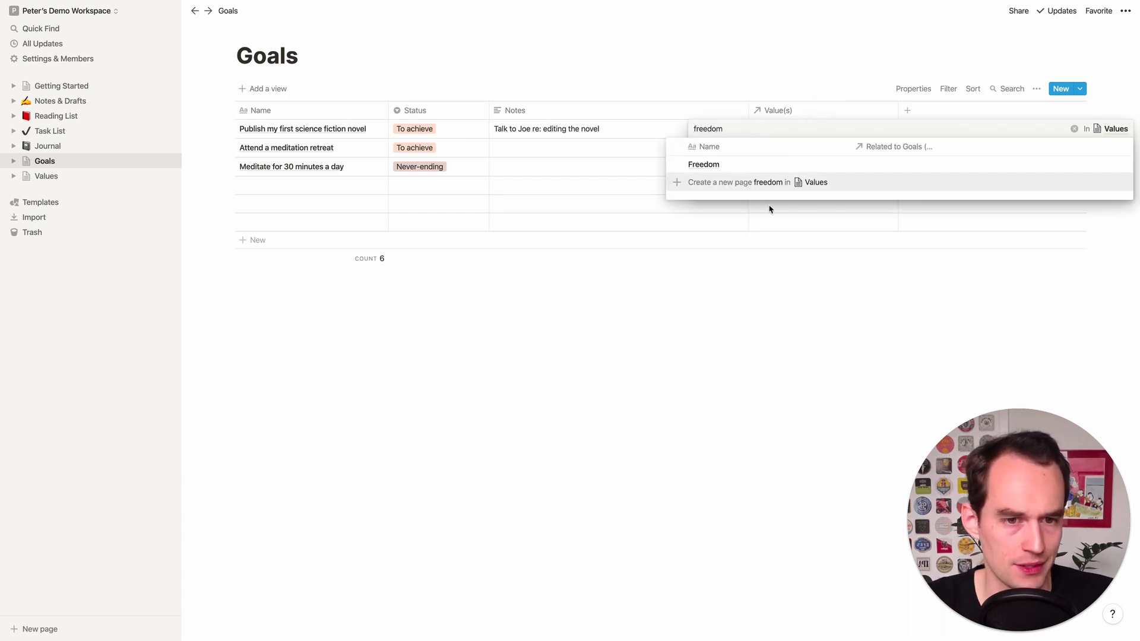
{"action": "left_click", "coordinate": [703, 164]}
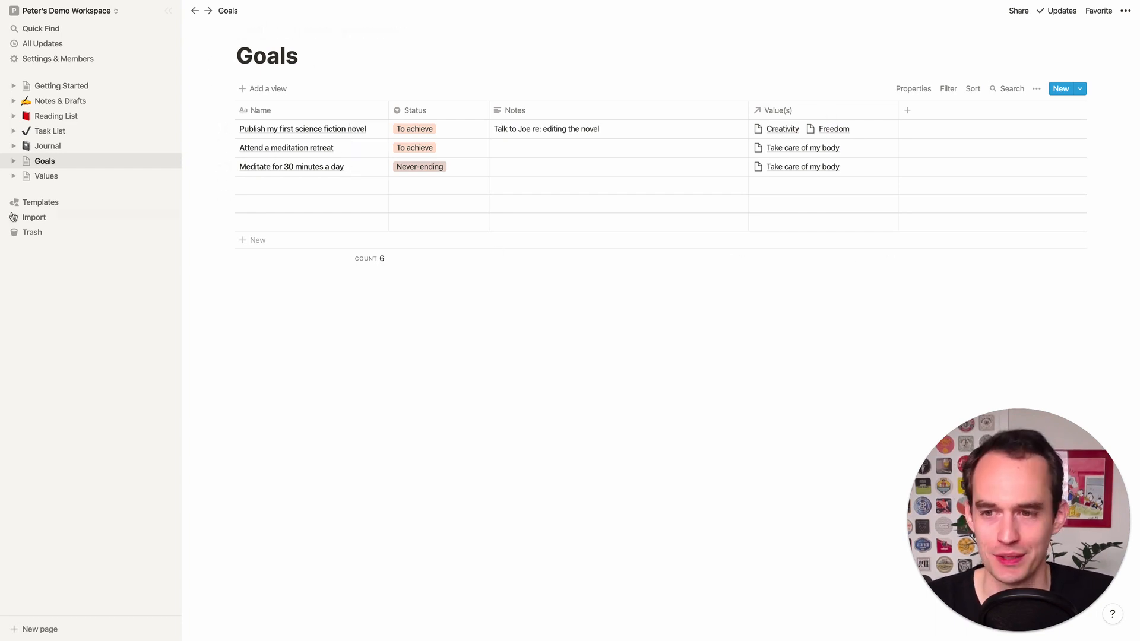
{"action": "left_click", "coordinate": [45, 176]}
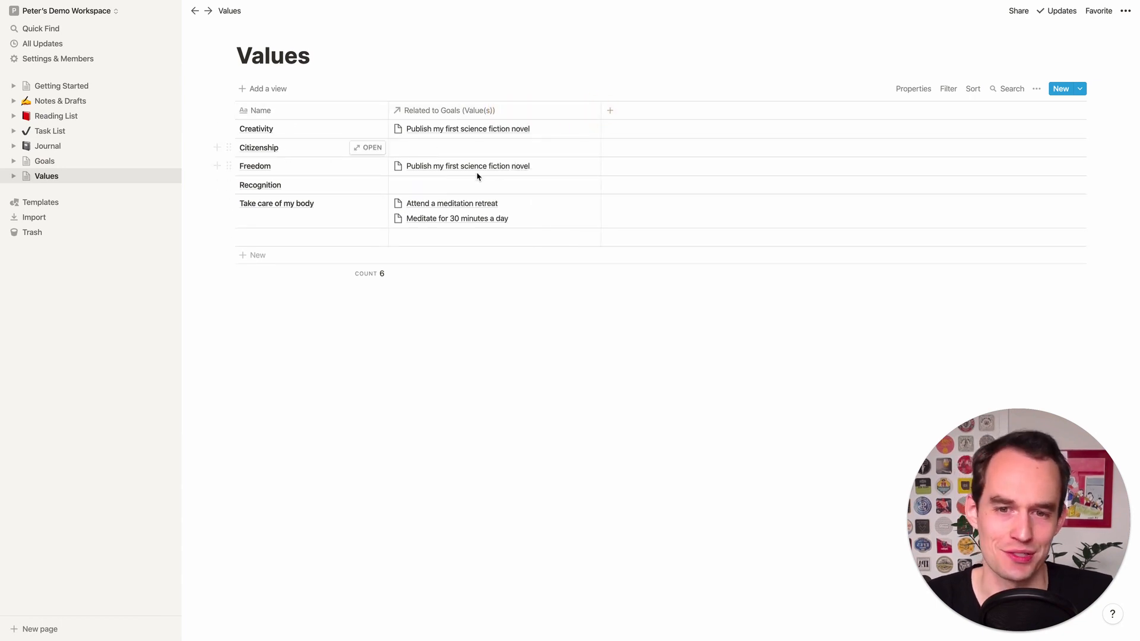
{"action": "mouse_move", "coordinate": [85, 163]}
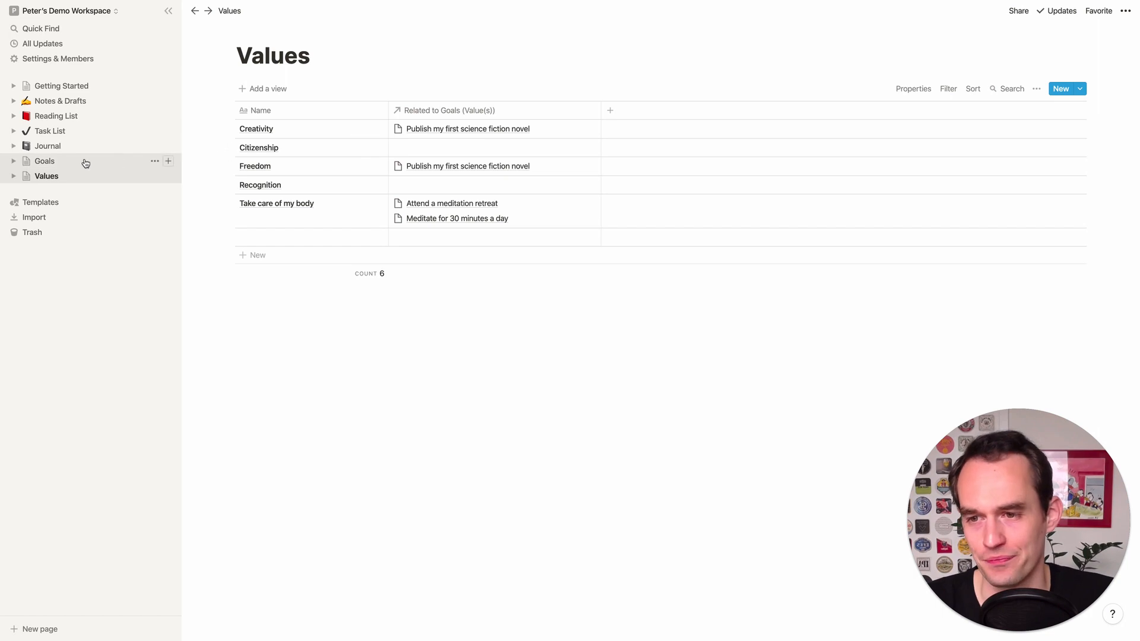
{"action": "left_click", "coordinate": [43, 161]}
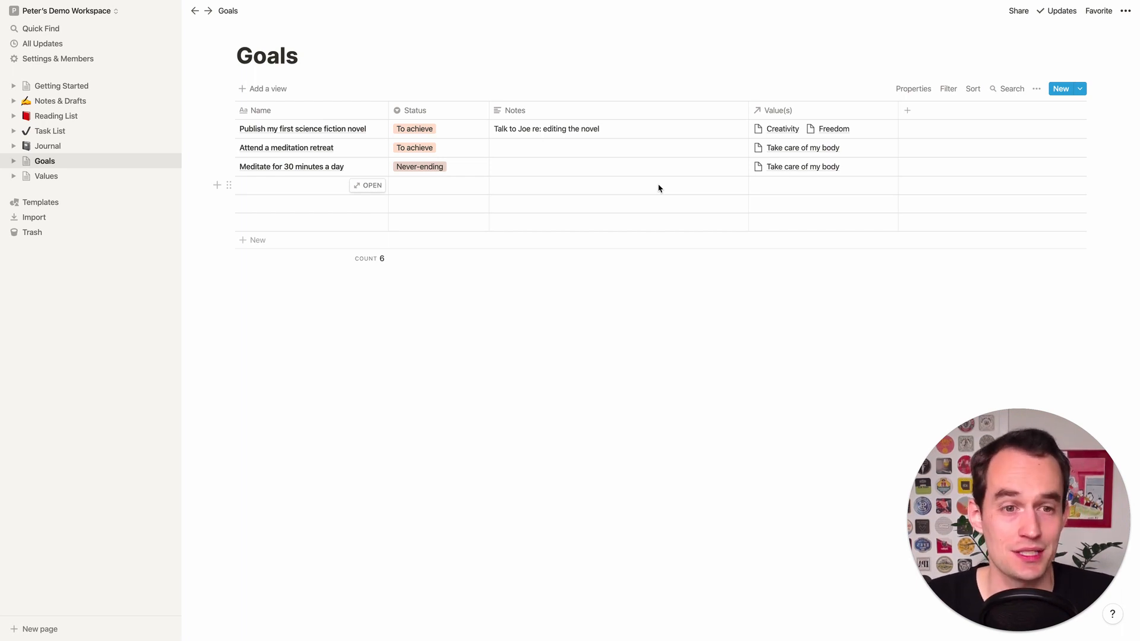
{"action": "mouse_move", "coordinate": [541, 247]}
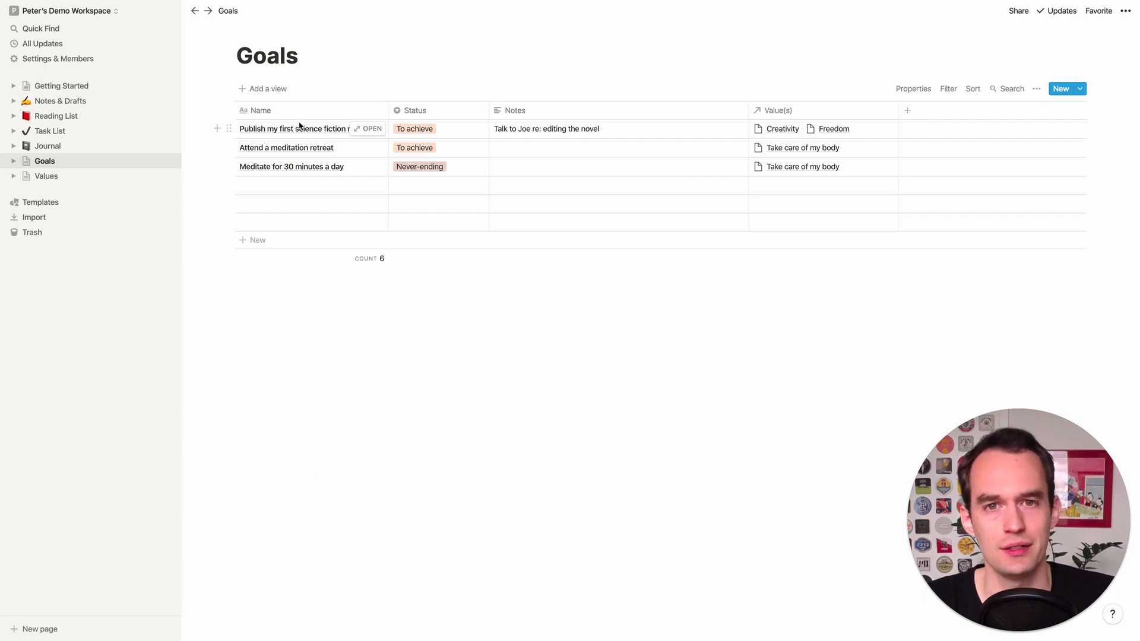
{"action": "left_click", "coordinate": [46, 175]}
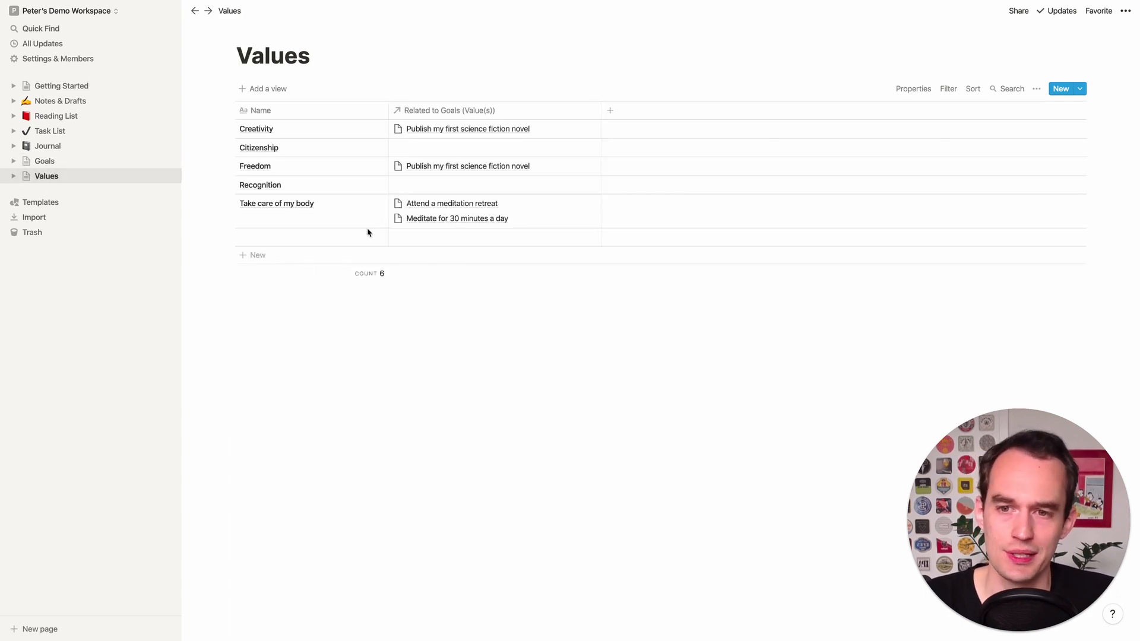
{"action": "left_click", "coordinate": [257, 273]}
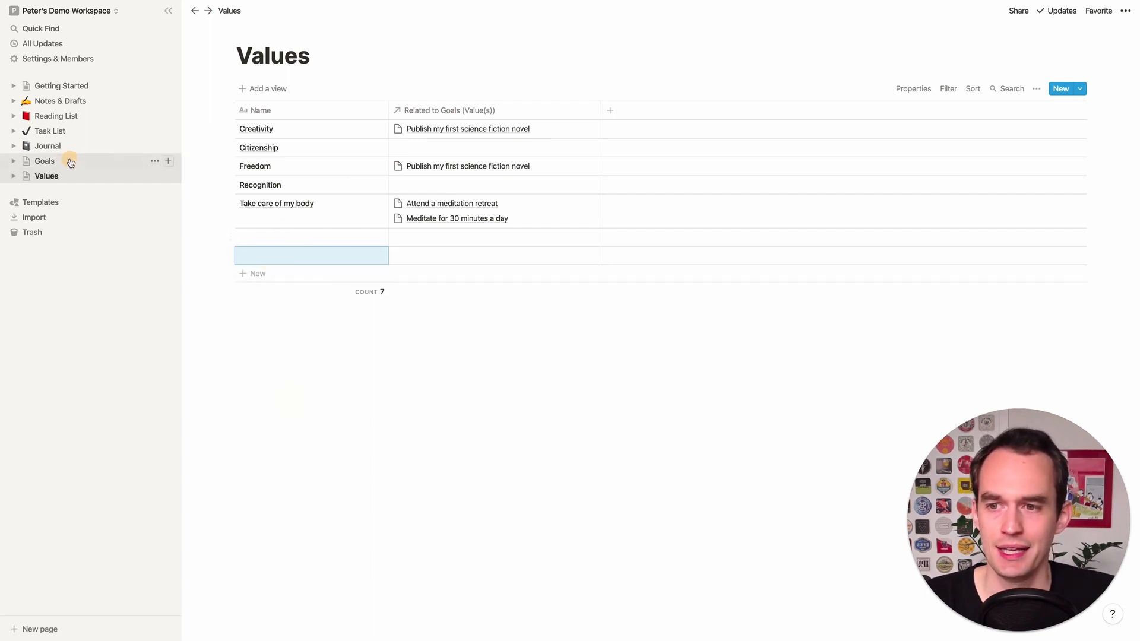
{"action": "left_click", "coordinate": [44, 161]}
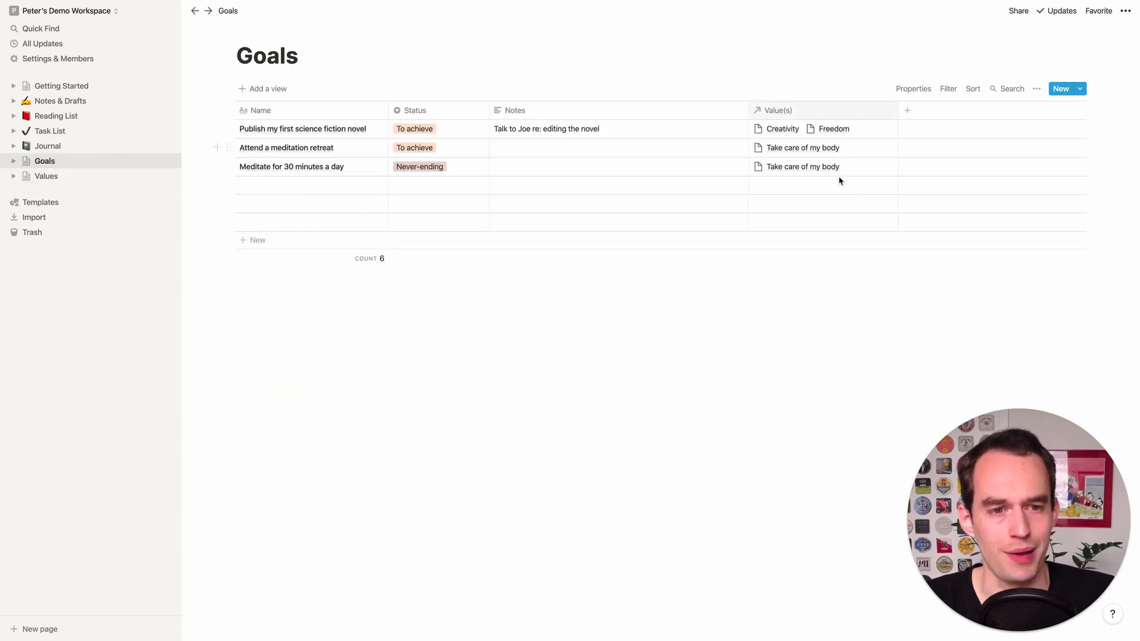